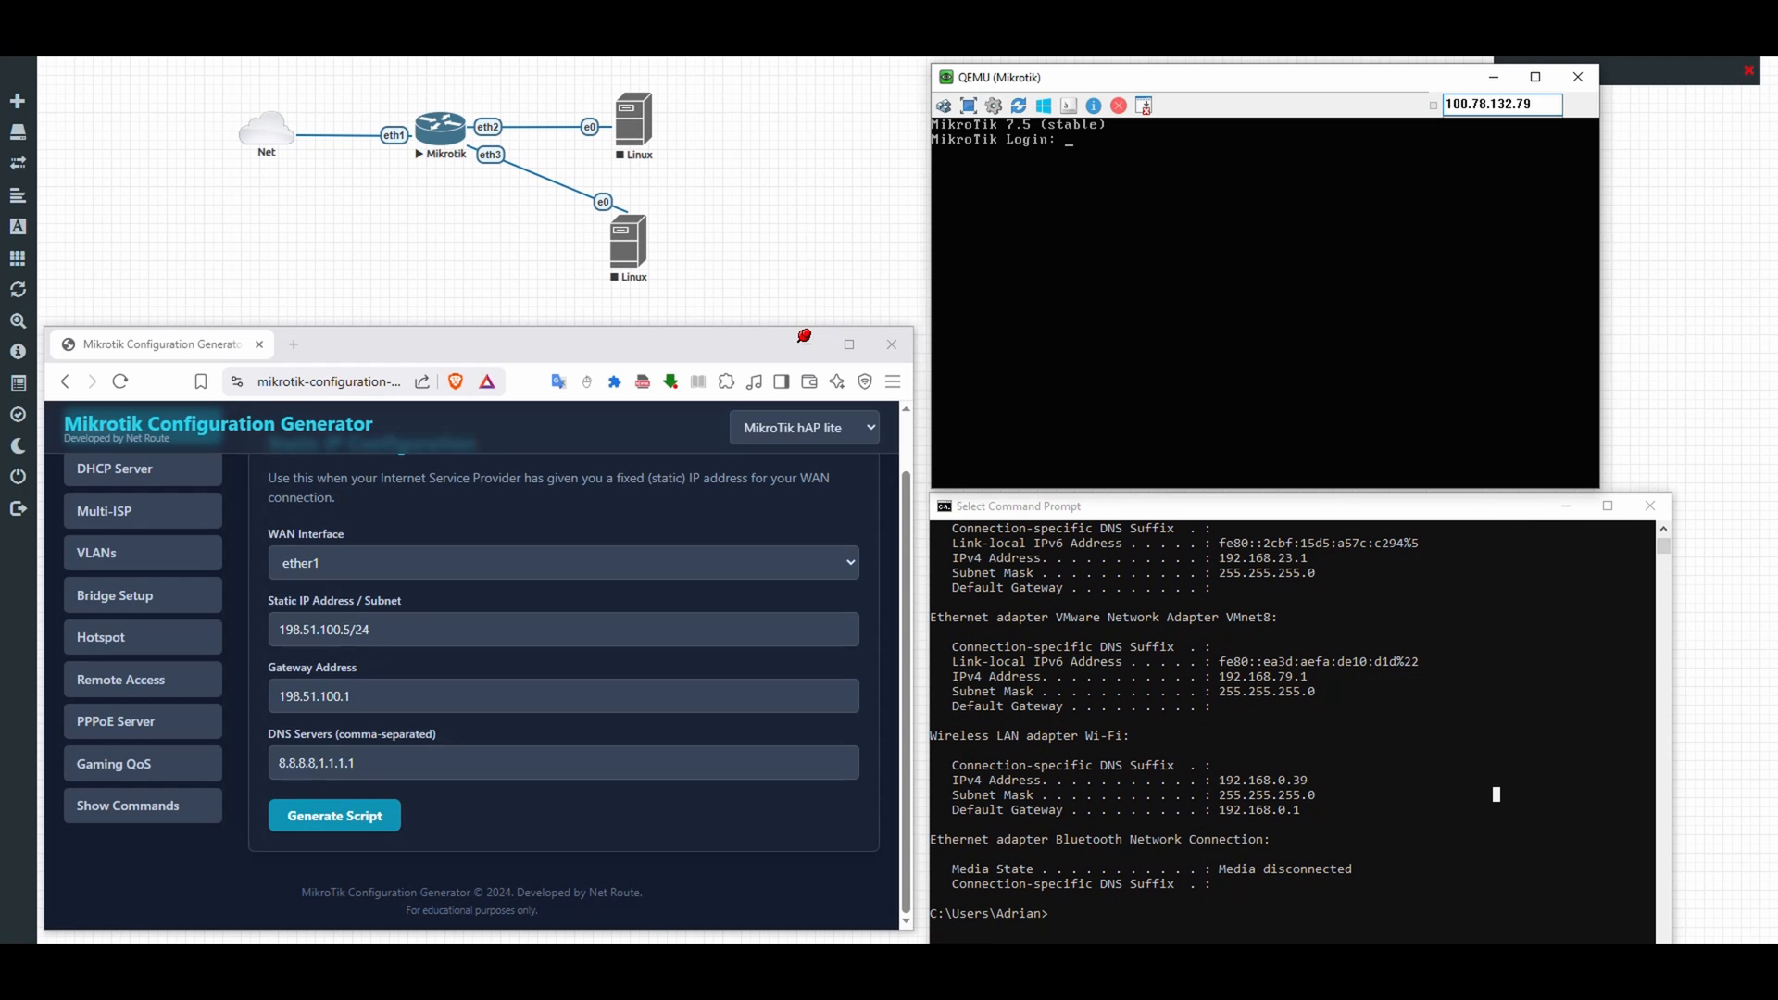
# Step: Log in as admin with an empty password, decline the license and set a new admin password
pyautogui.write('admin')
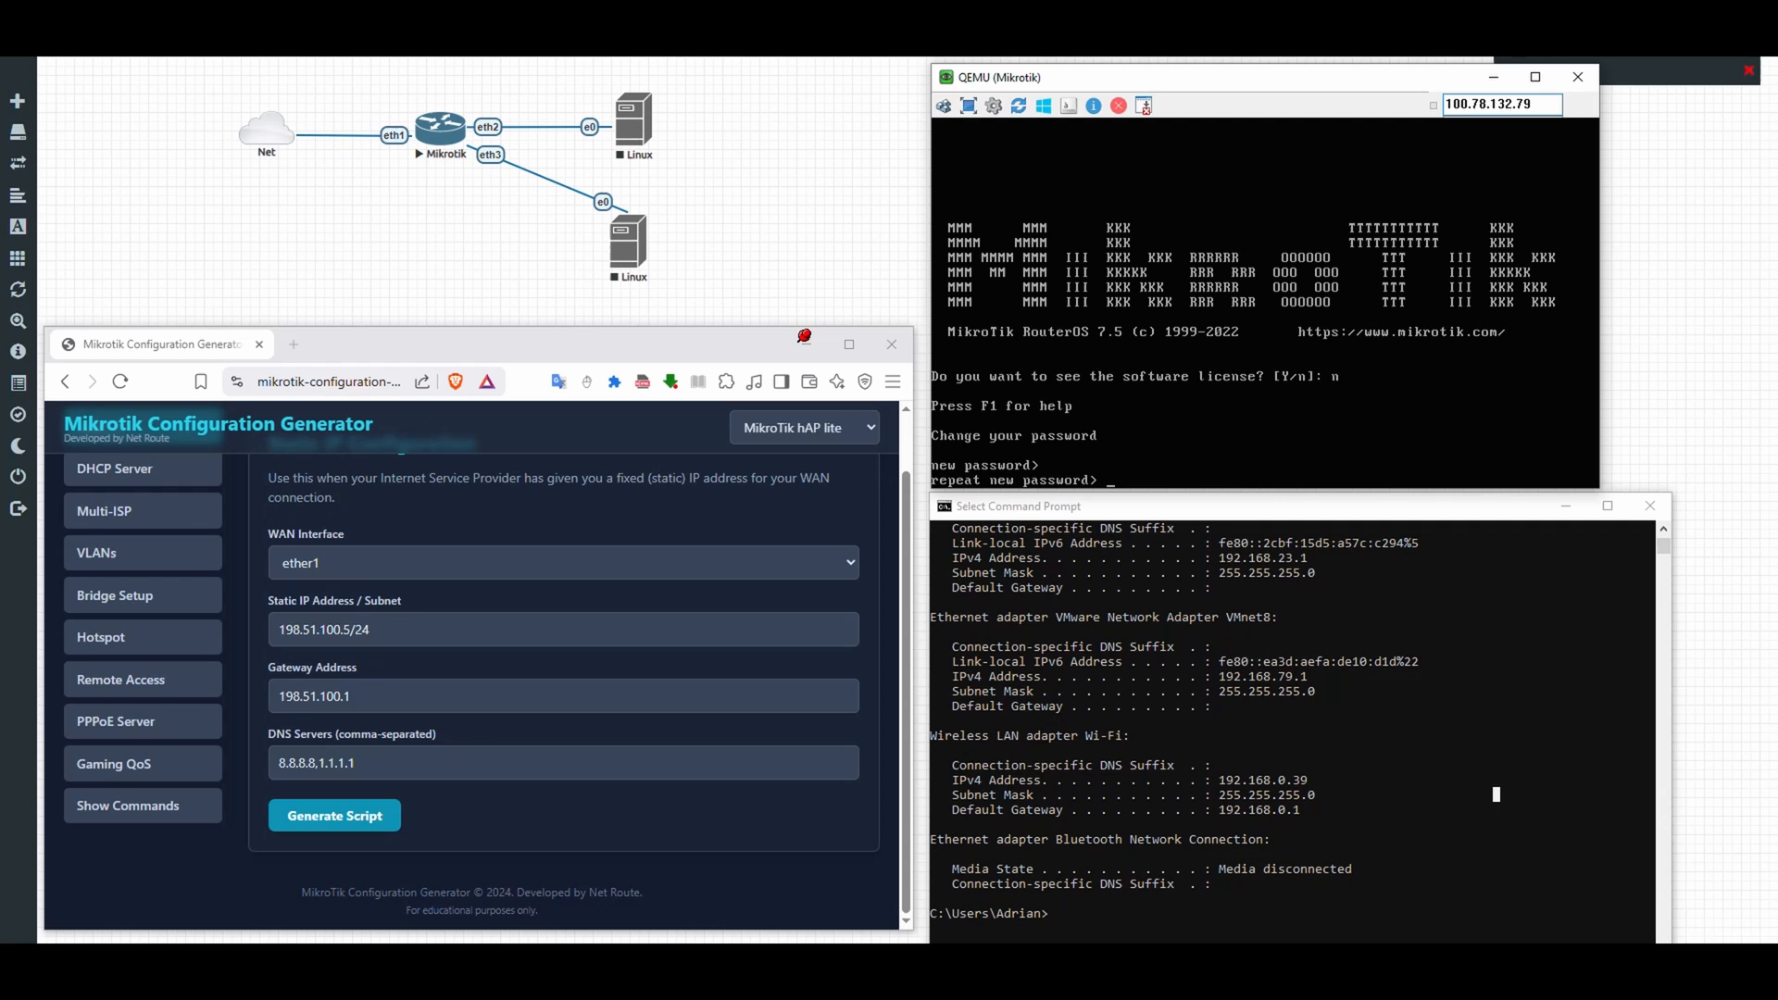
pyautogui.write('****')
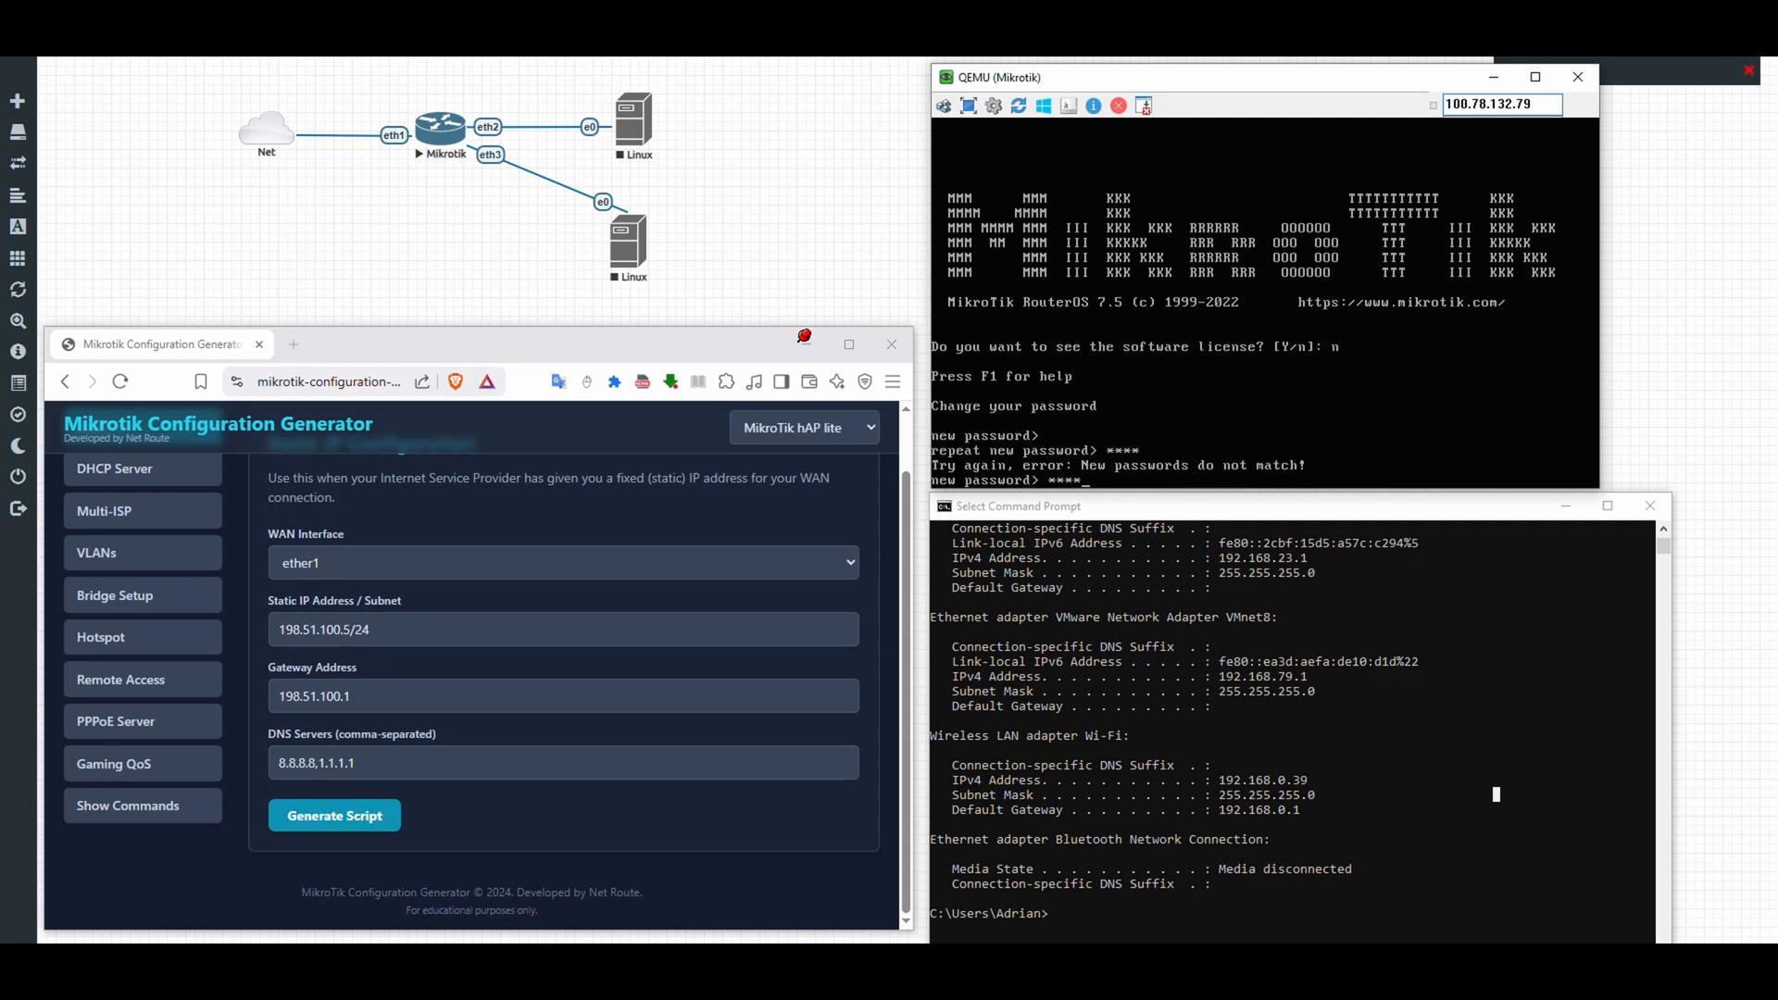
pyautogui.write('*')
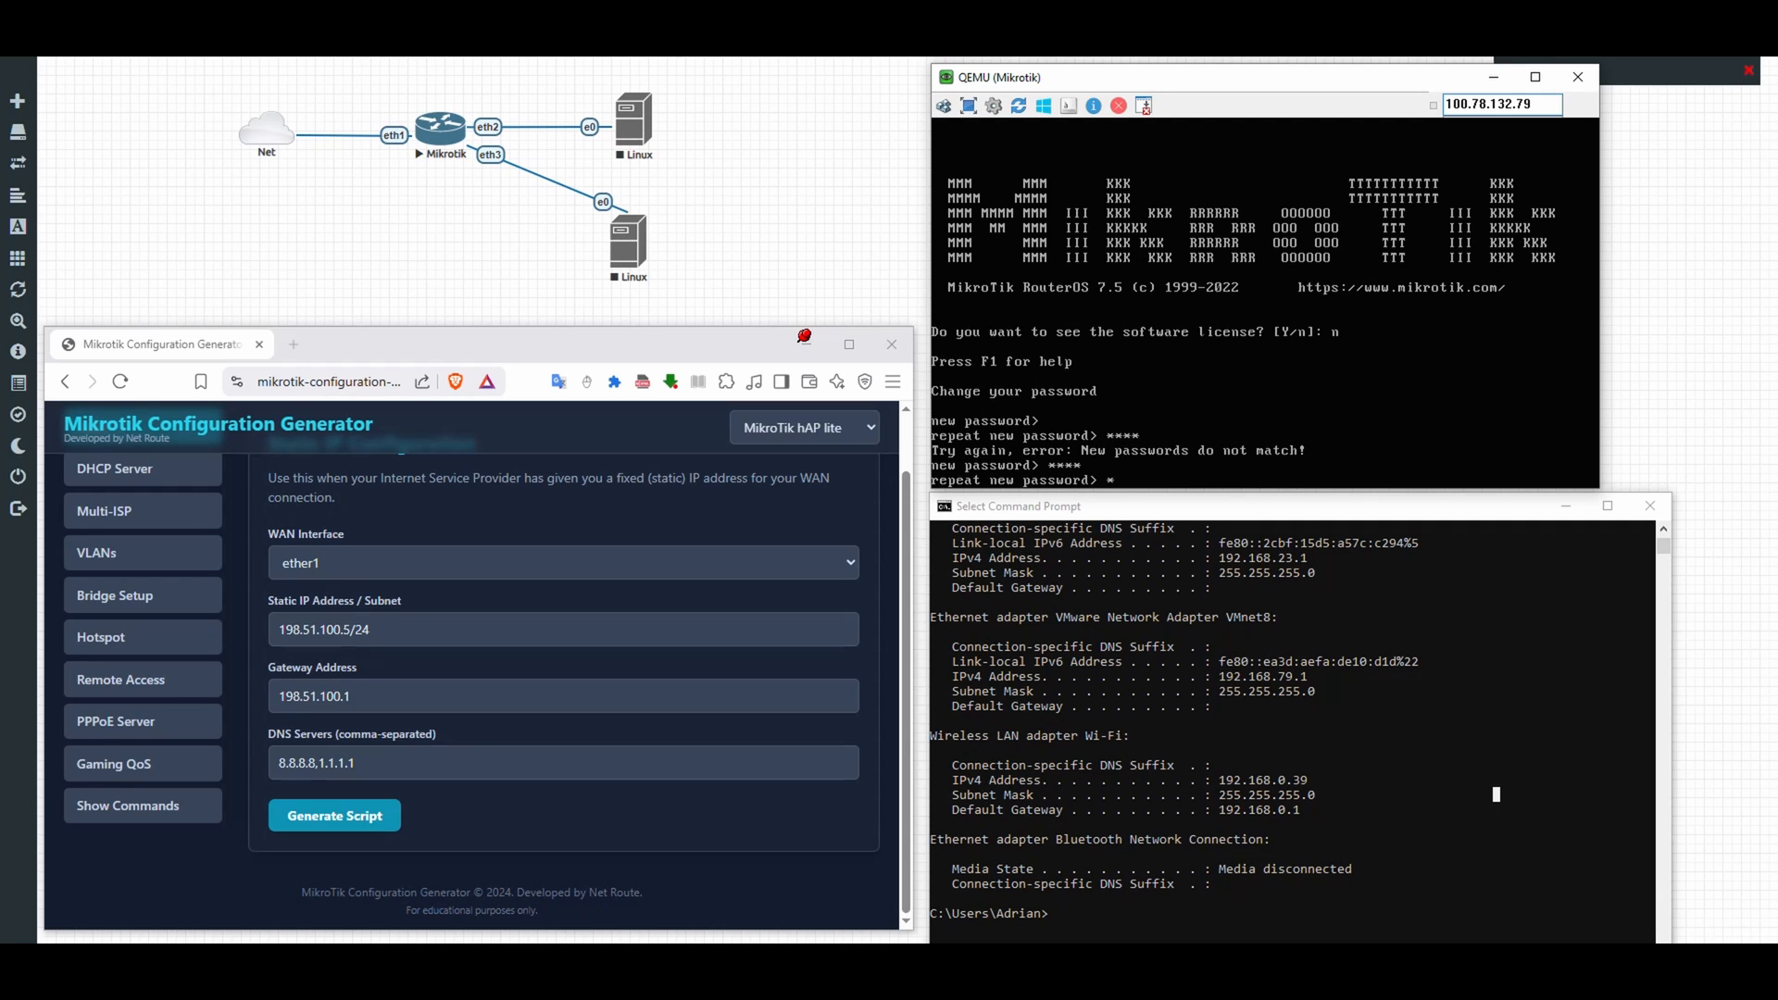
pyautogui.press('enter')
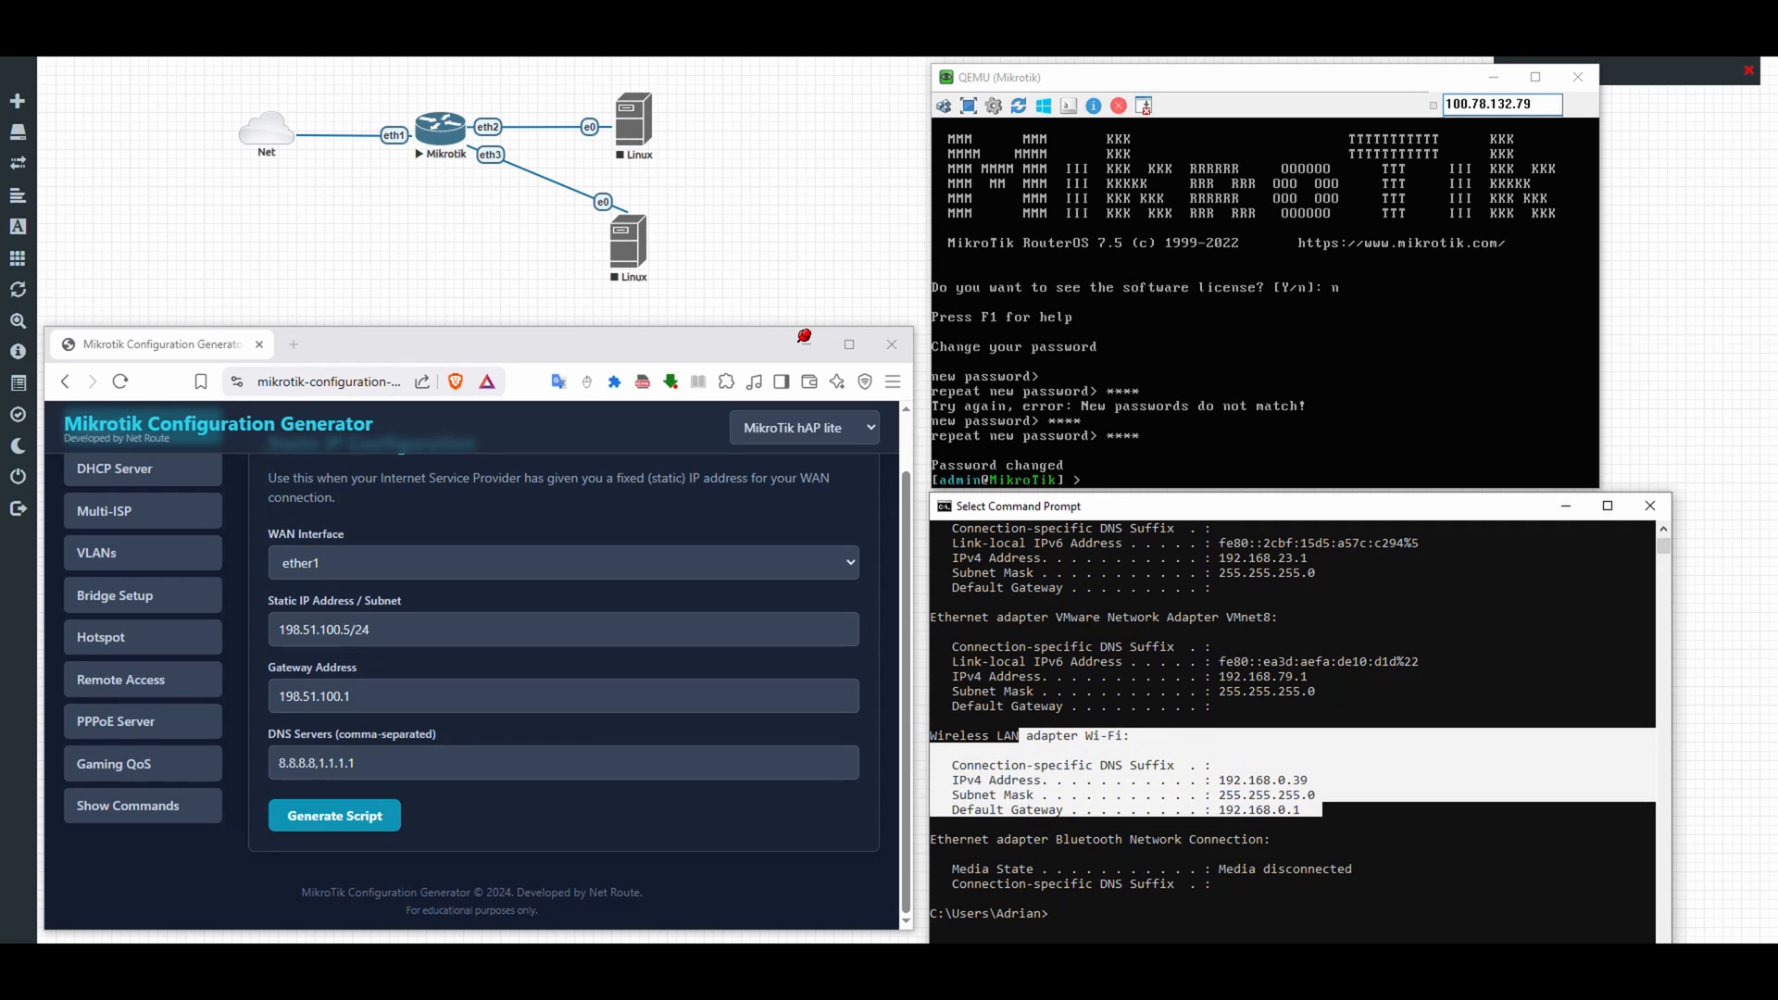
# Step: Enter static IP 192.168.0.100/24 with gateway 192.168.0.1 and generate the RouterOS script
pyautogui.write('winbox64.exe')
pyautogui.click(563, 630)
pyautogui.write('192.168')
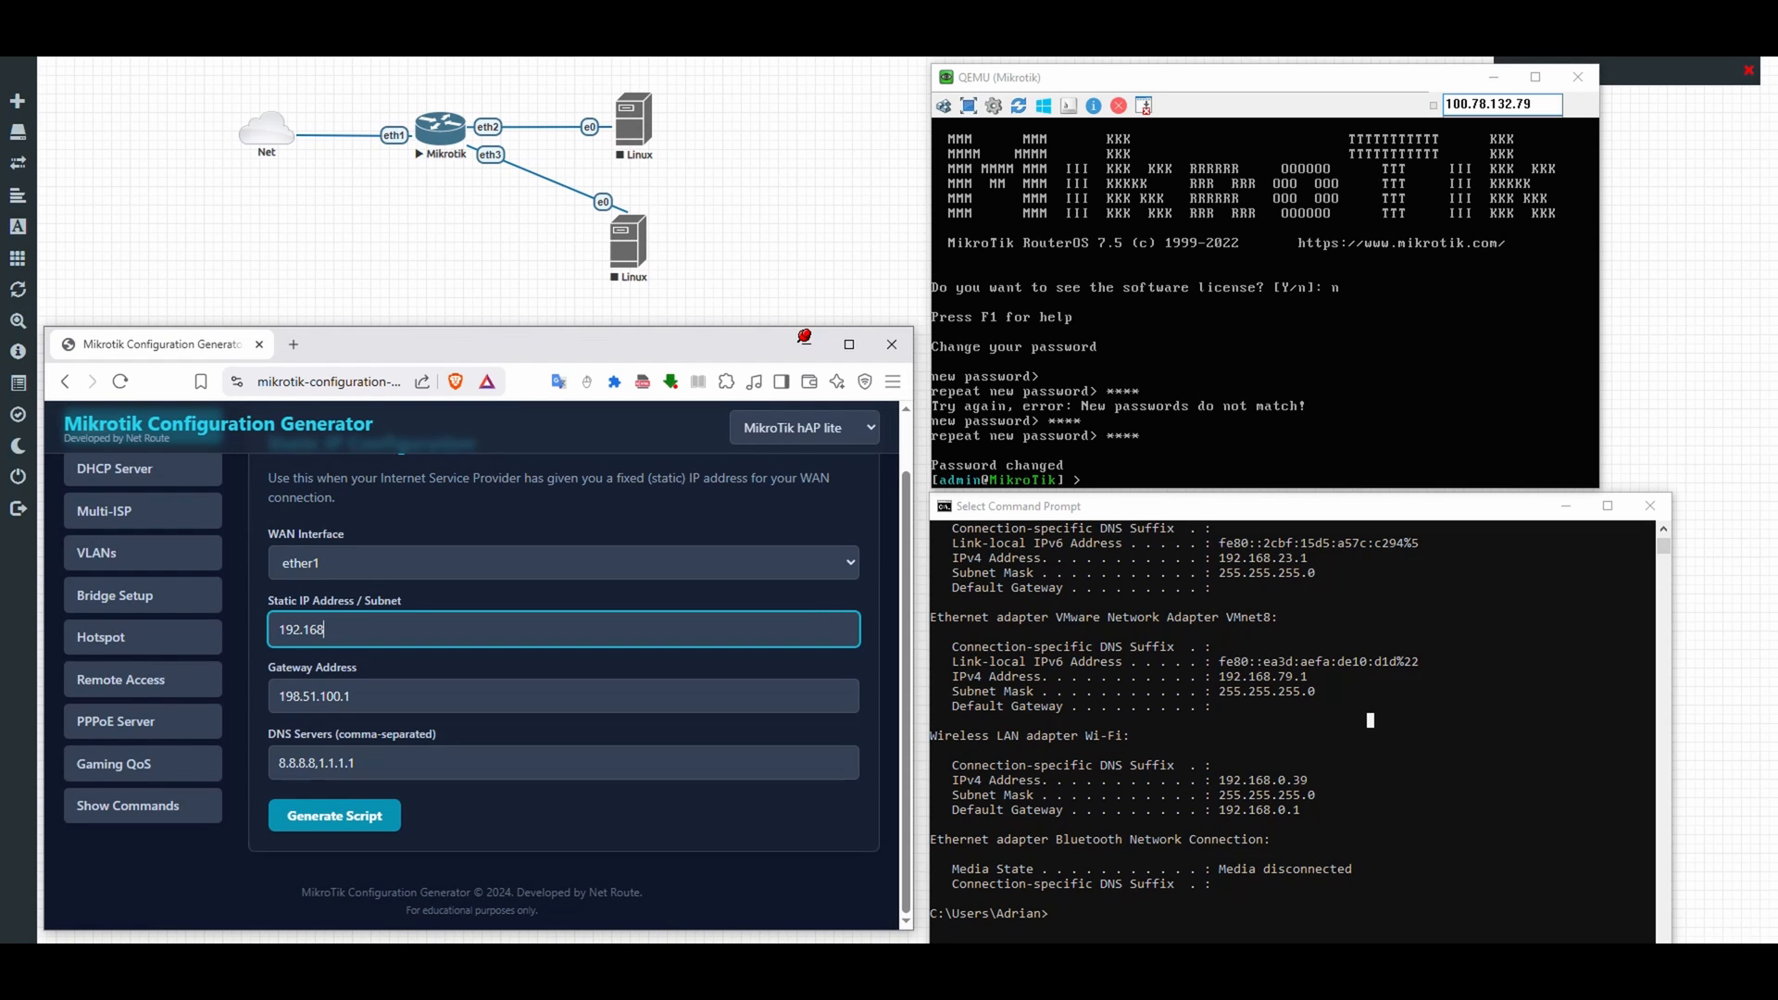
pyautogui.write('.0')
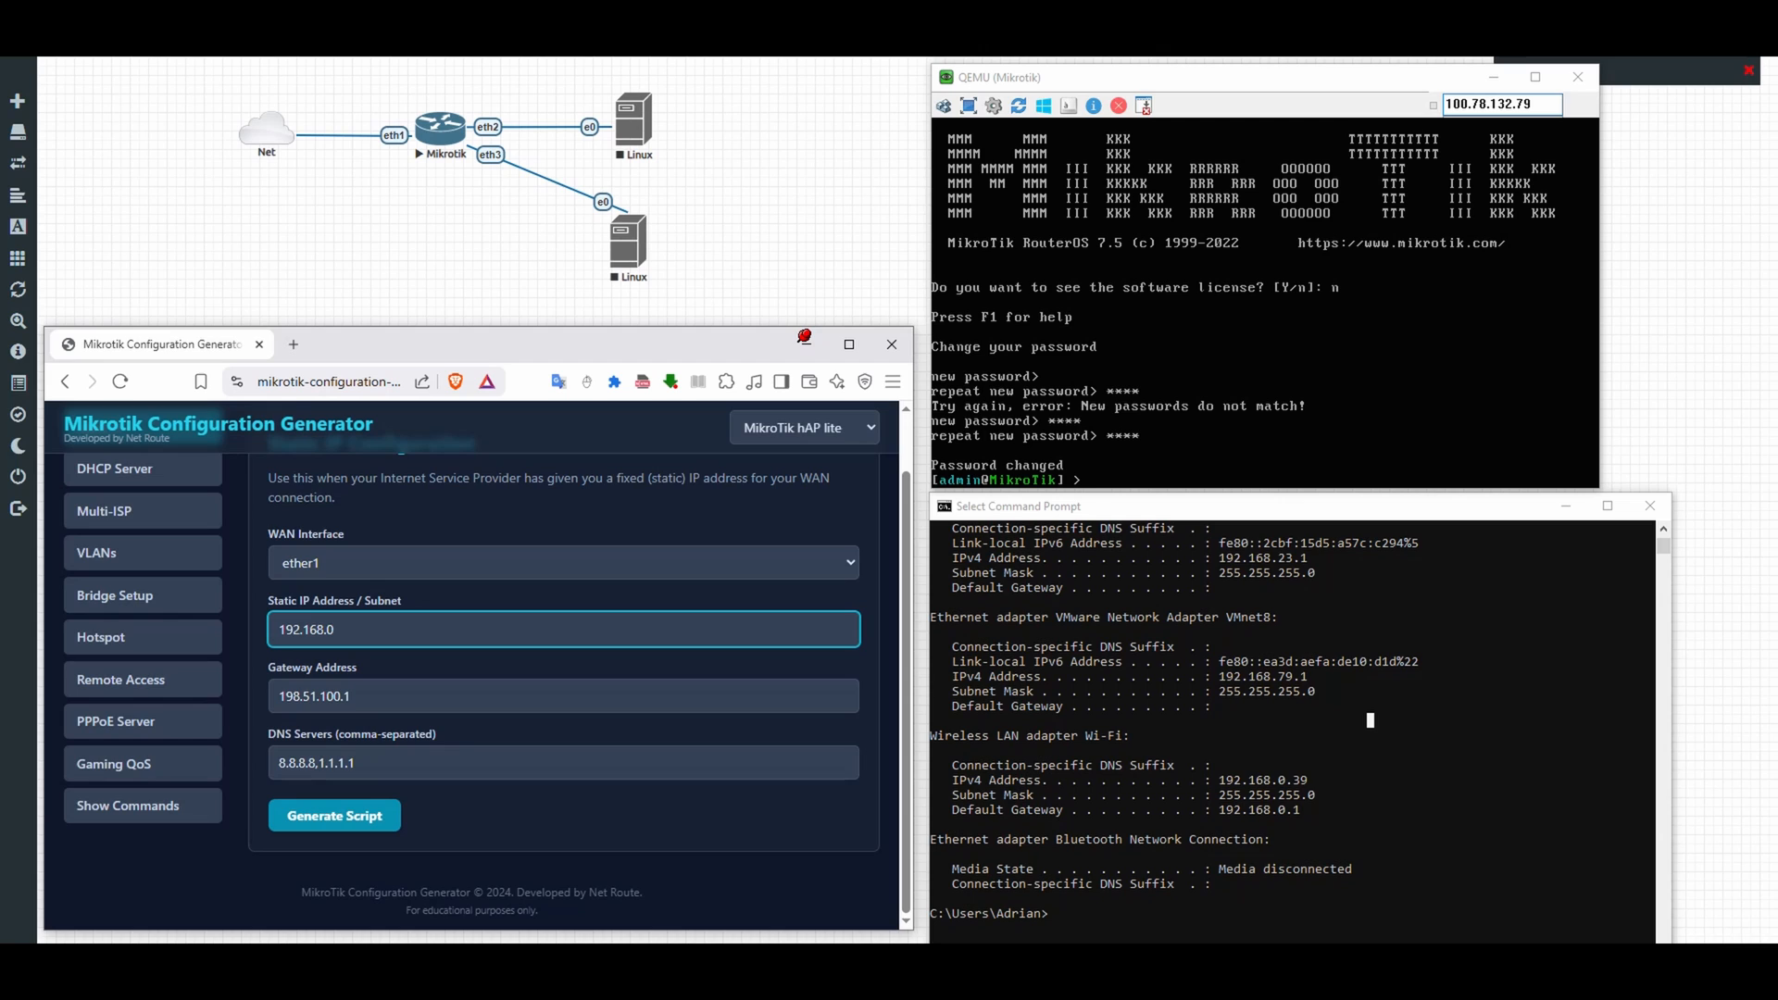
pyautogui.write('.100/24')
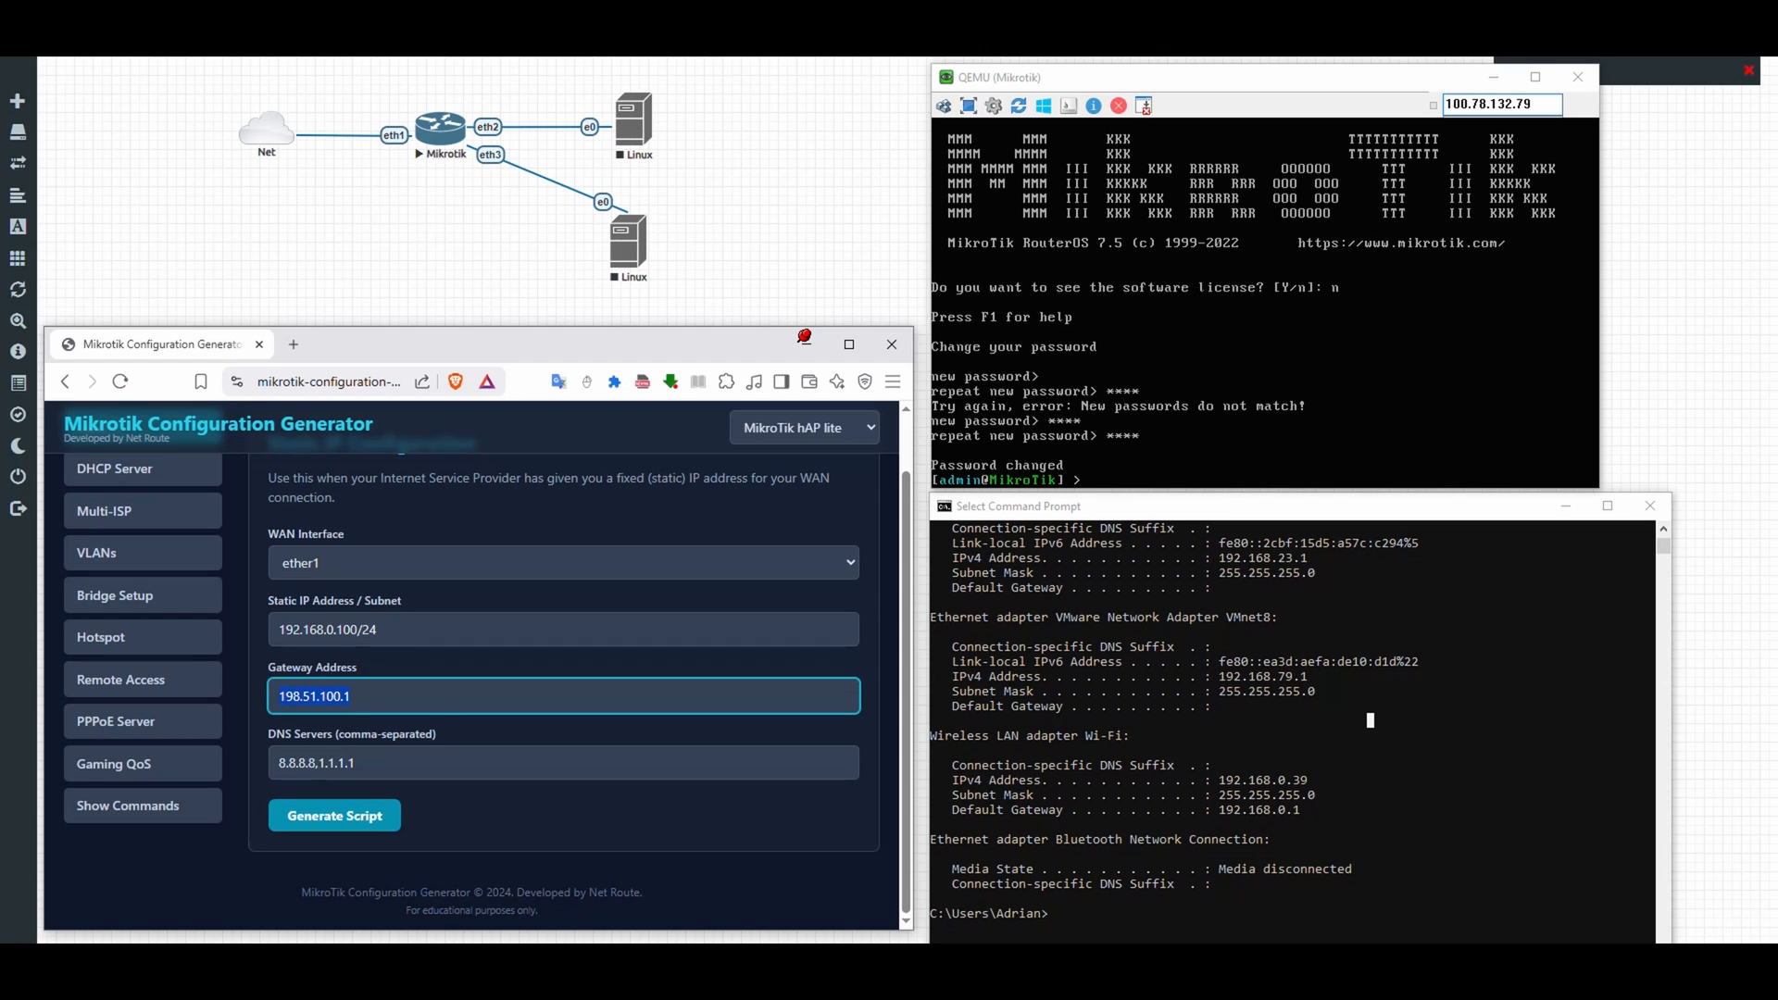
pyautogui.write('192.168')
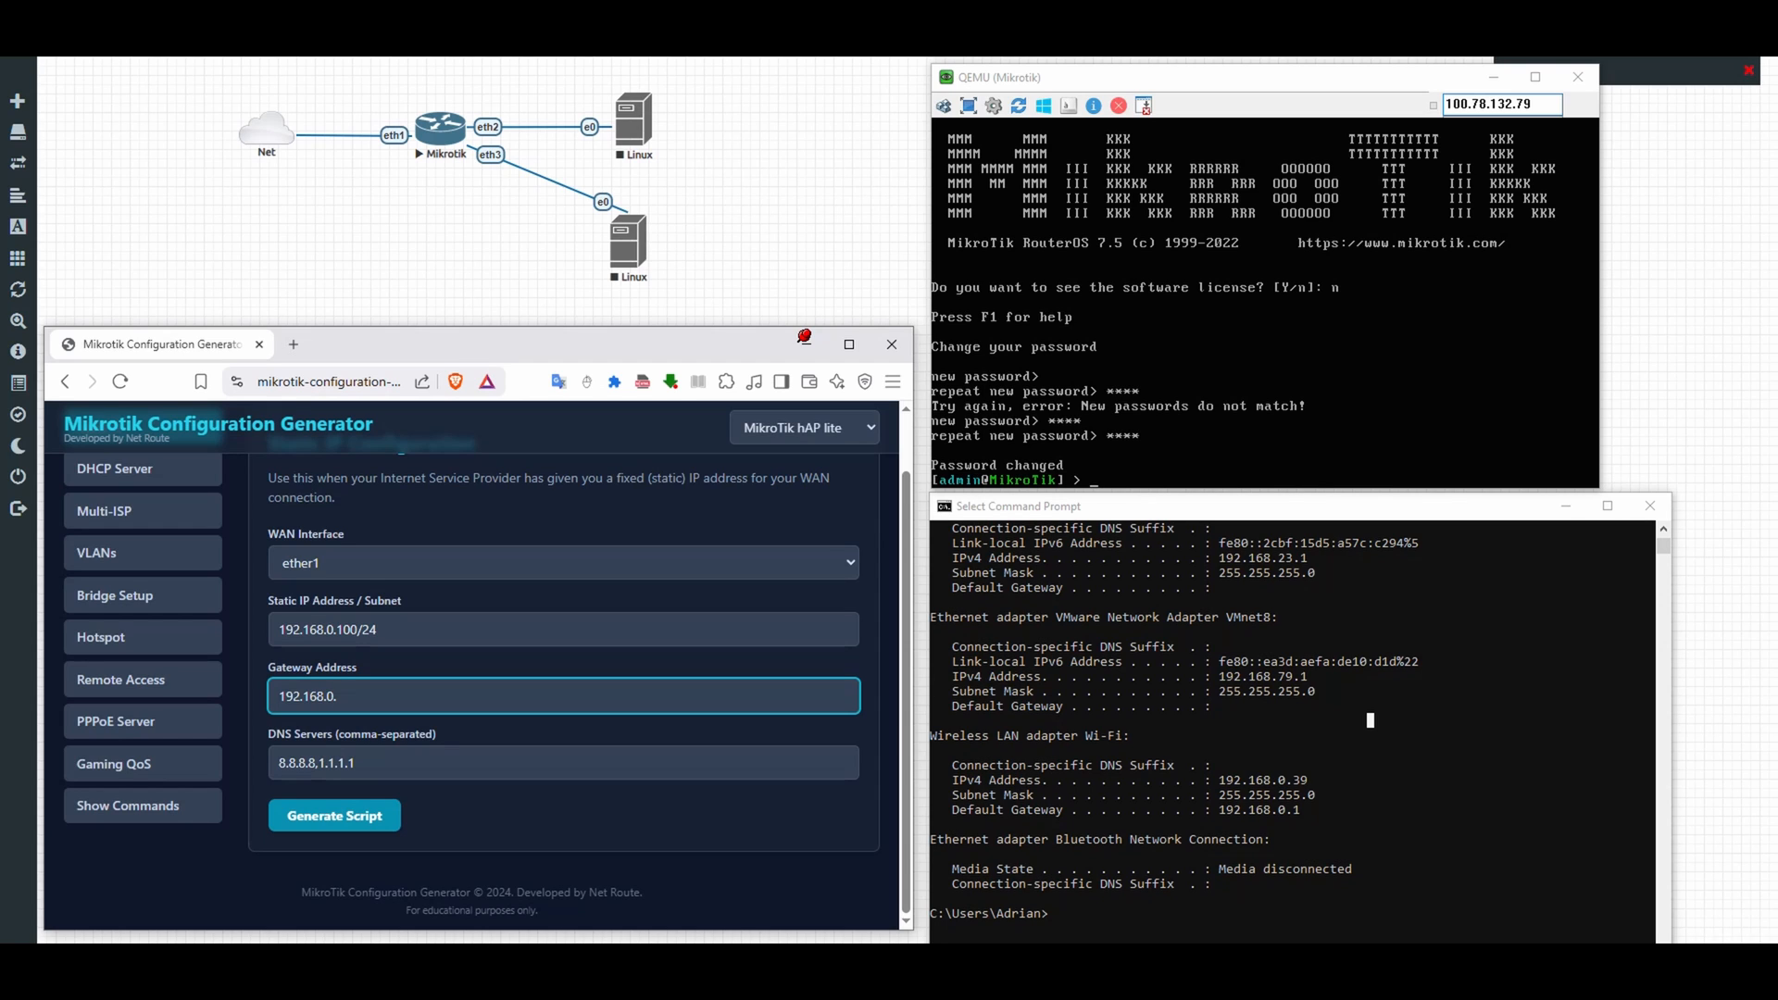
pyautogui.write('1')
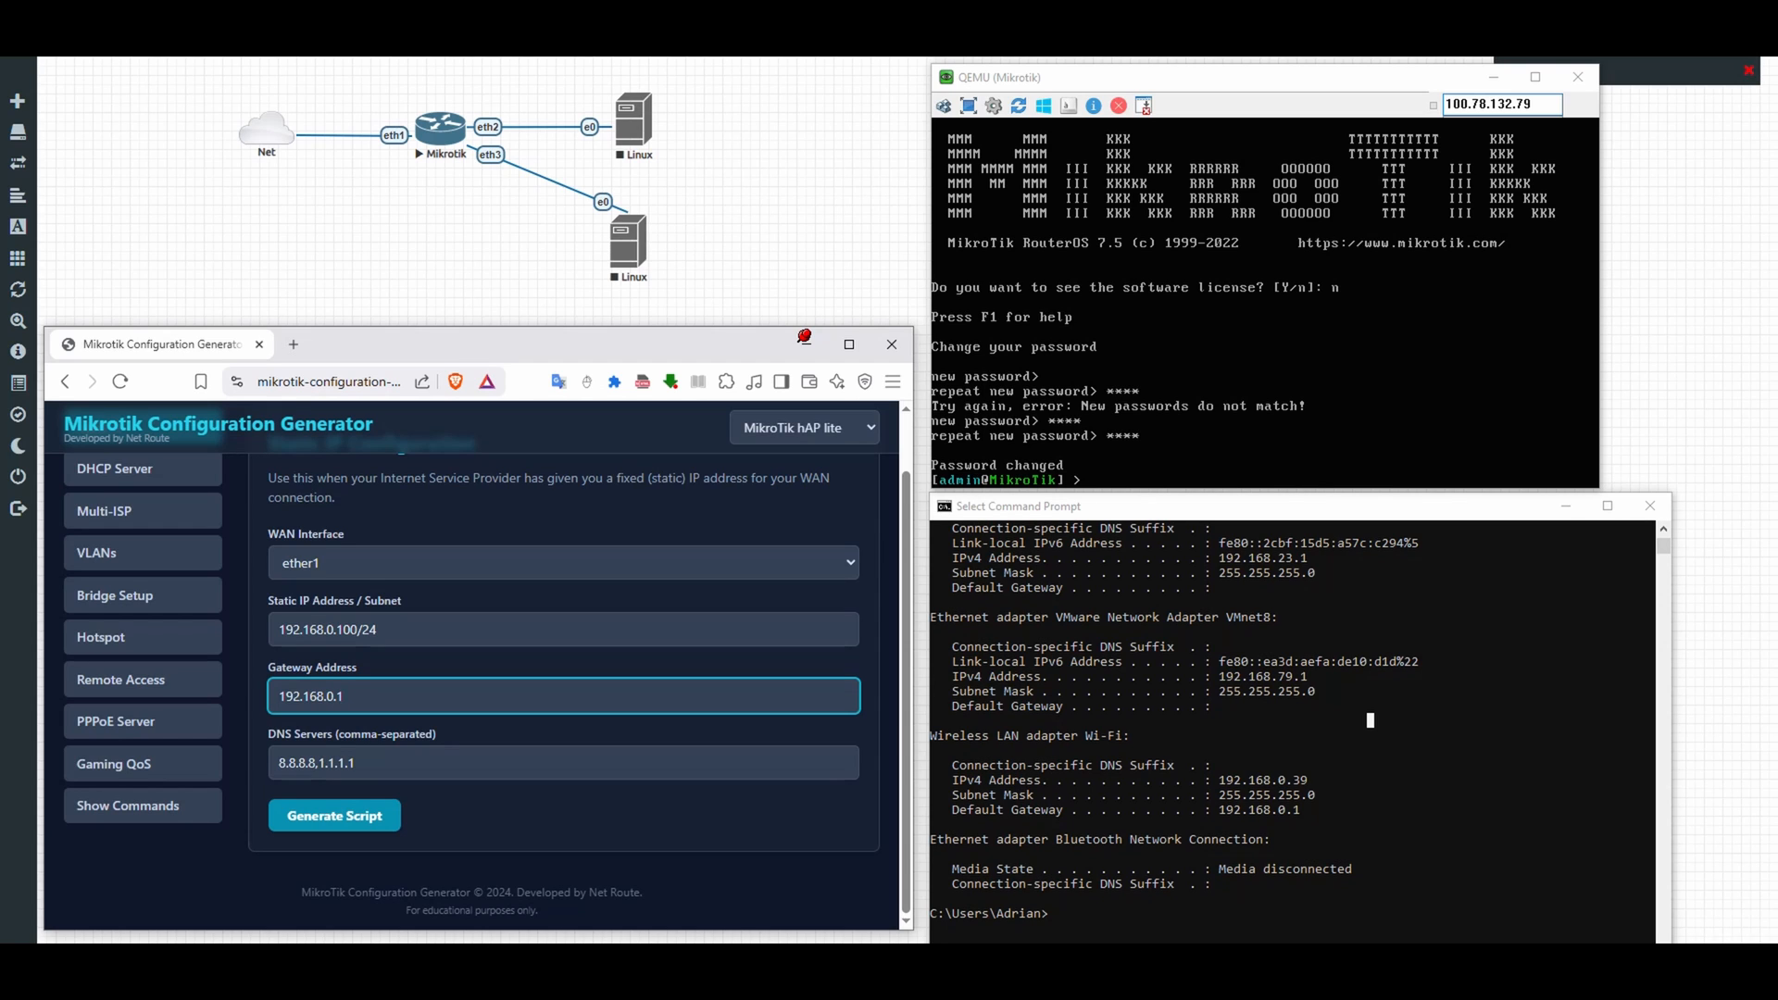
pyautogui.click(333, 815)
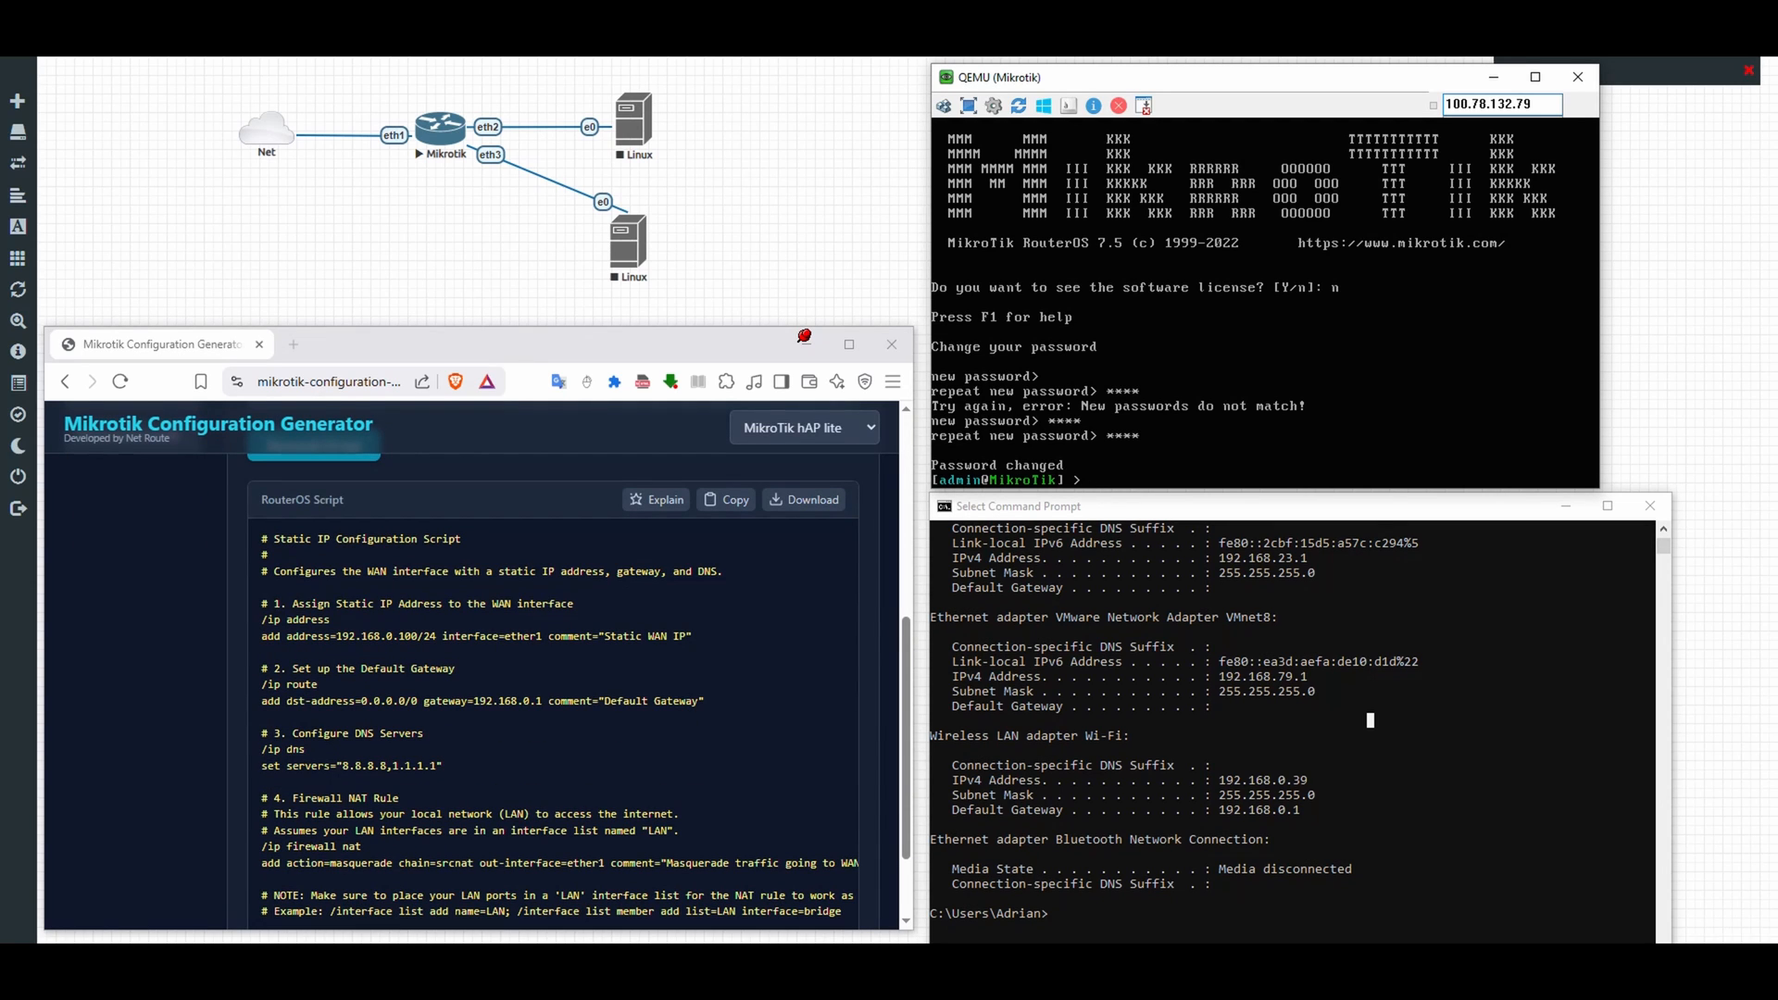
# Step: Add address 192.168.0.100/24 on interface ether1 with /ip address
pyautogui.moveTo(265, 604); pyautogui.dragTo(696, 635)
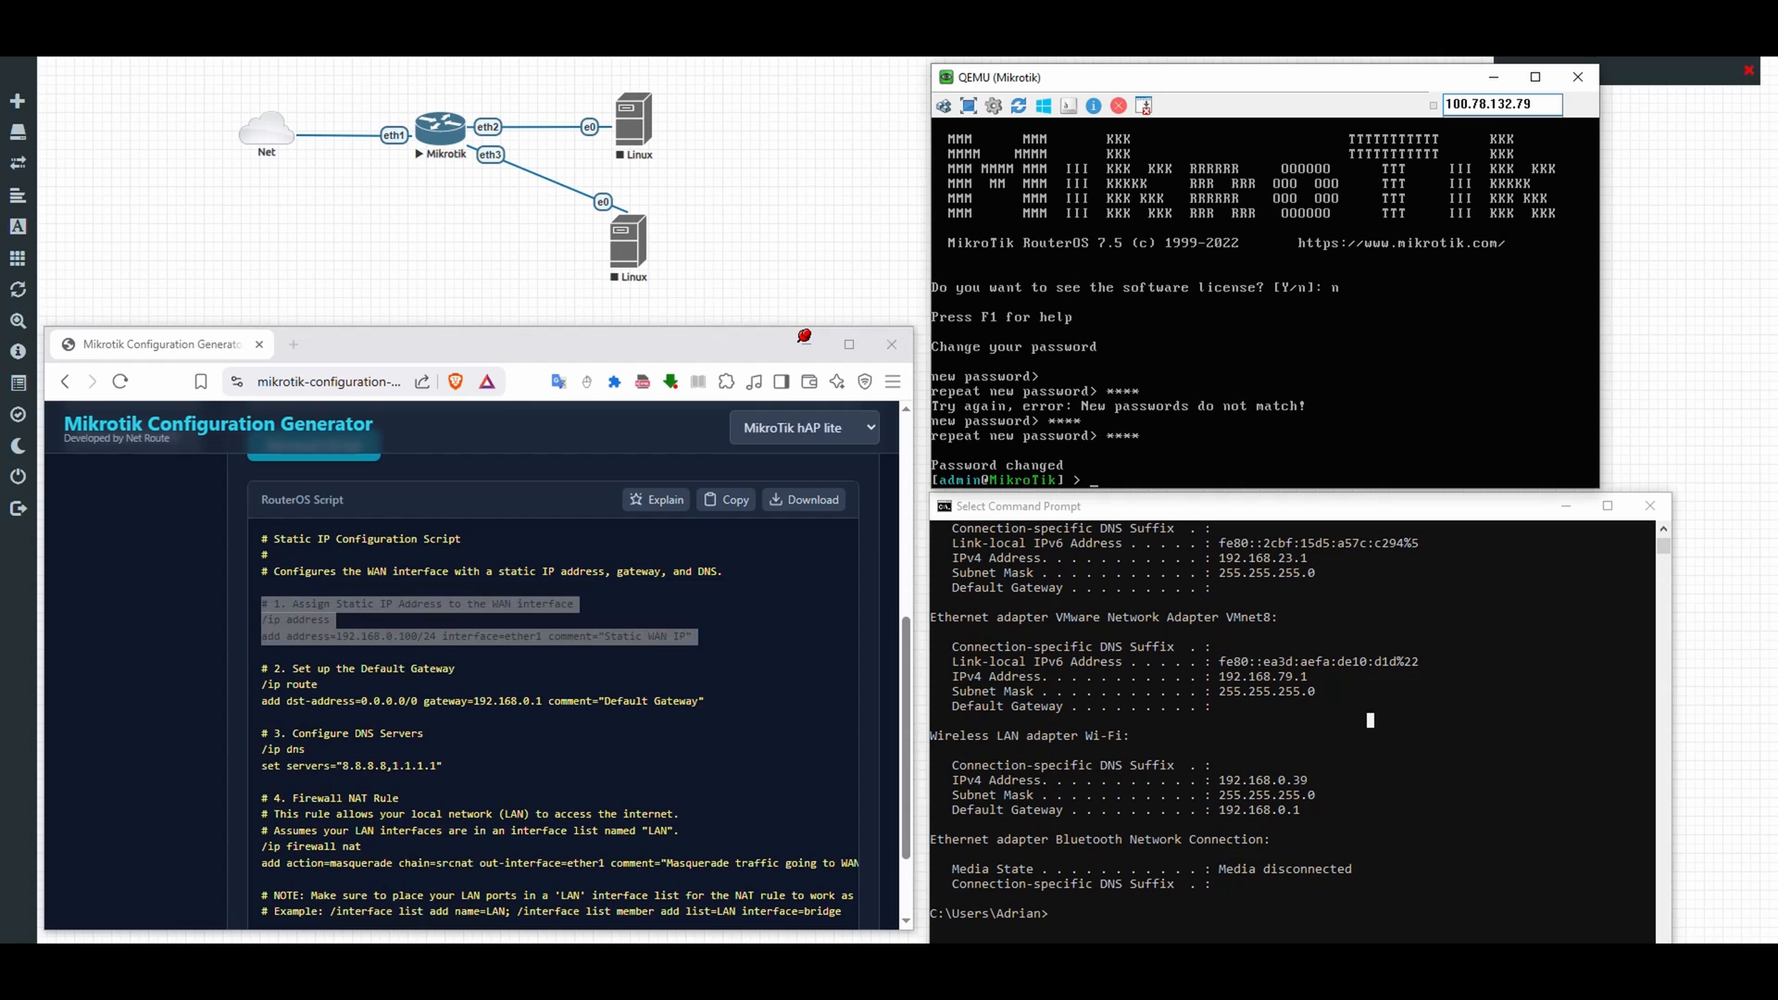
pyautogui.write('/IP ADDRESS')
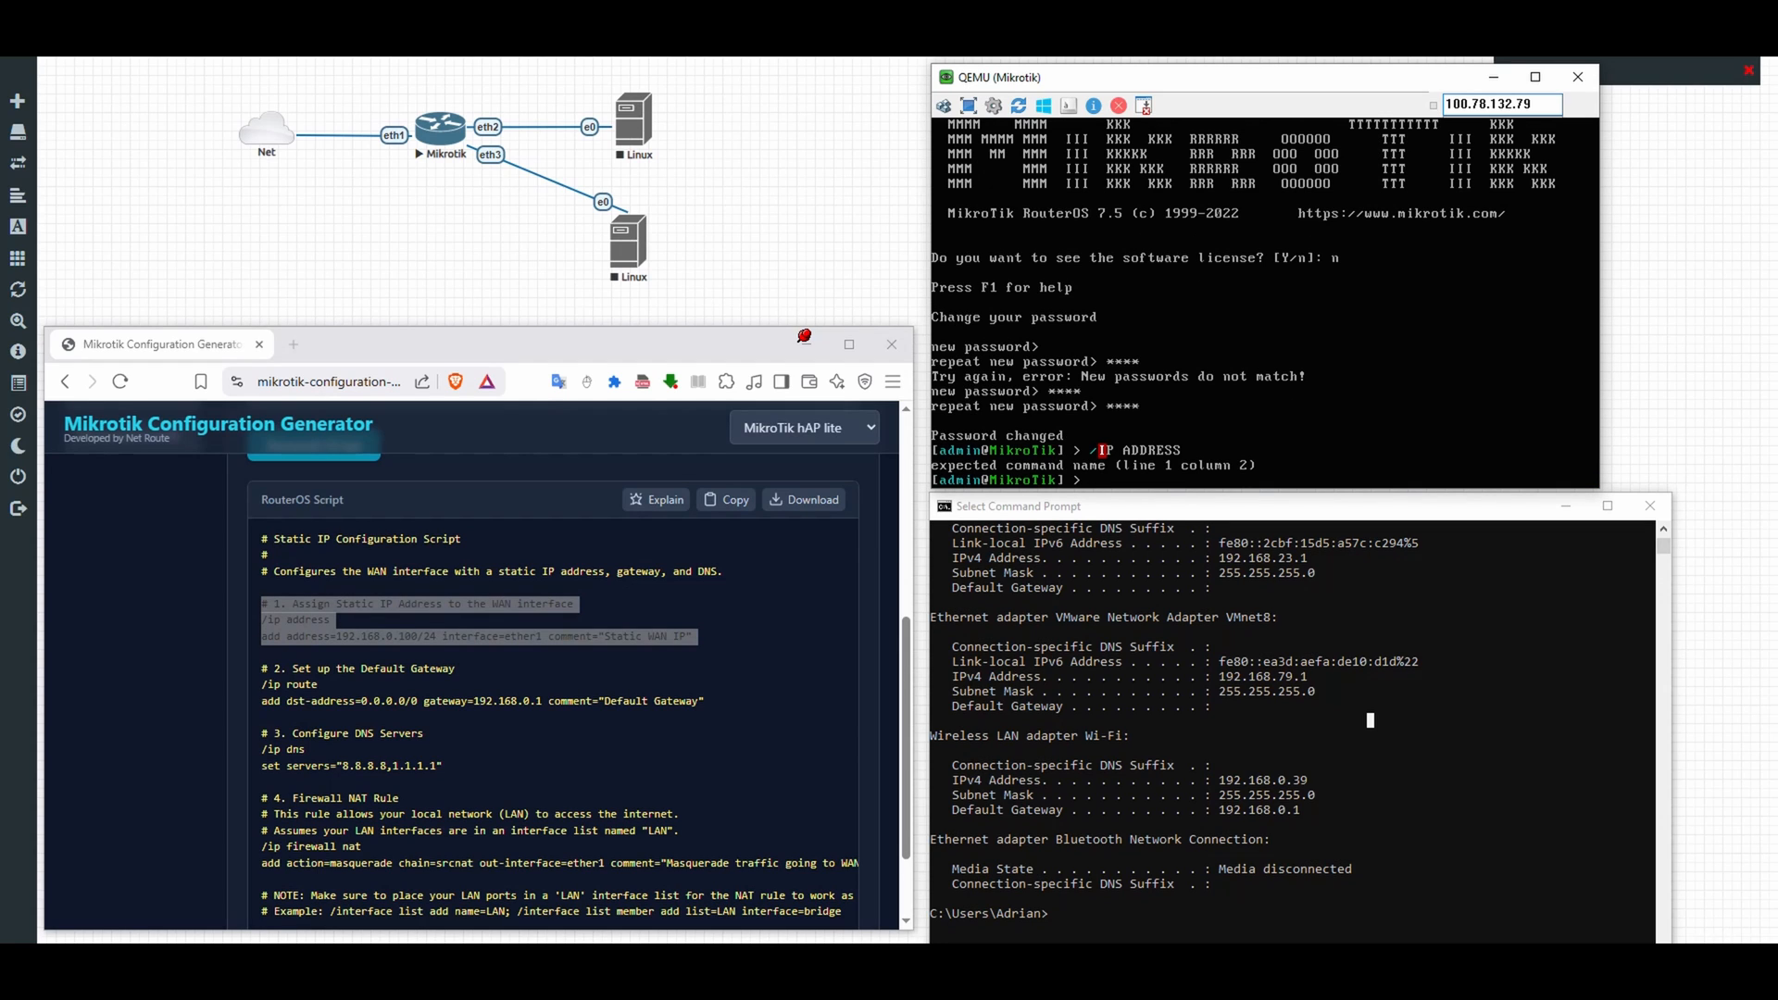
pyautogui.write('/ip address')
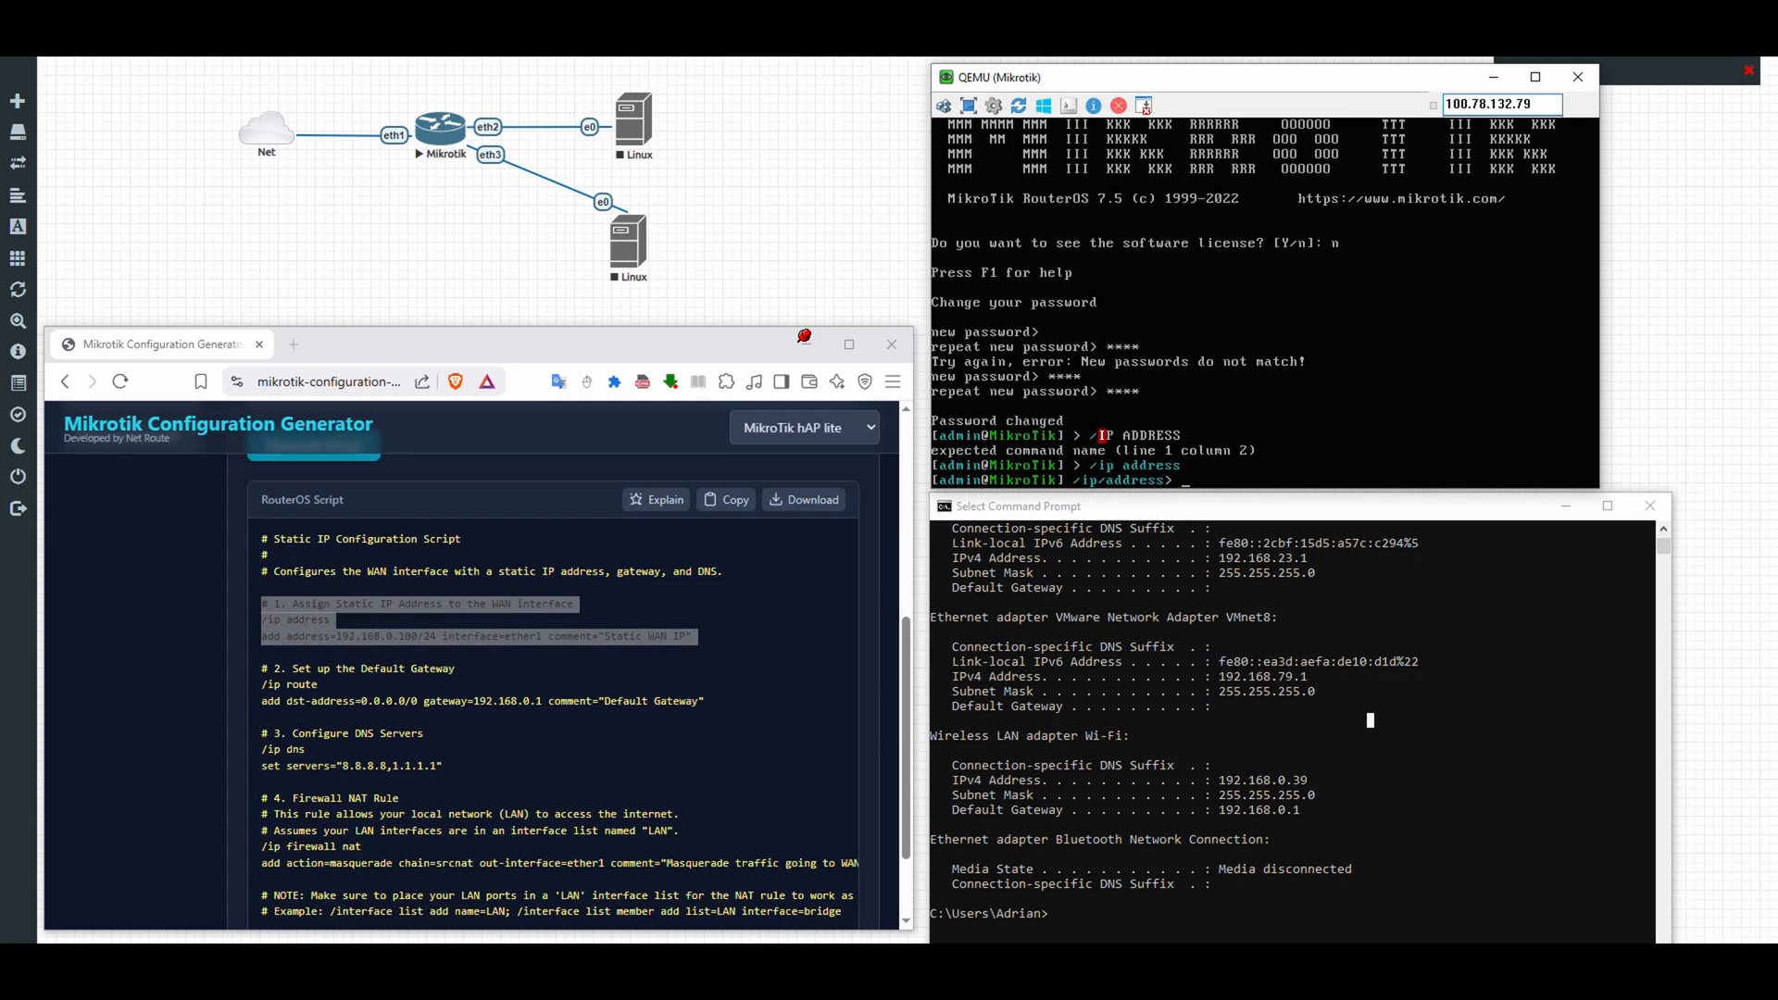
pyautogui.write('add address')
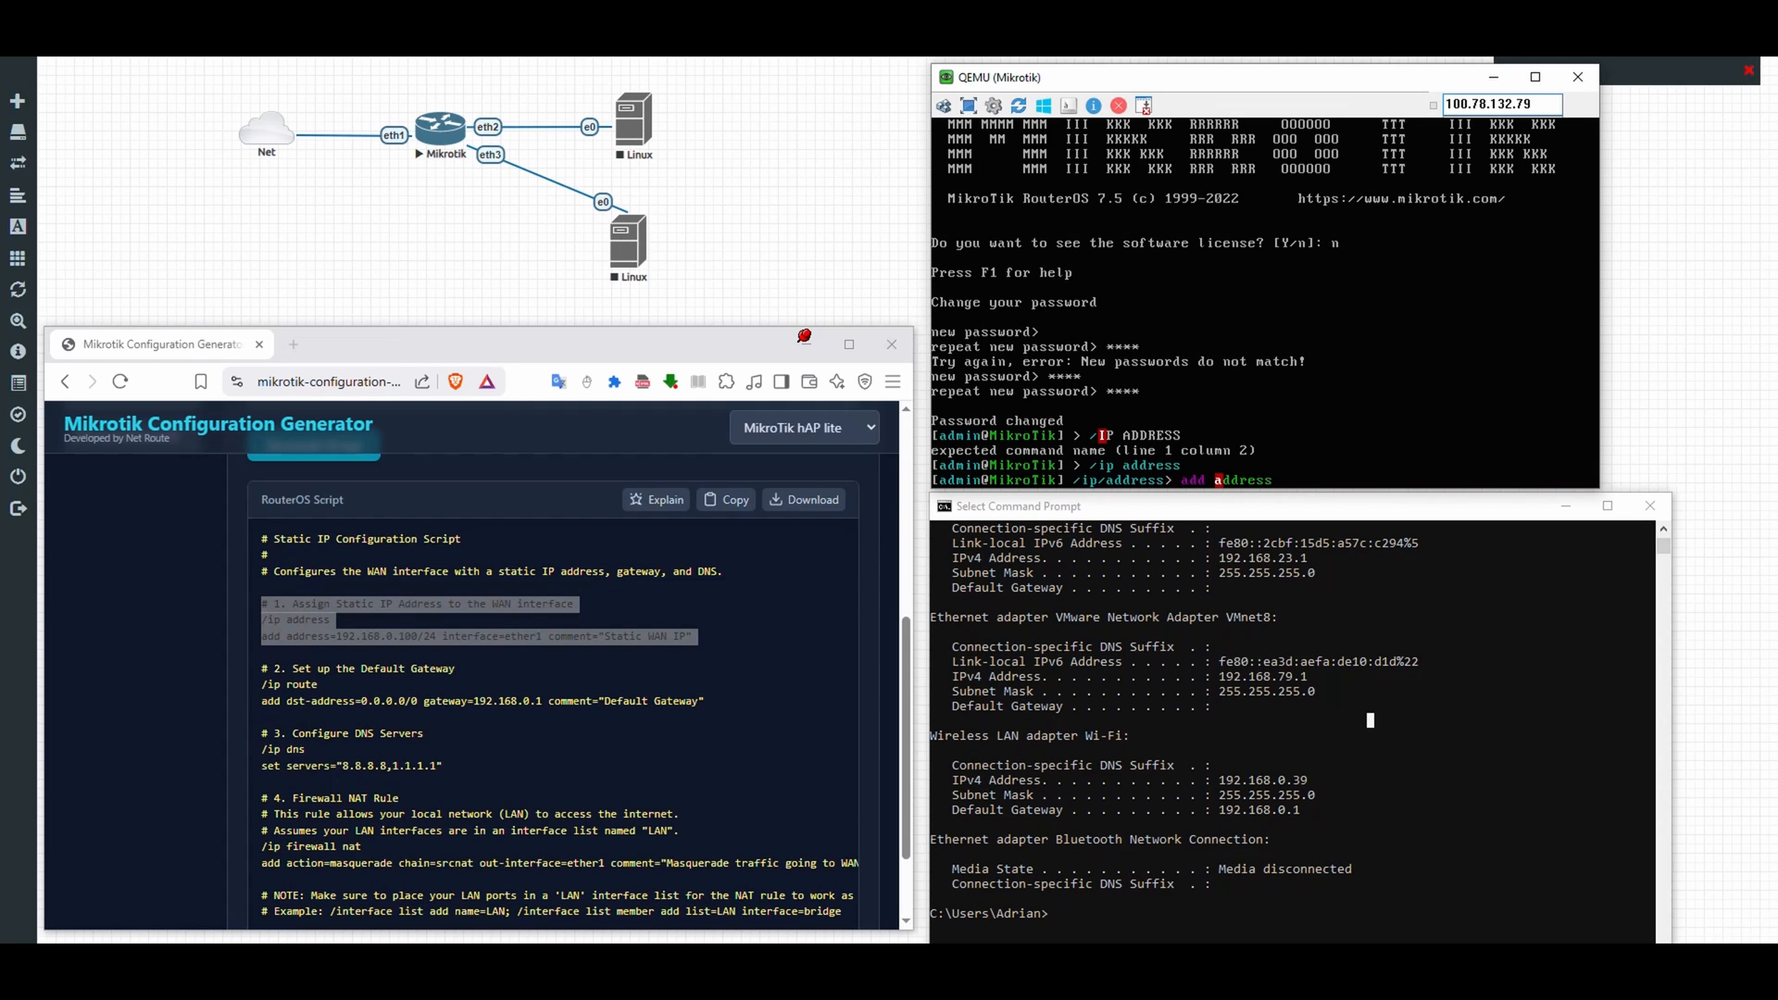
pyautogui.write('address=192.168.0.100')
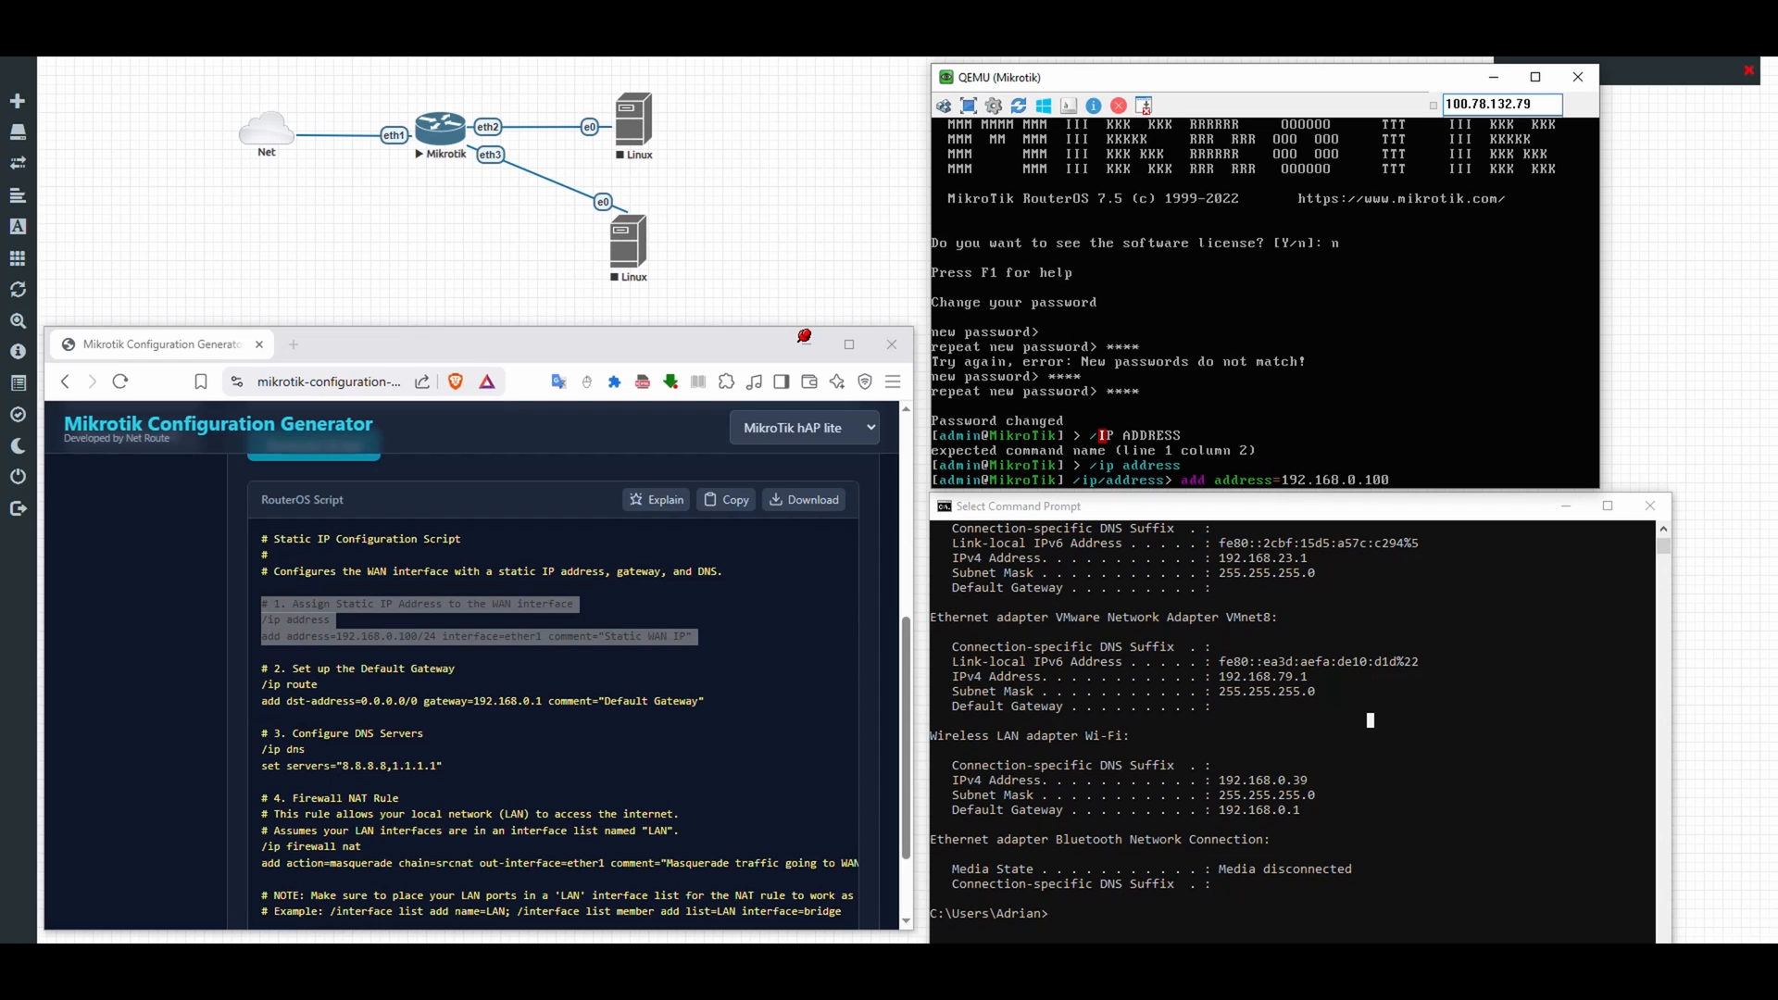
pyautogui.write('/24')
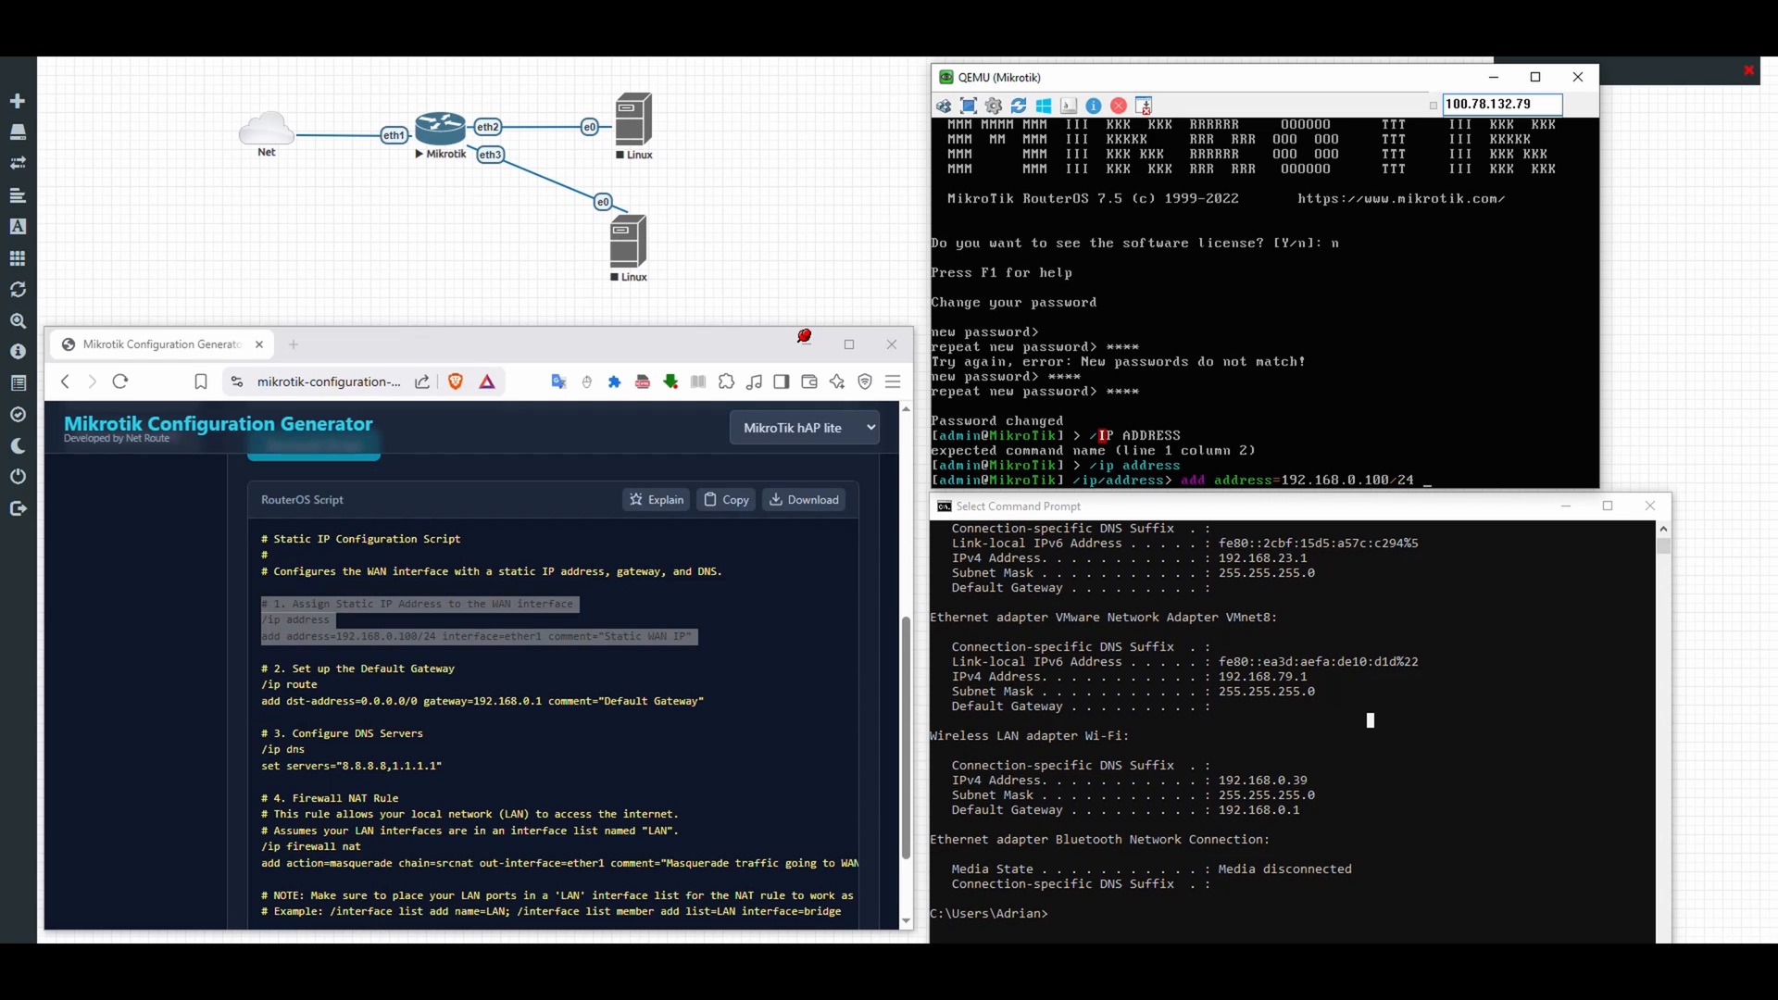
pyautogui.write('interface=ether1')
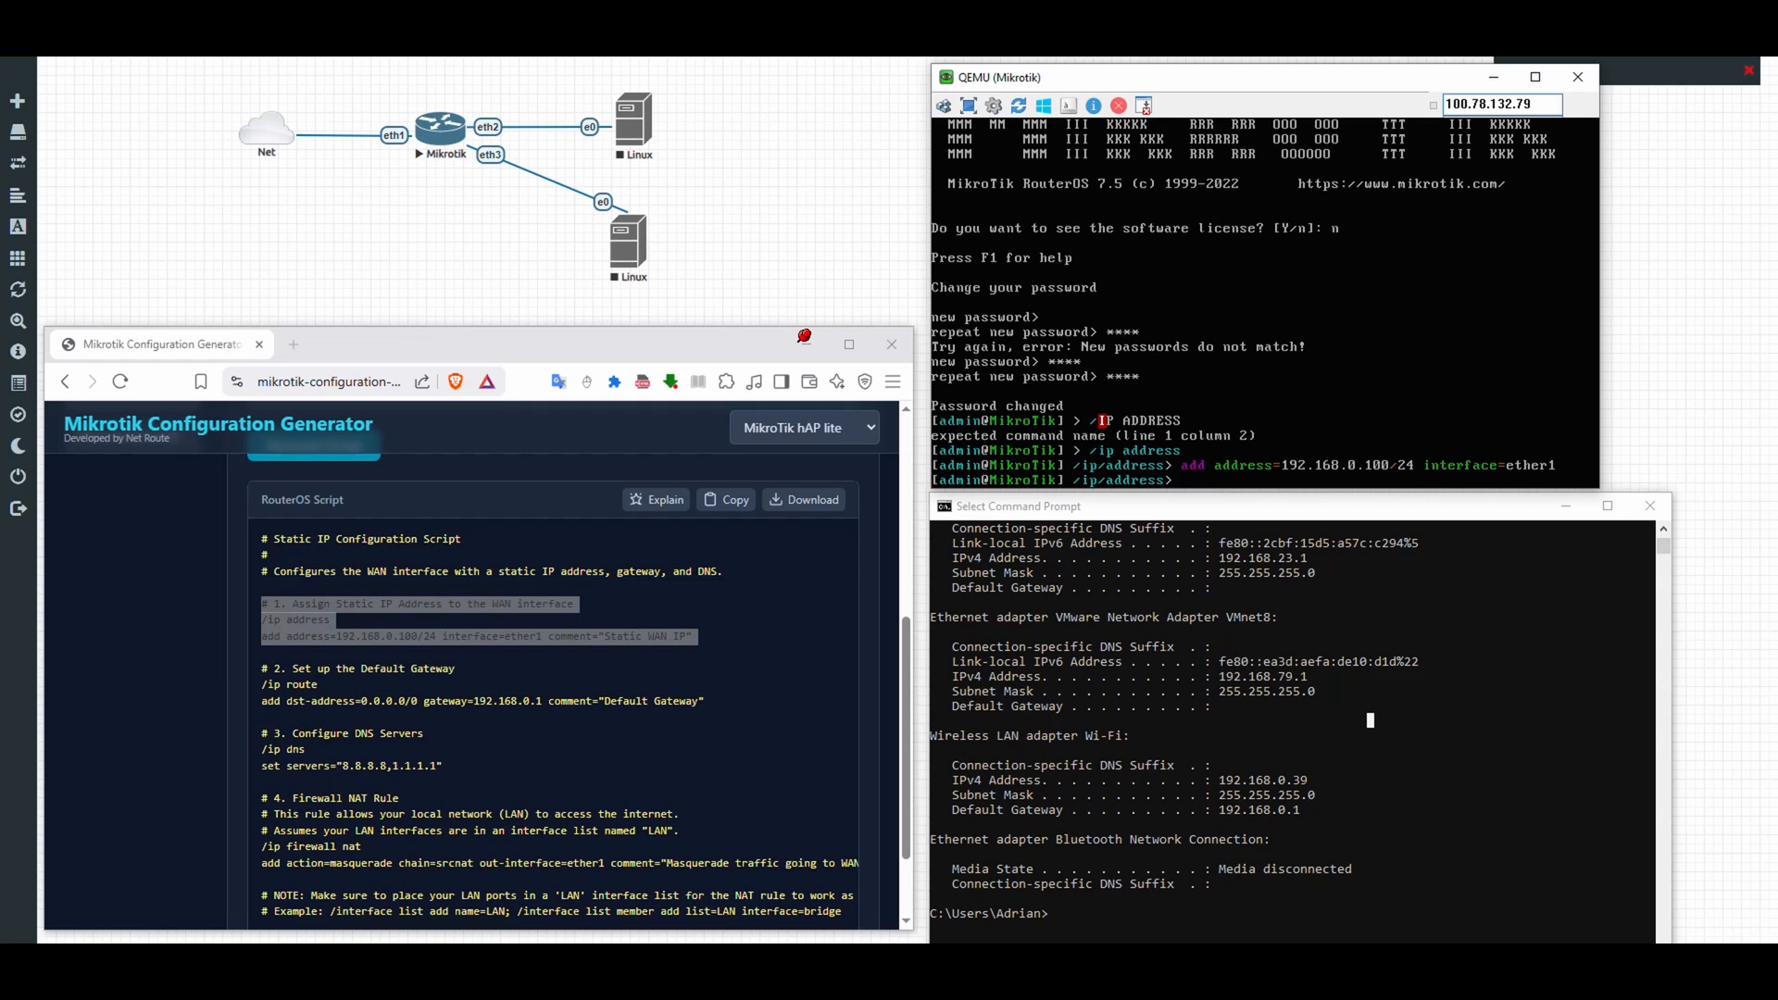
# Step: Add a default route 0.0.0.0/0 via gateway 192.168.0.1 with /ip route
pyautogui.write('/')
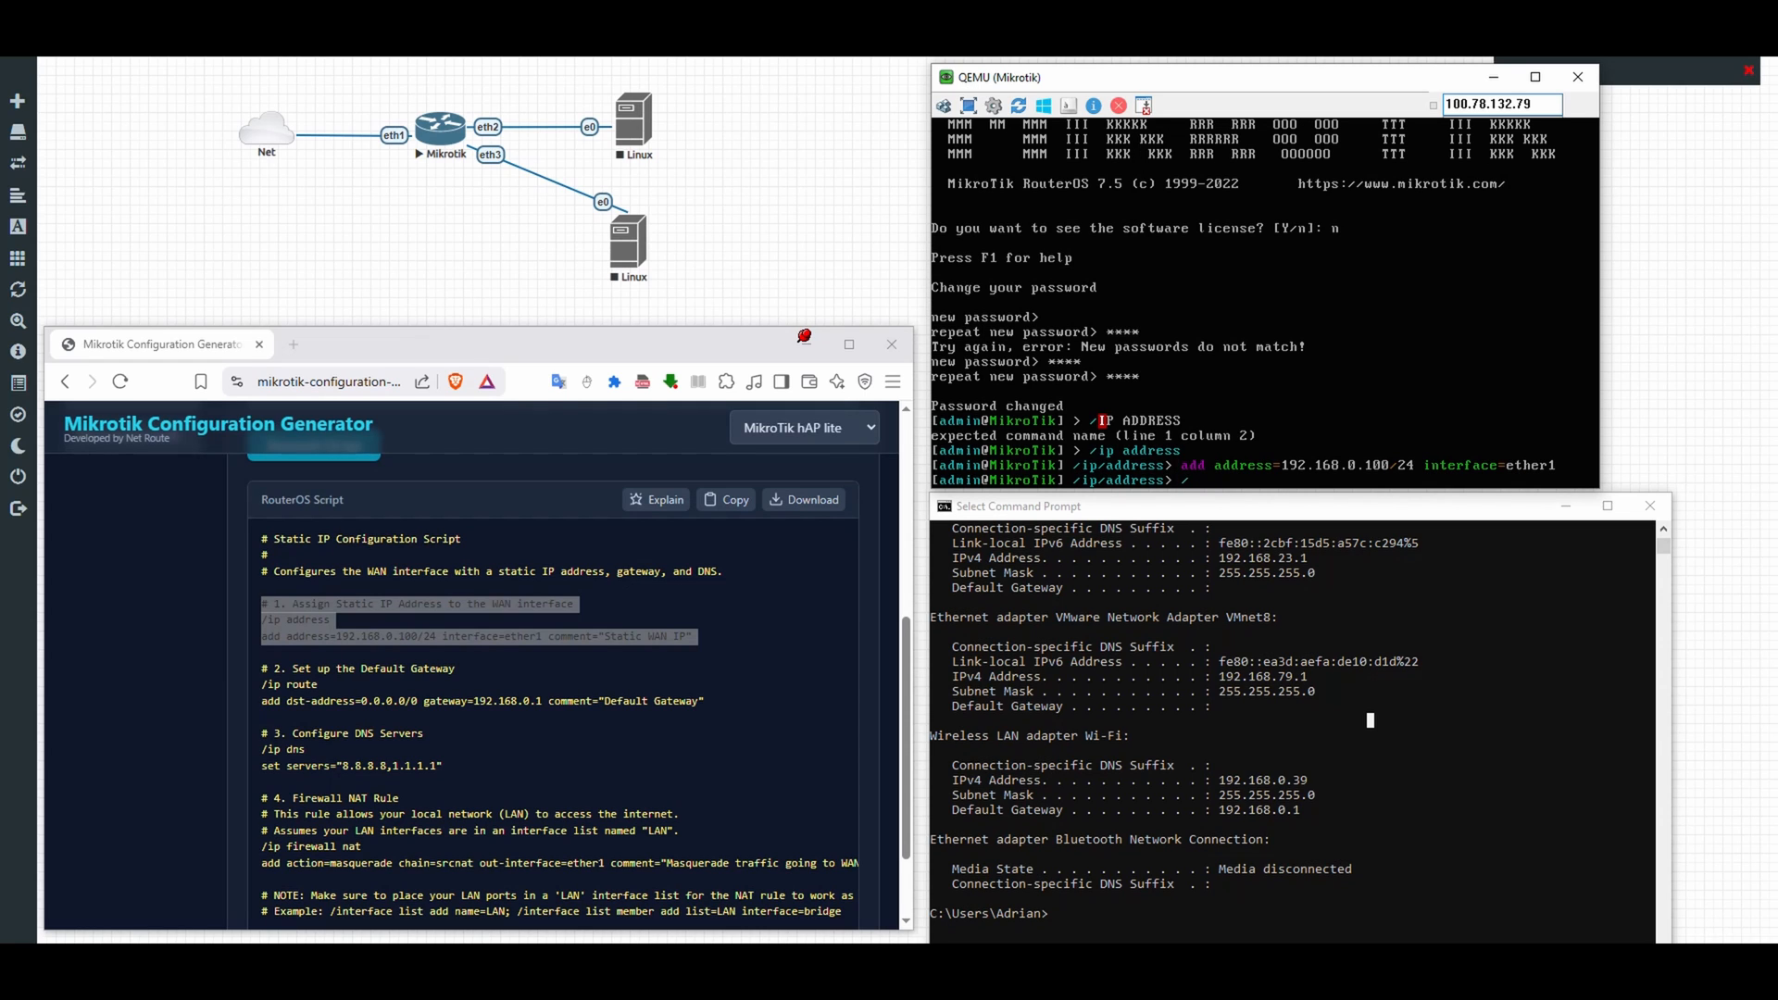
pyautogui.write('/ip route')
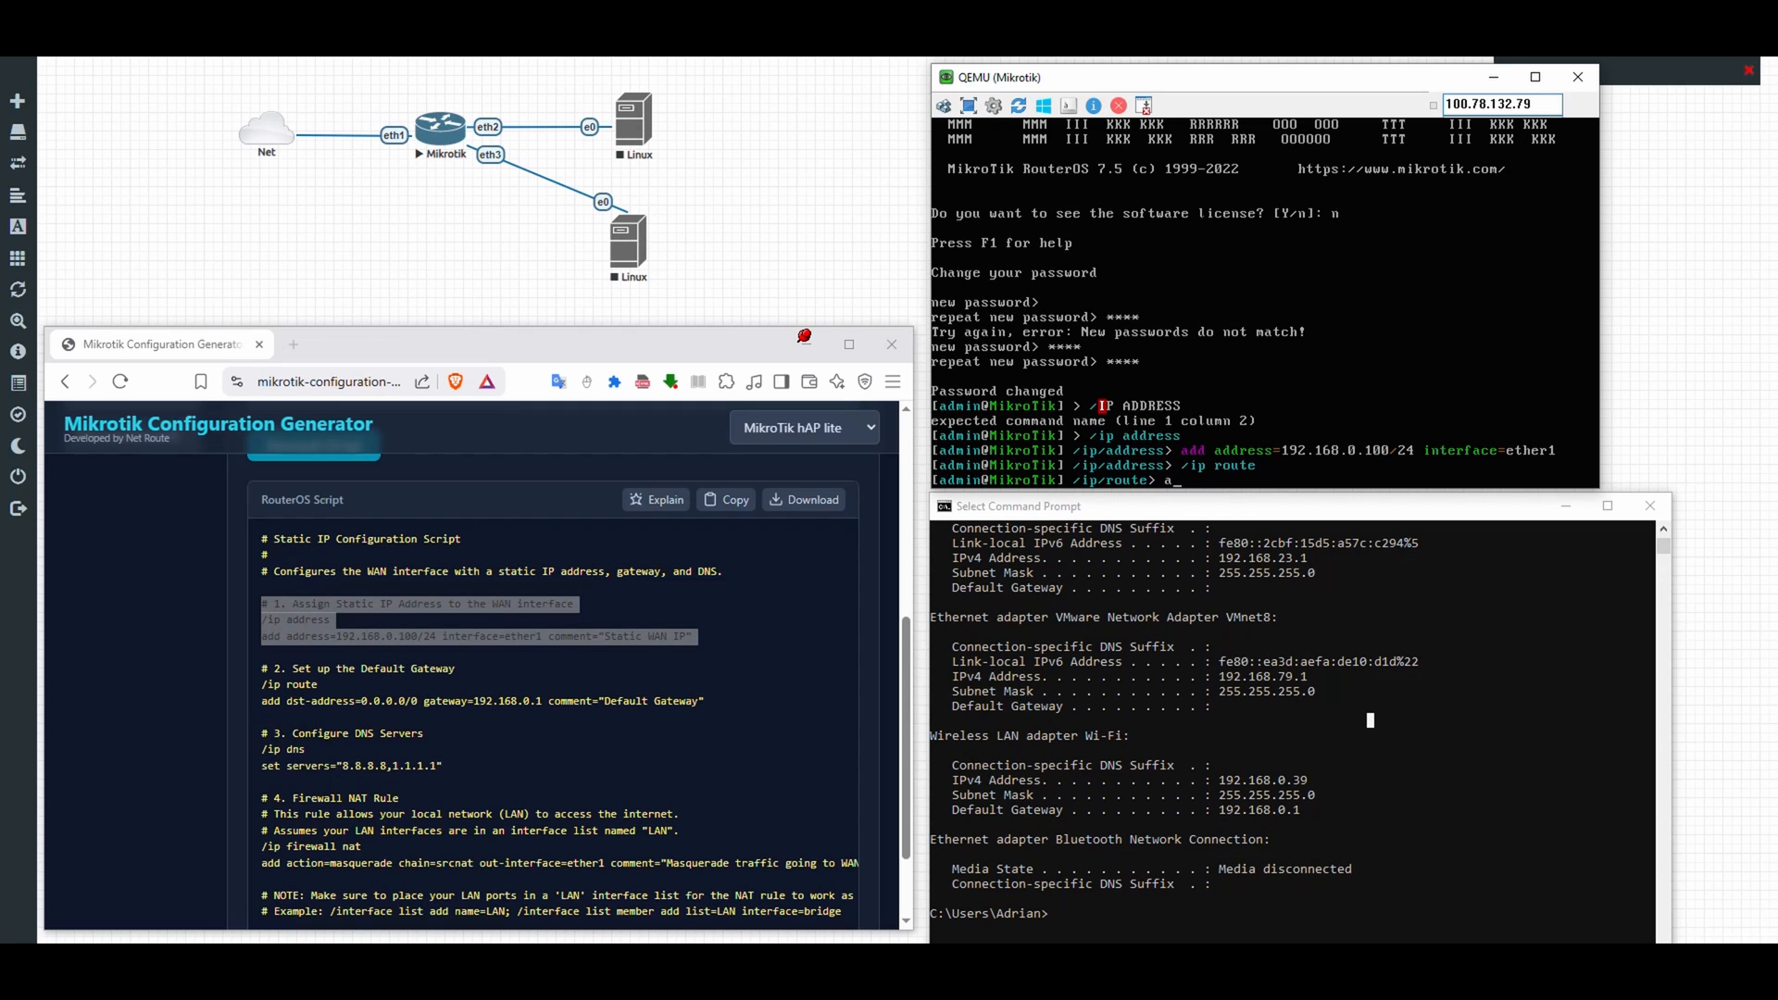
pyautogui.write('dd dst-address=0')
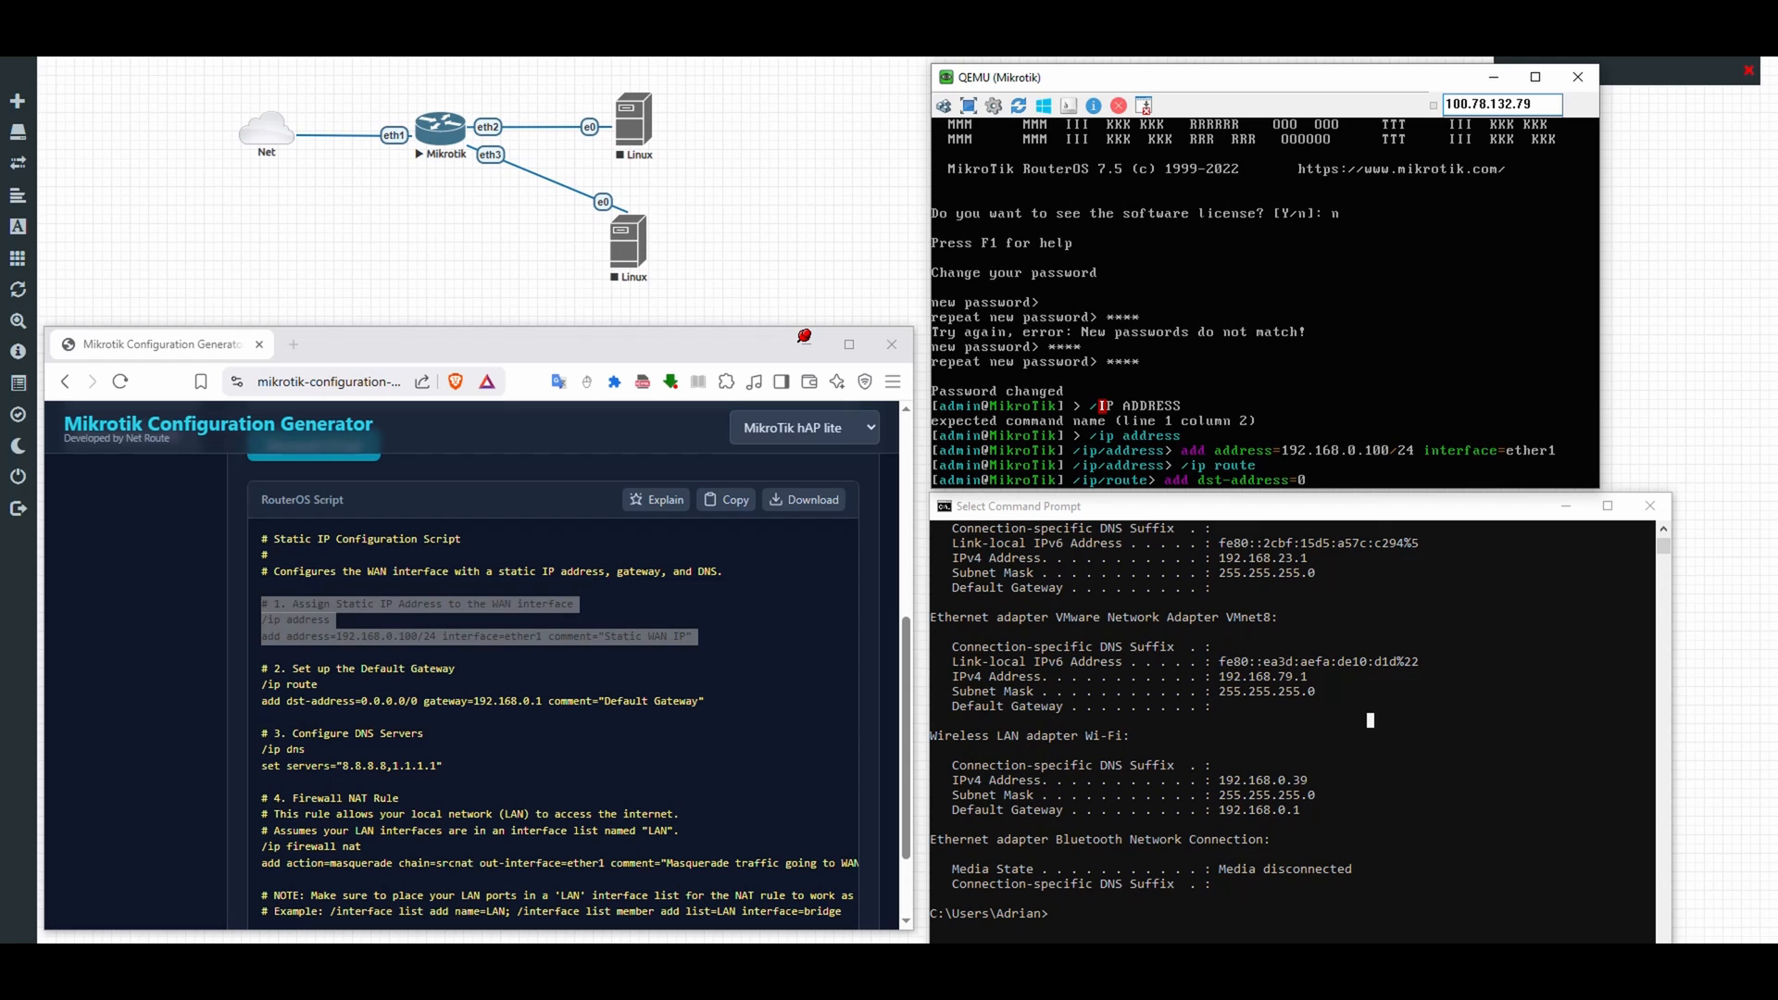
pyautogui.write('.0.0.0')
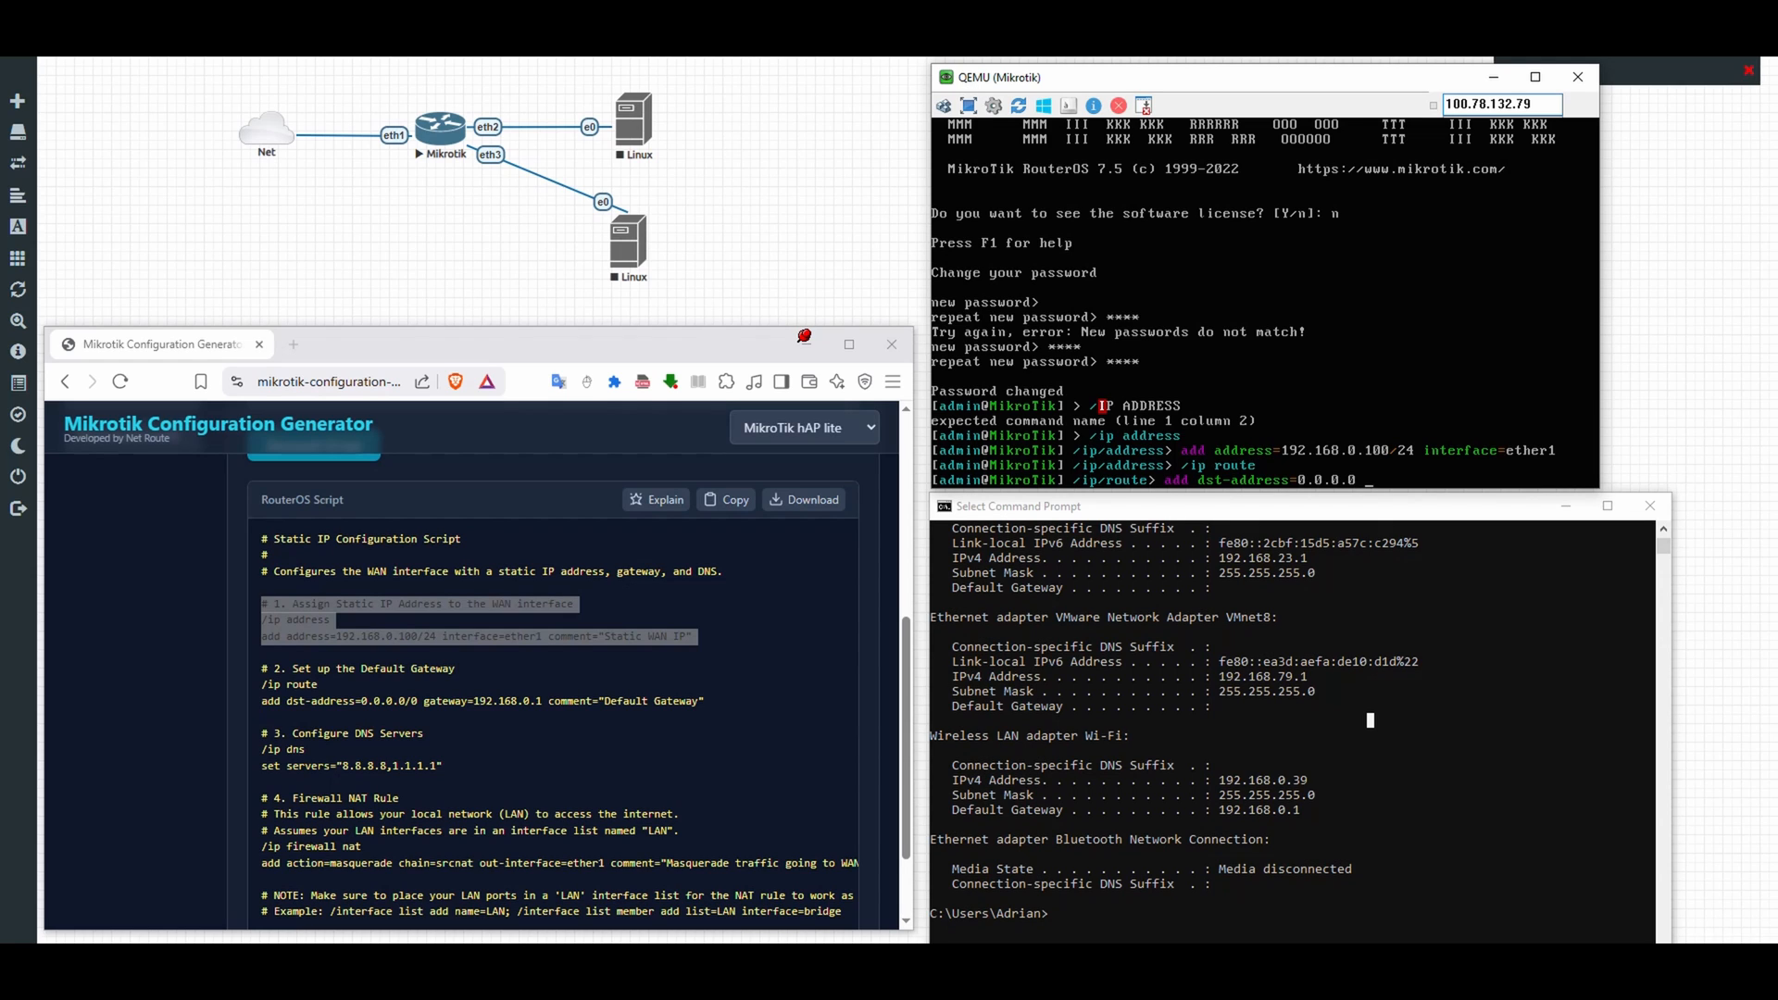
pyautogui.write('/0')
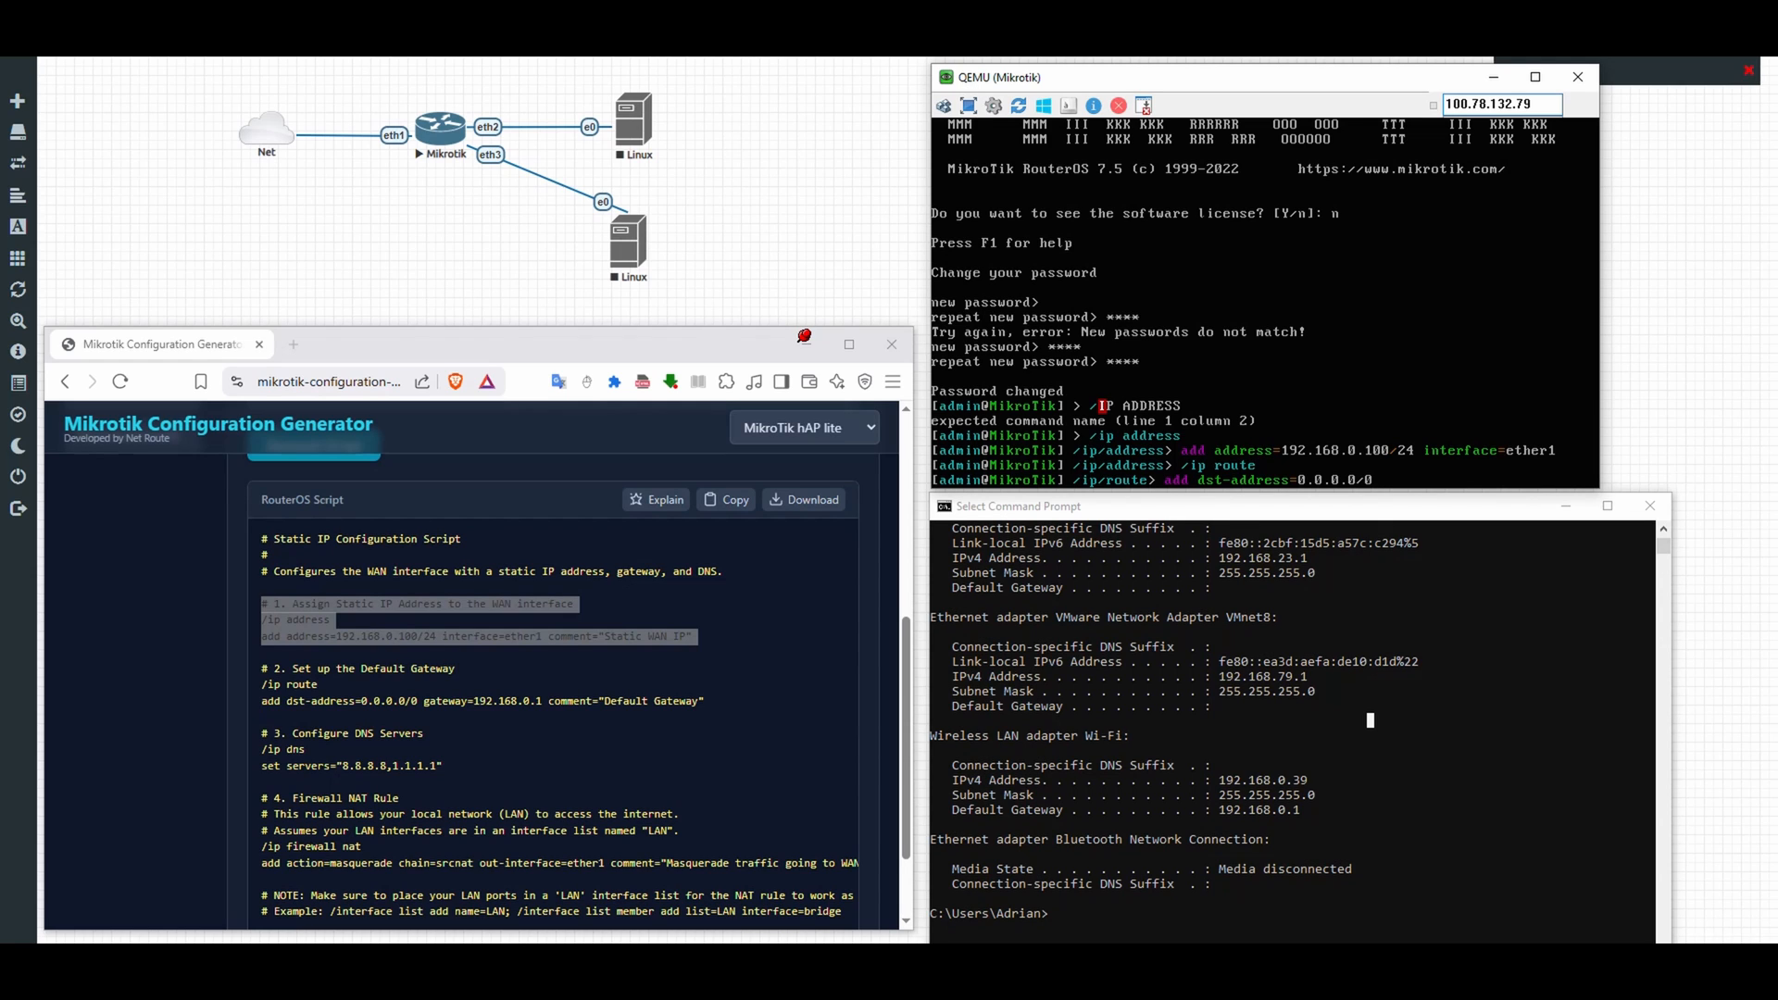
pyautogui.write('gatewa')
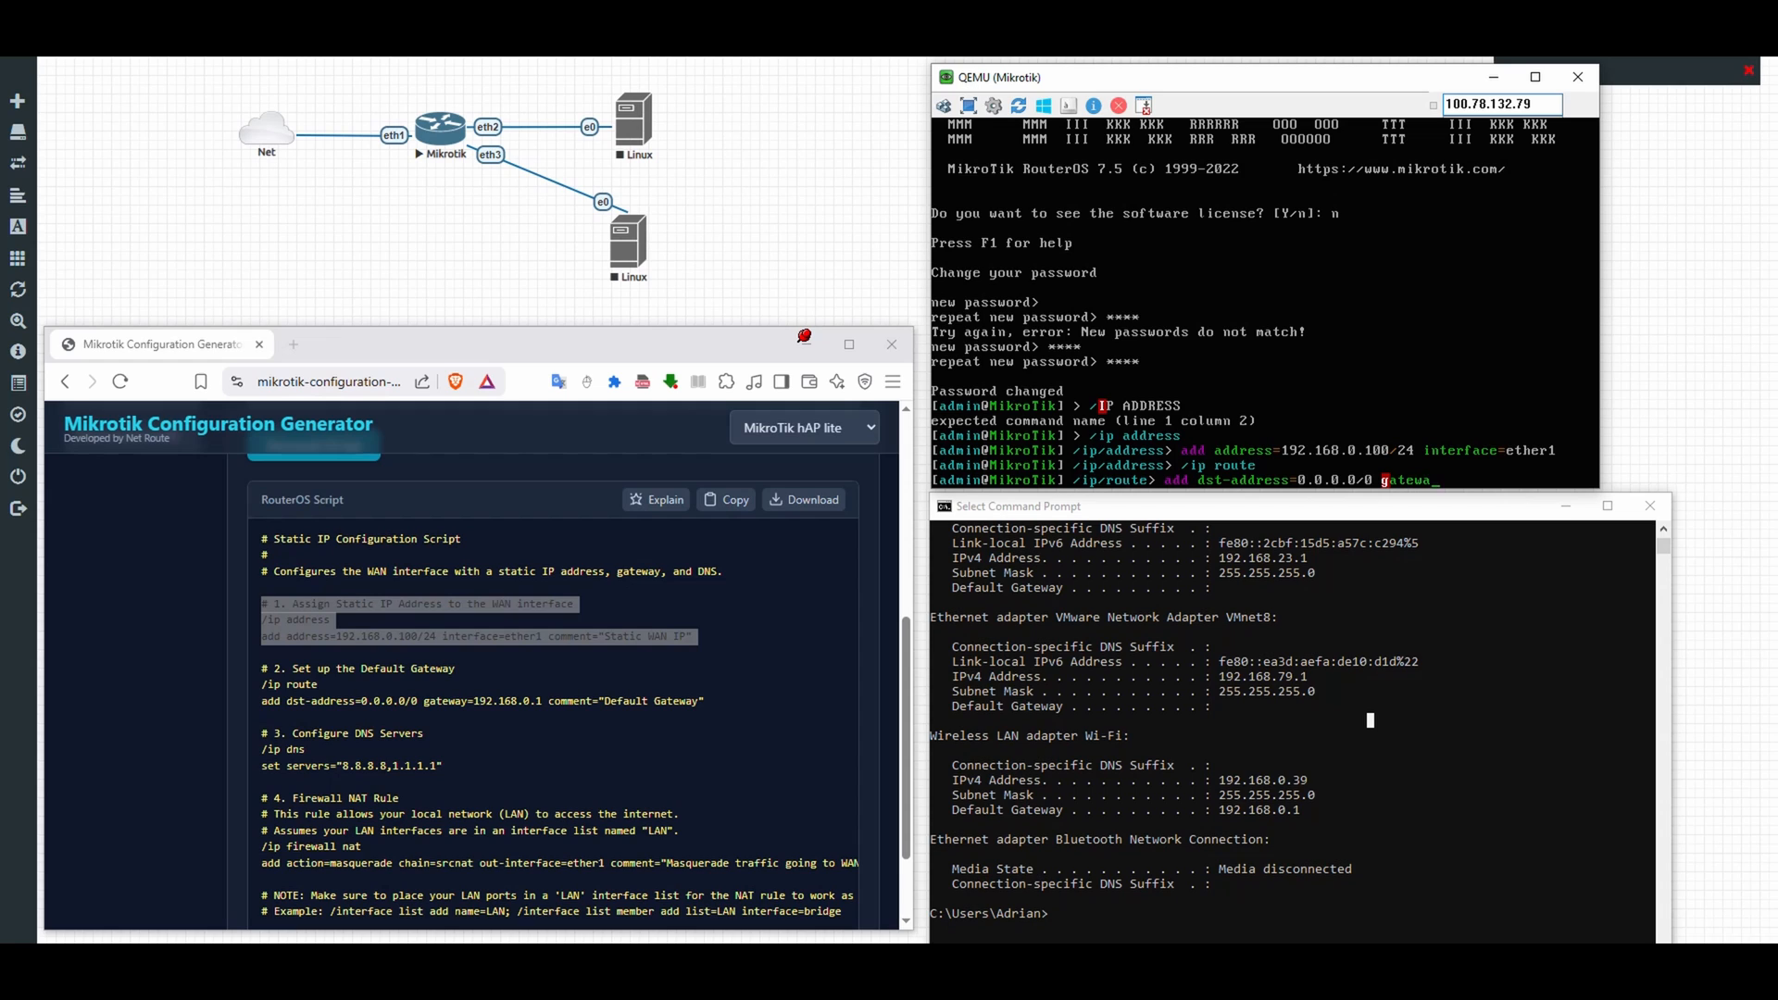
pyautogui.write('=1')
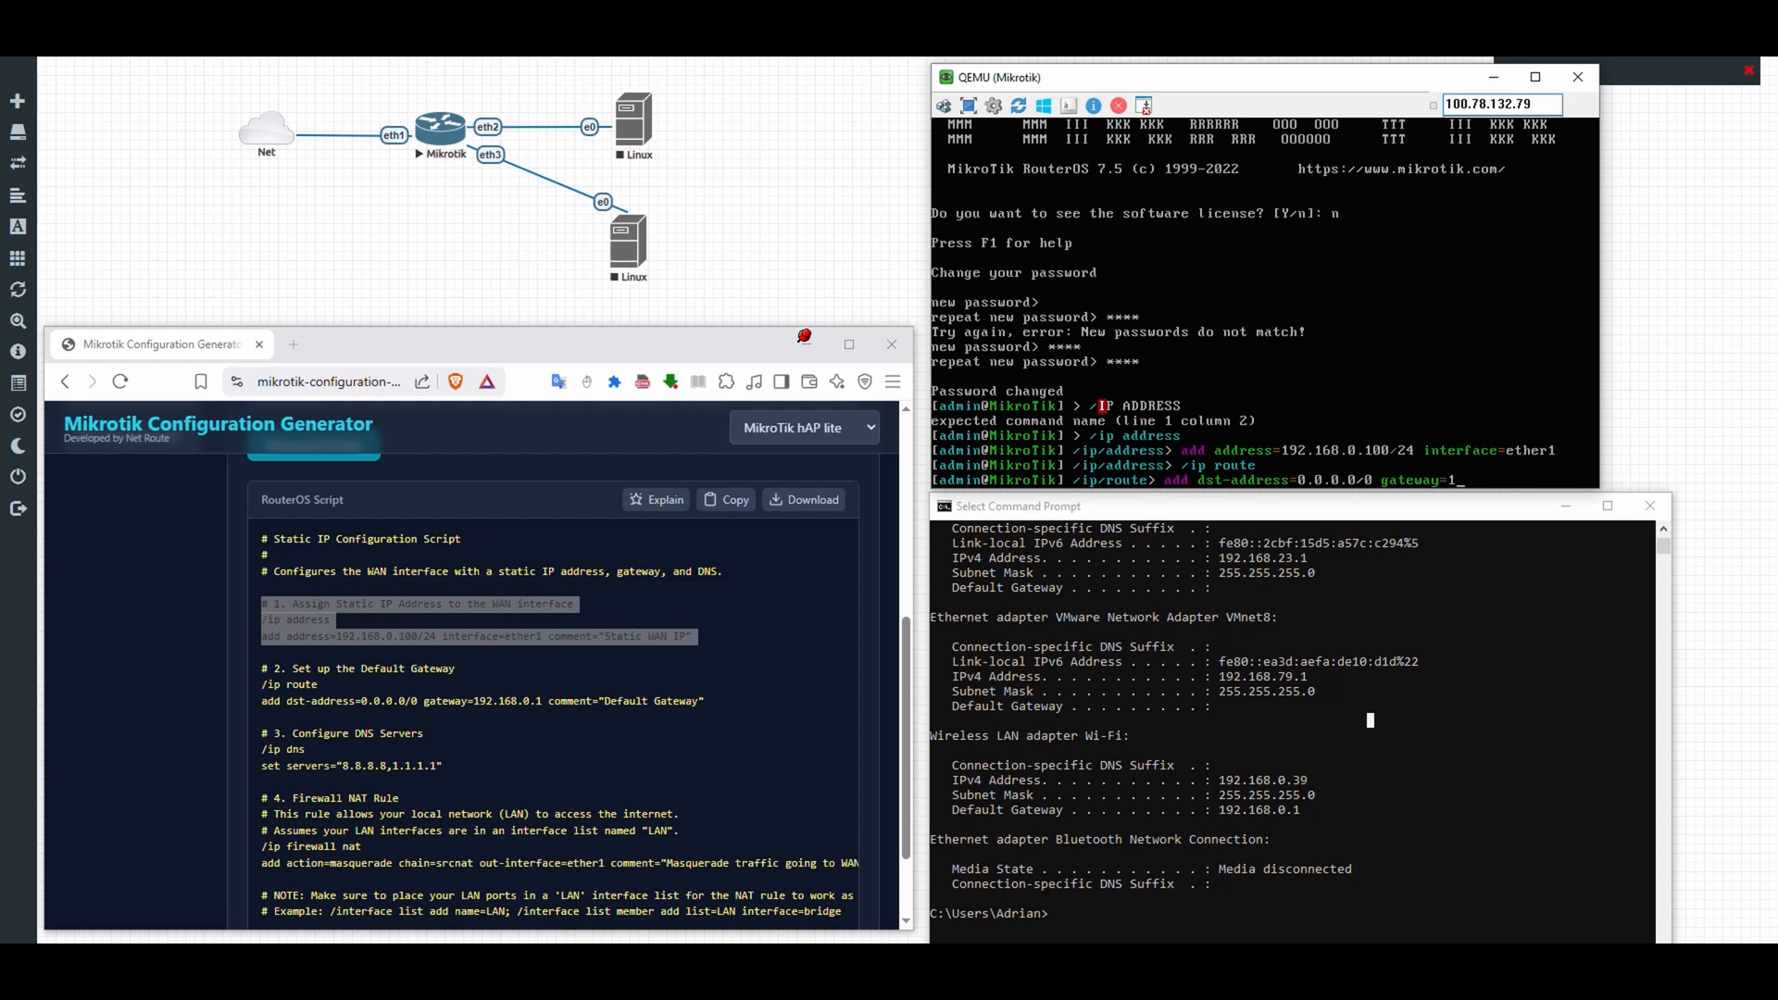
pyautogui.write('192.168.0.1')
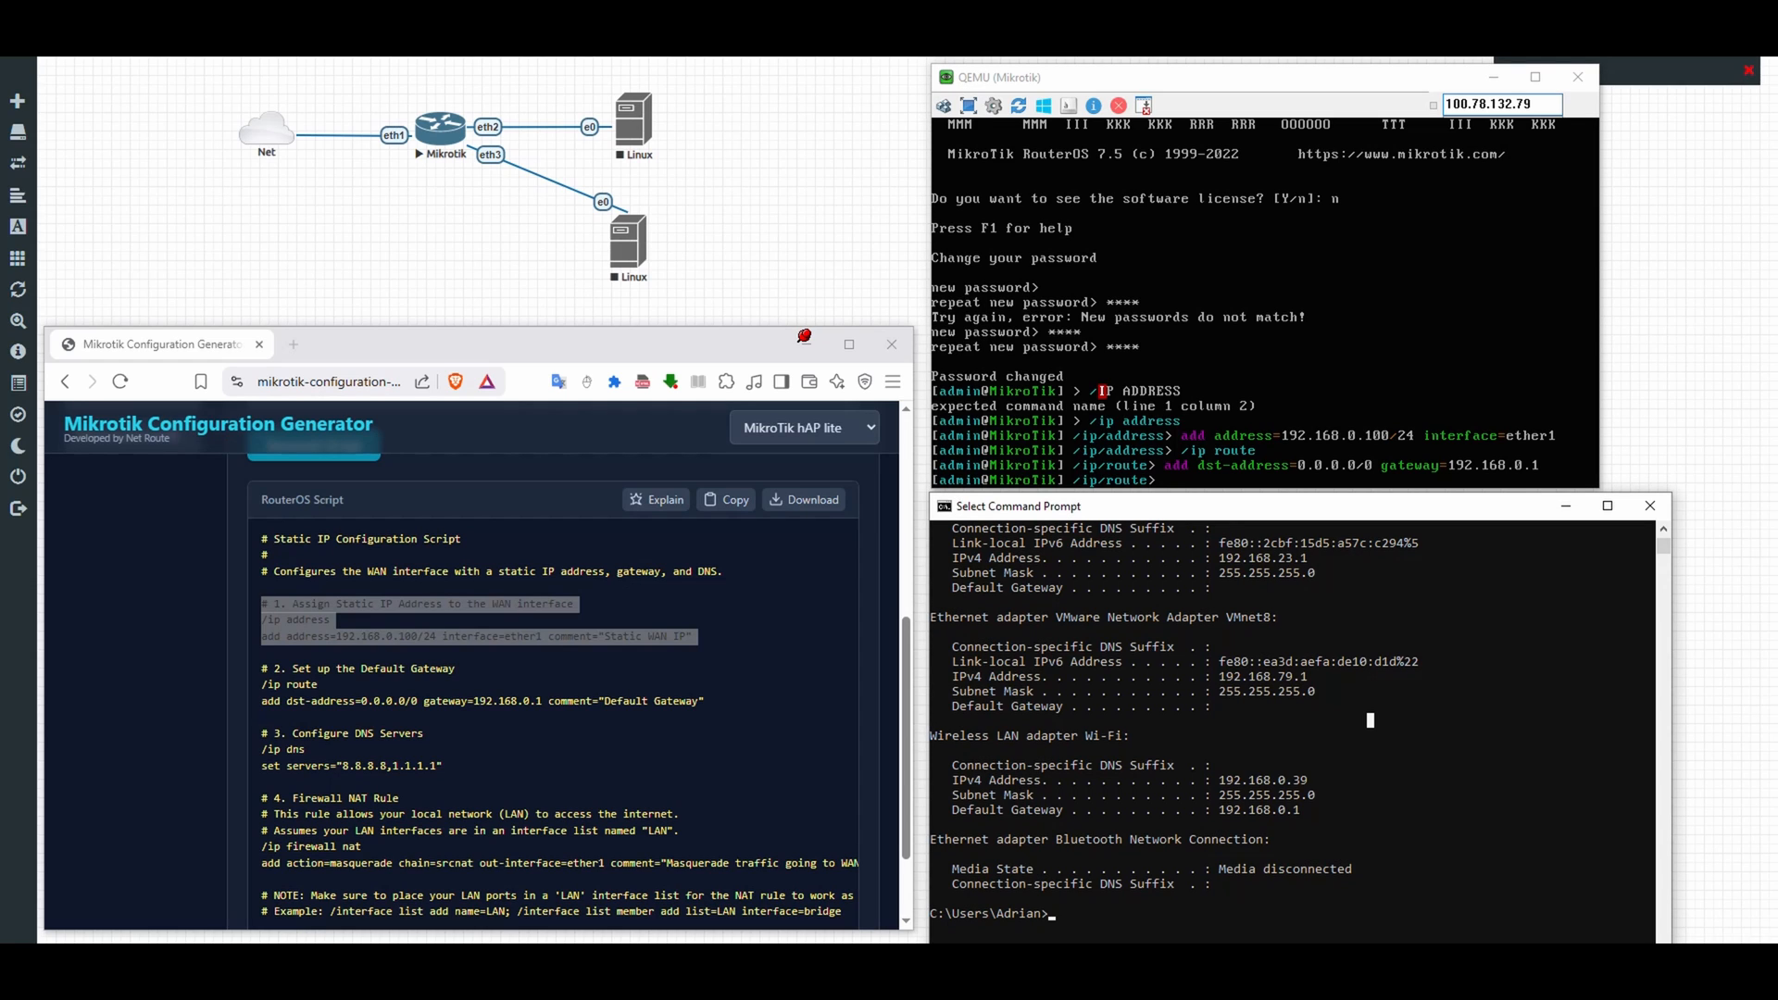
# Step: Ping 192.168.0.100 from Command Prompt and get four replies with no loss
pyautogui.write('ping 1')
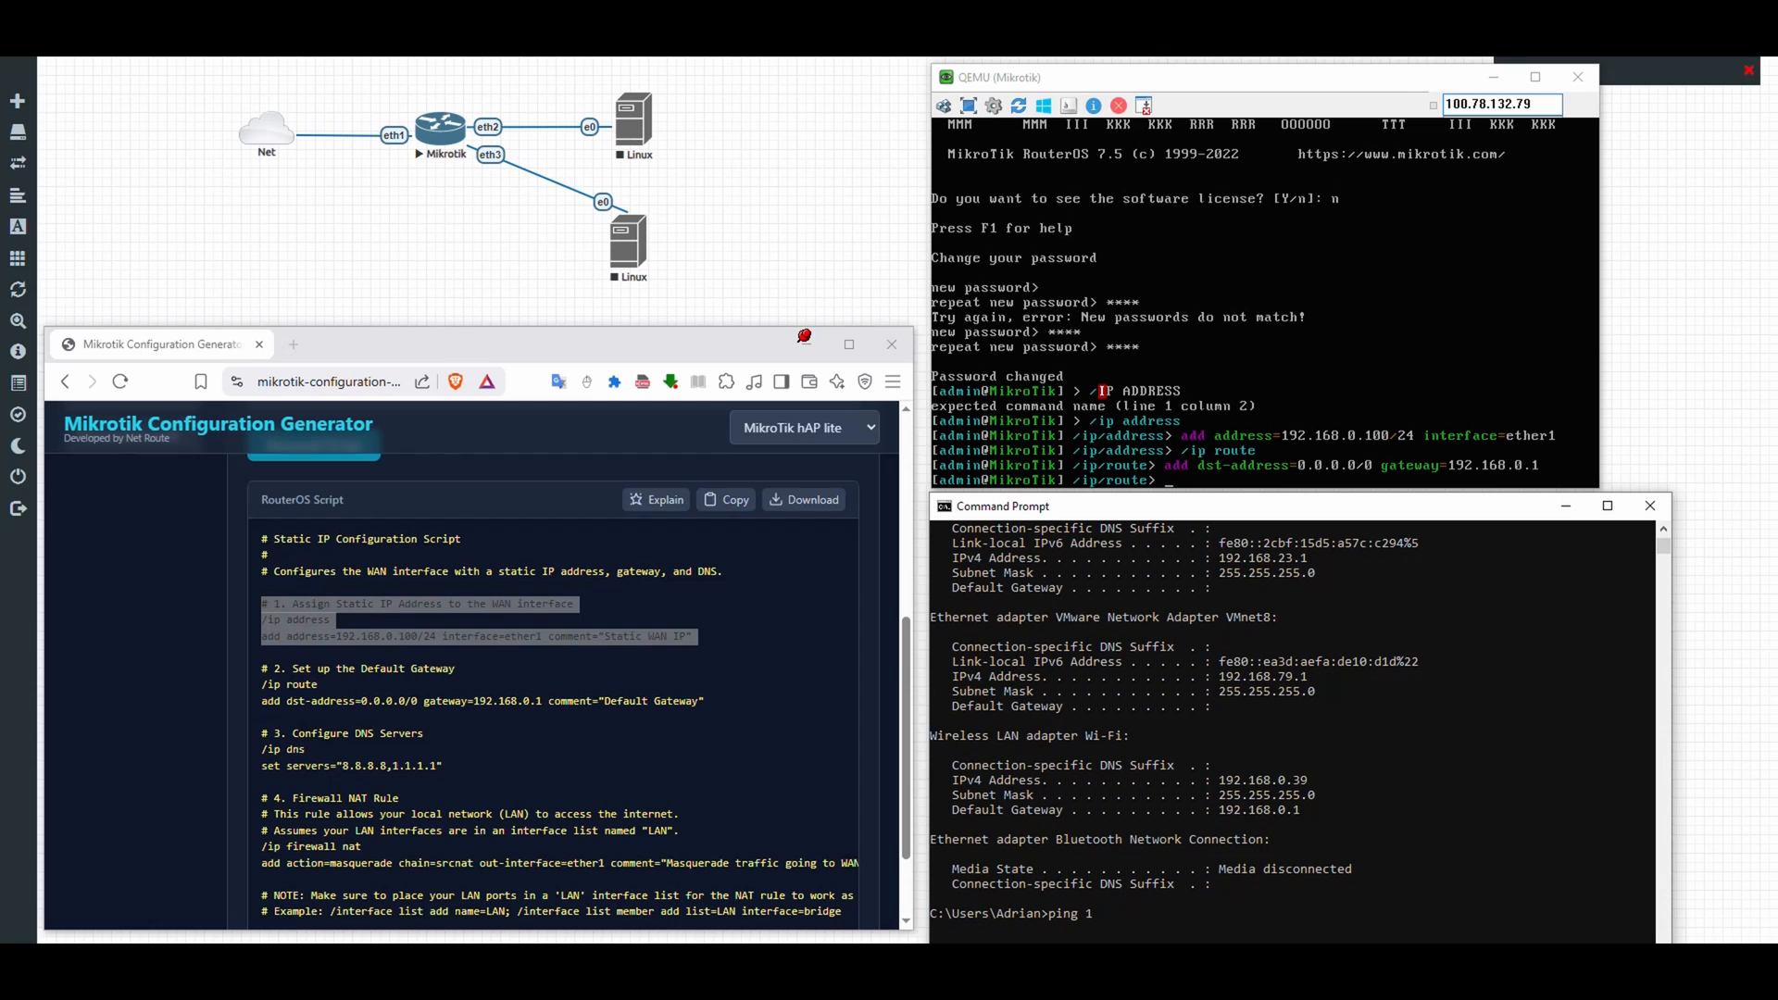
pyautogui.write('92.168.')
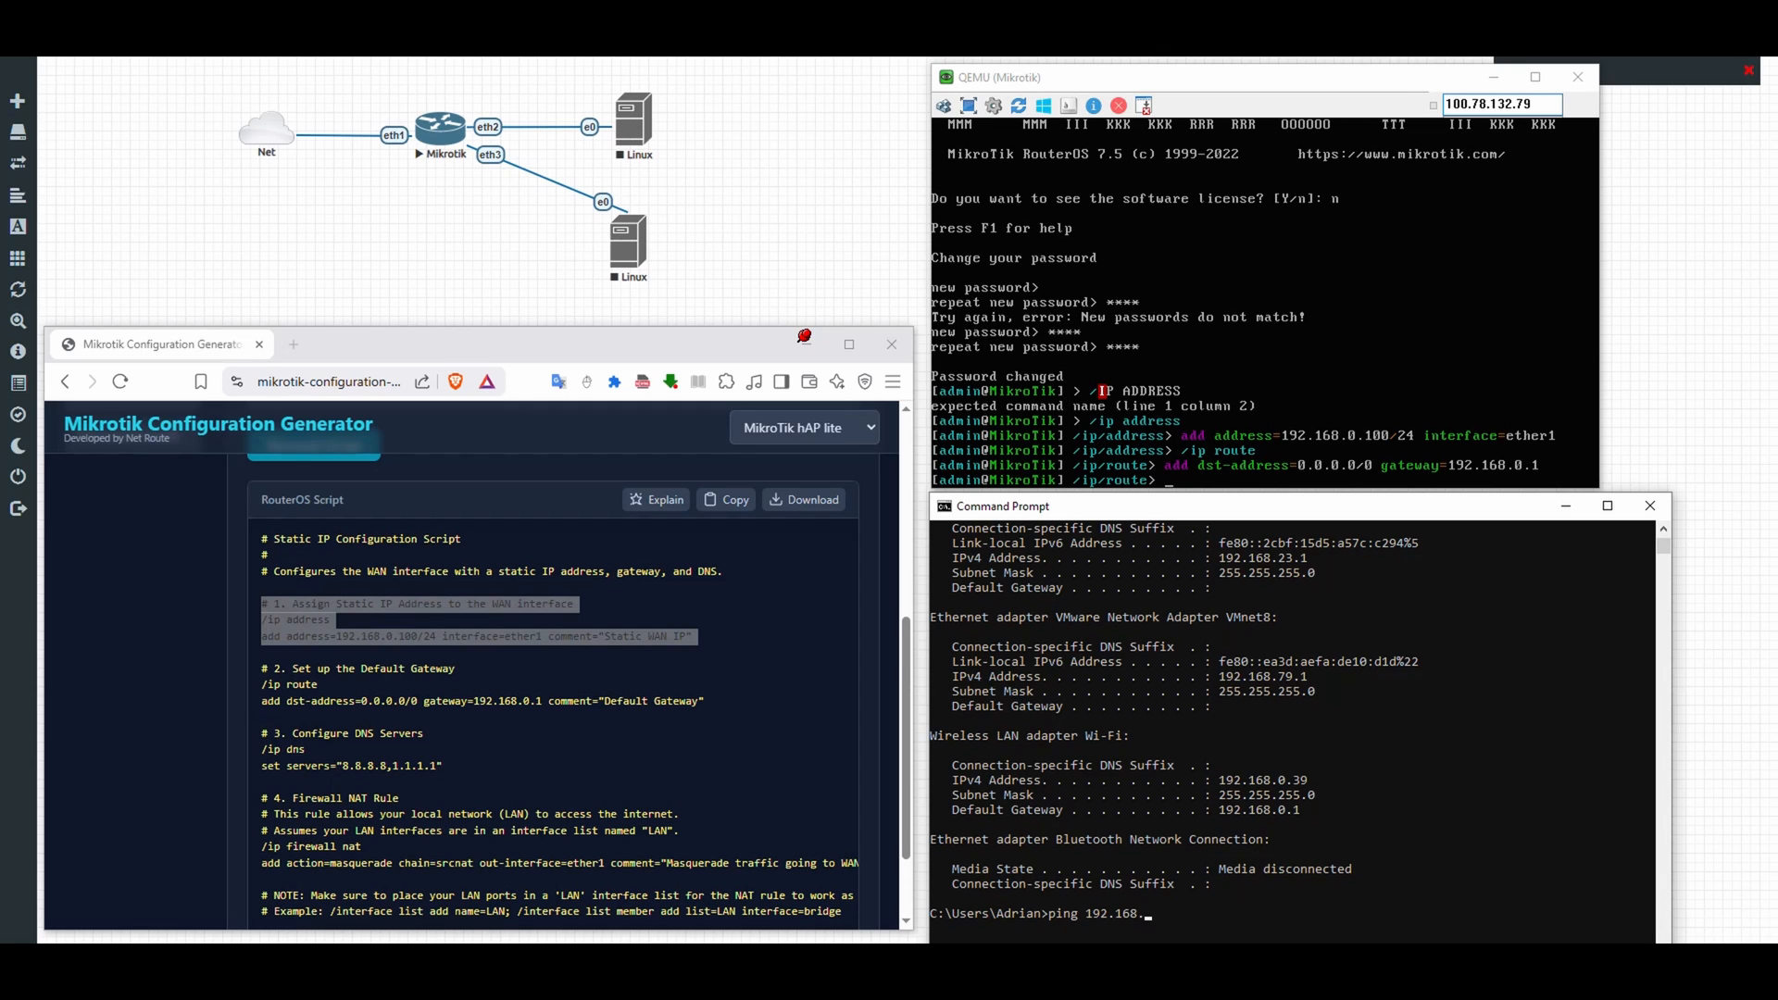
pyautogui.write('0.')
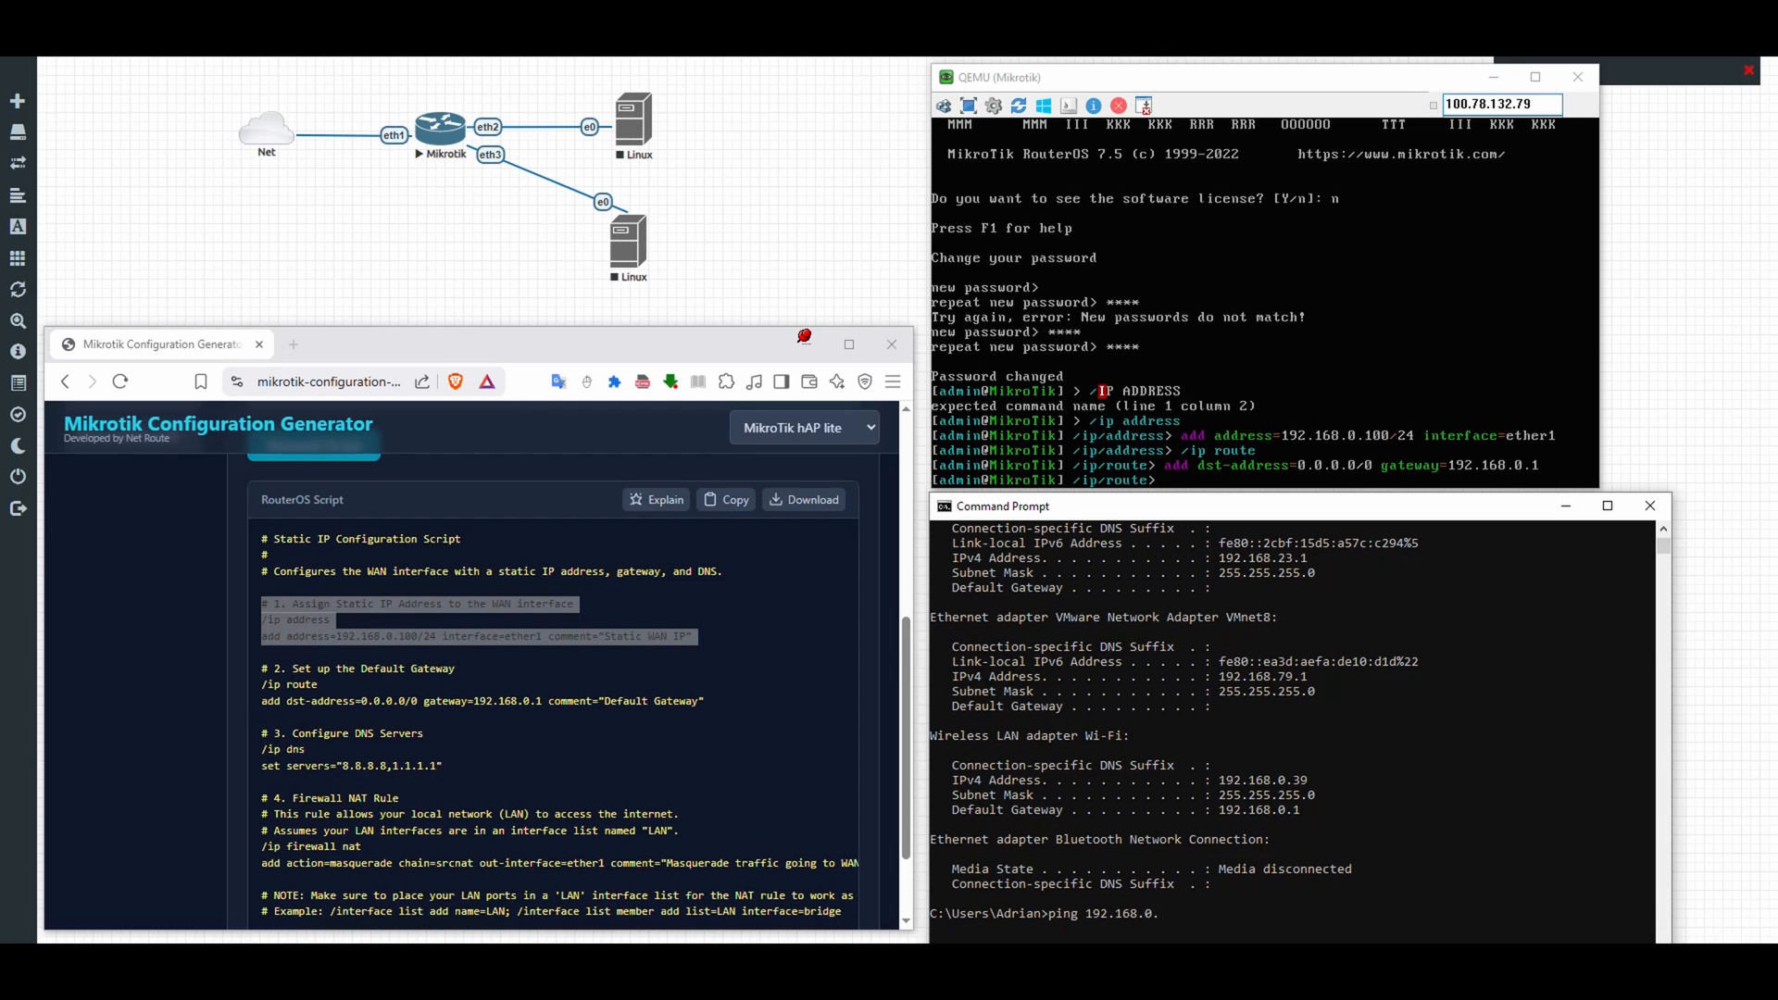
pyautogui.write('100')
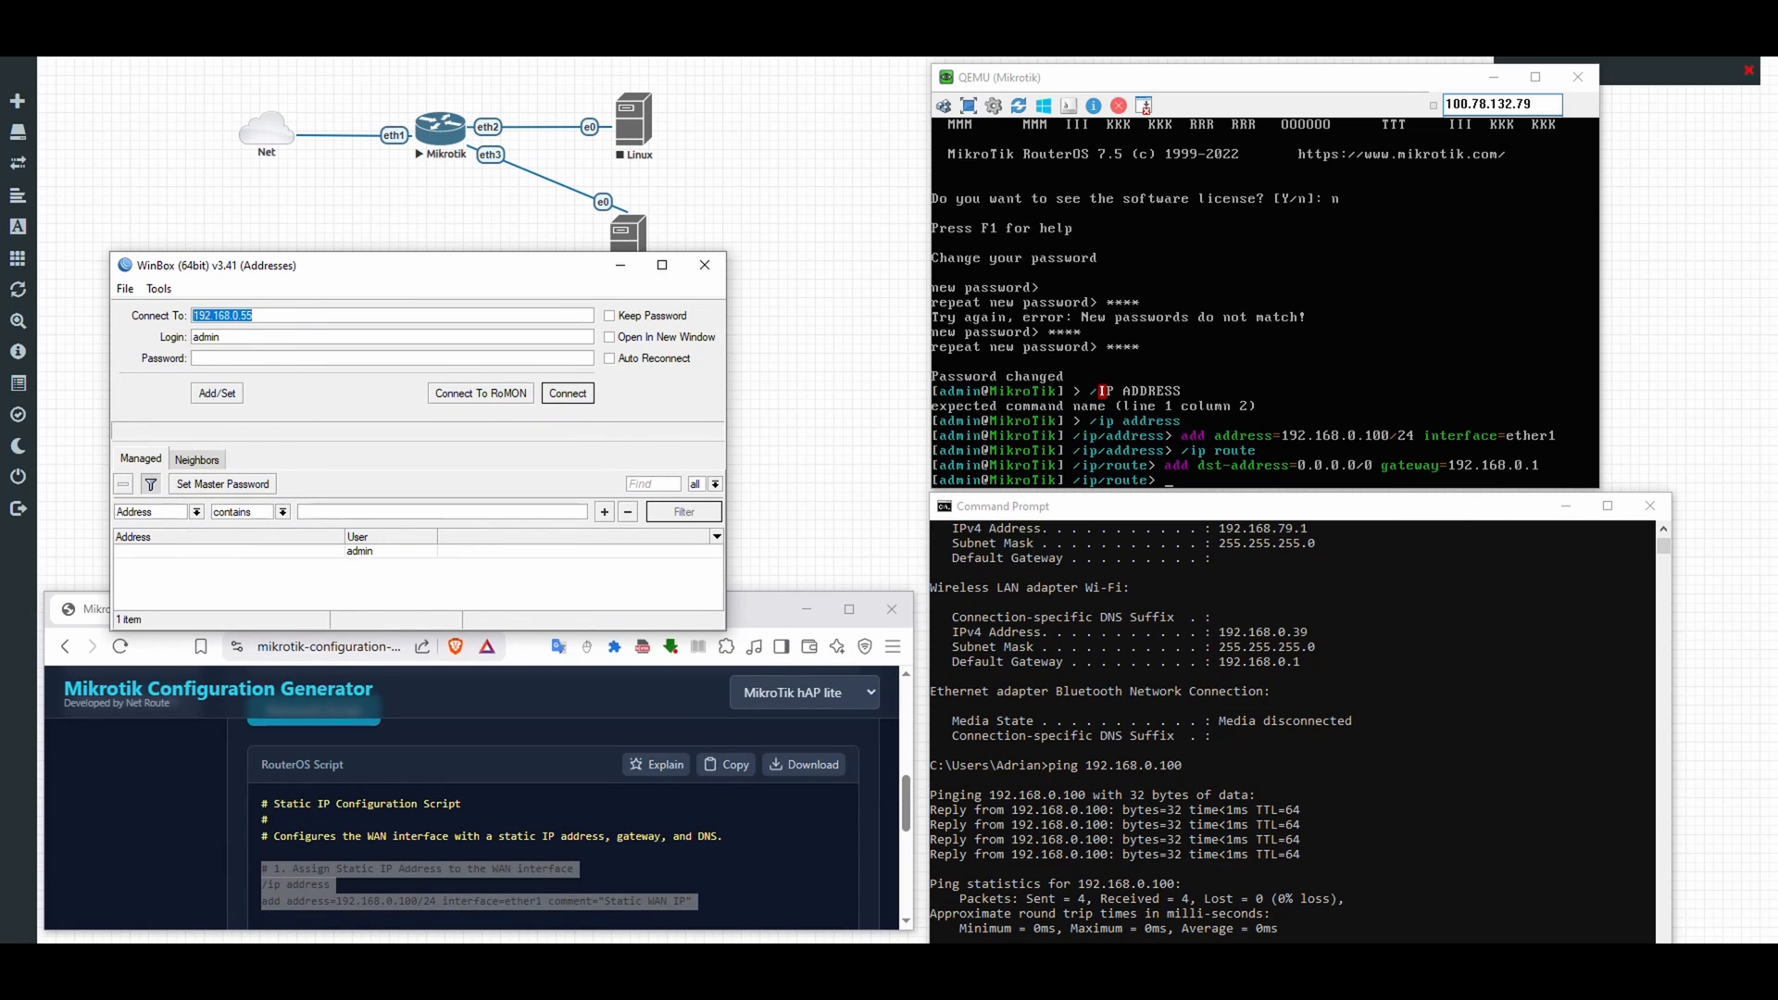
# Step: Connect WinBox to the router at 192.168.0.100 as admin
pyautogui.write('192.1')
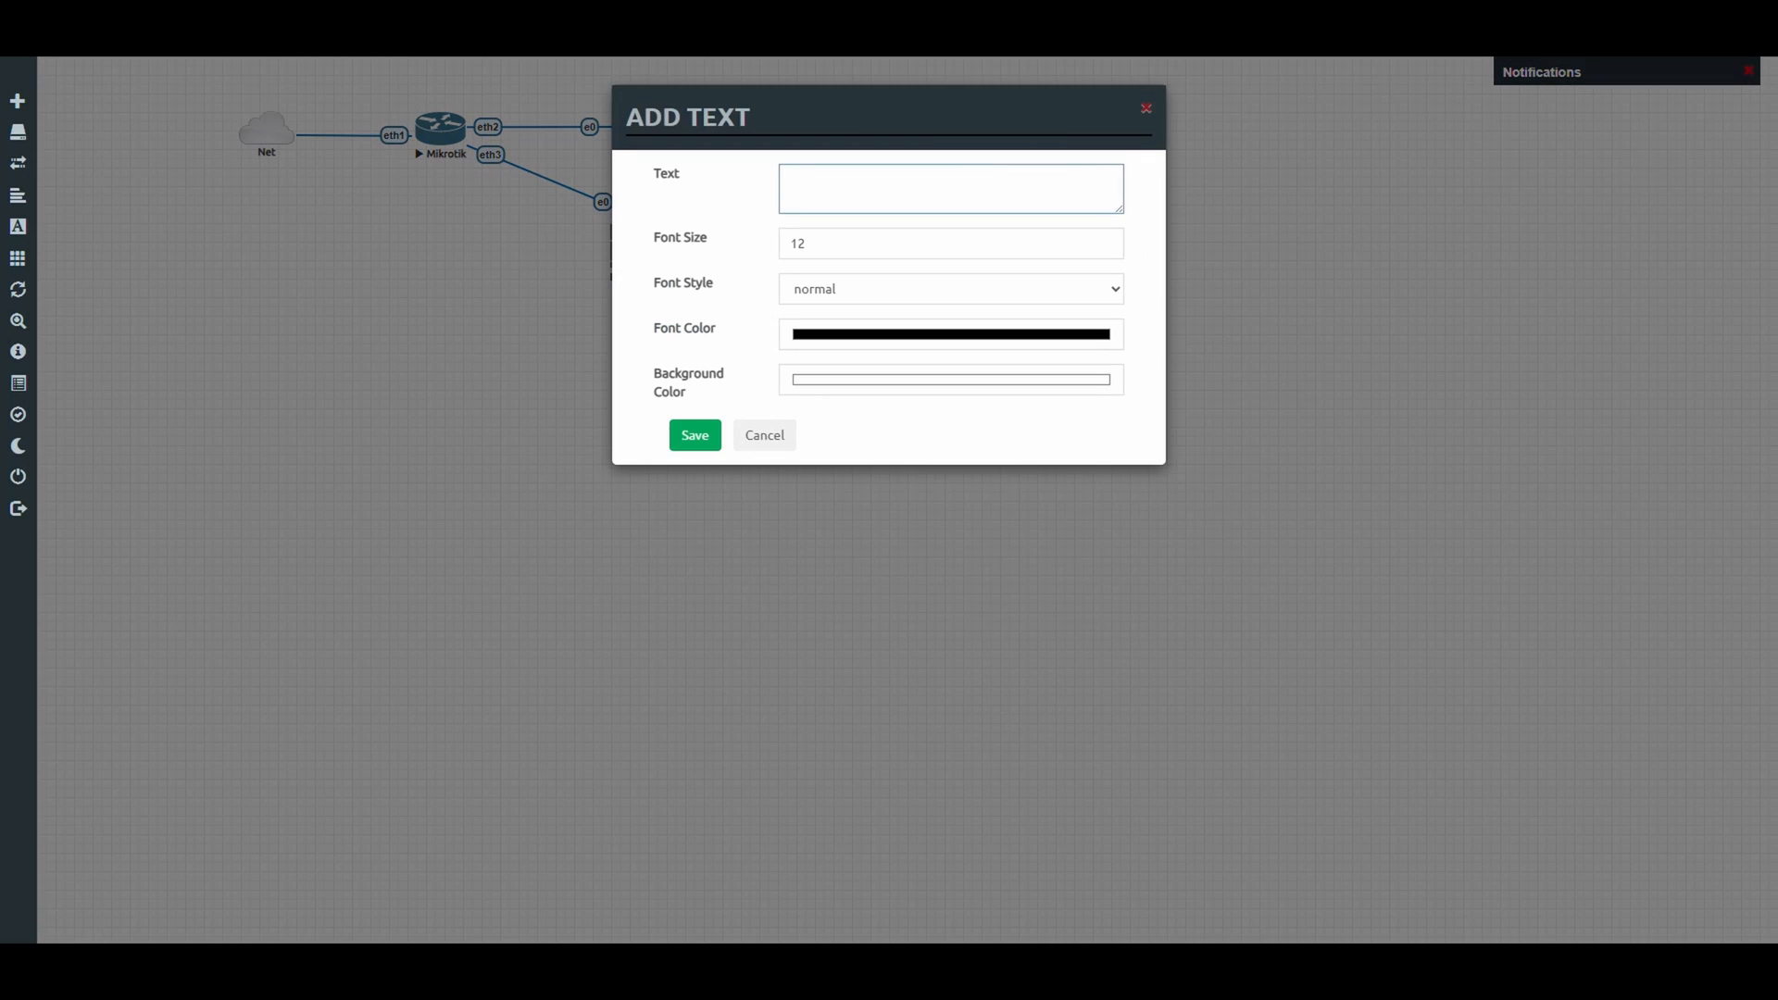
# Step: Add a 'Static' text label beside the lower Linux host and save the lab
pyautogui.write('Static')
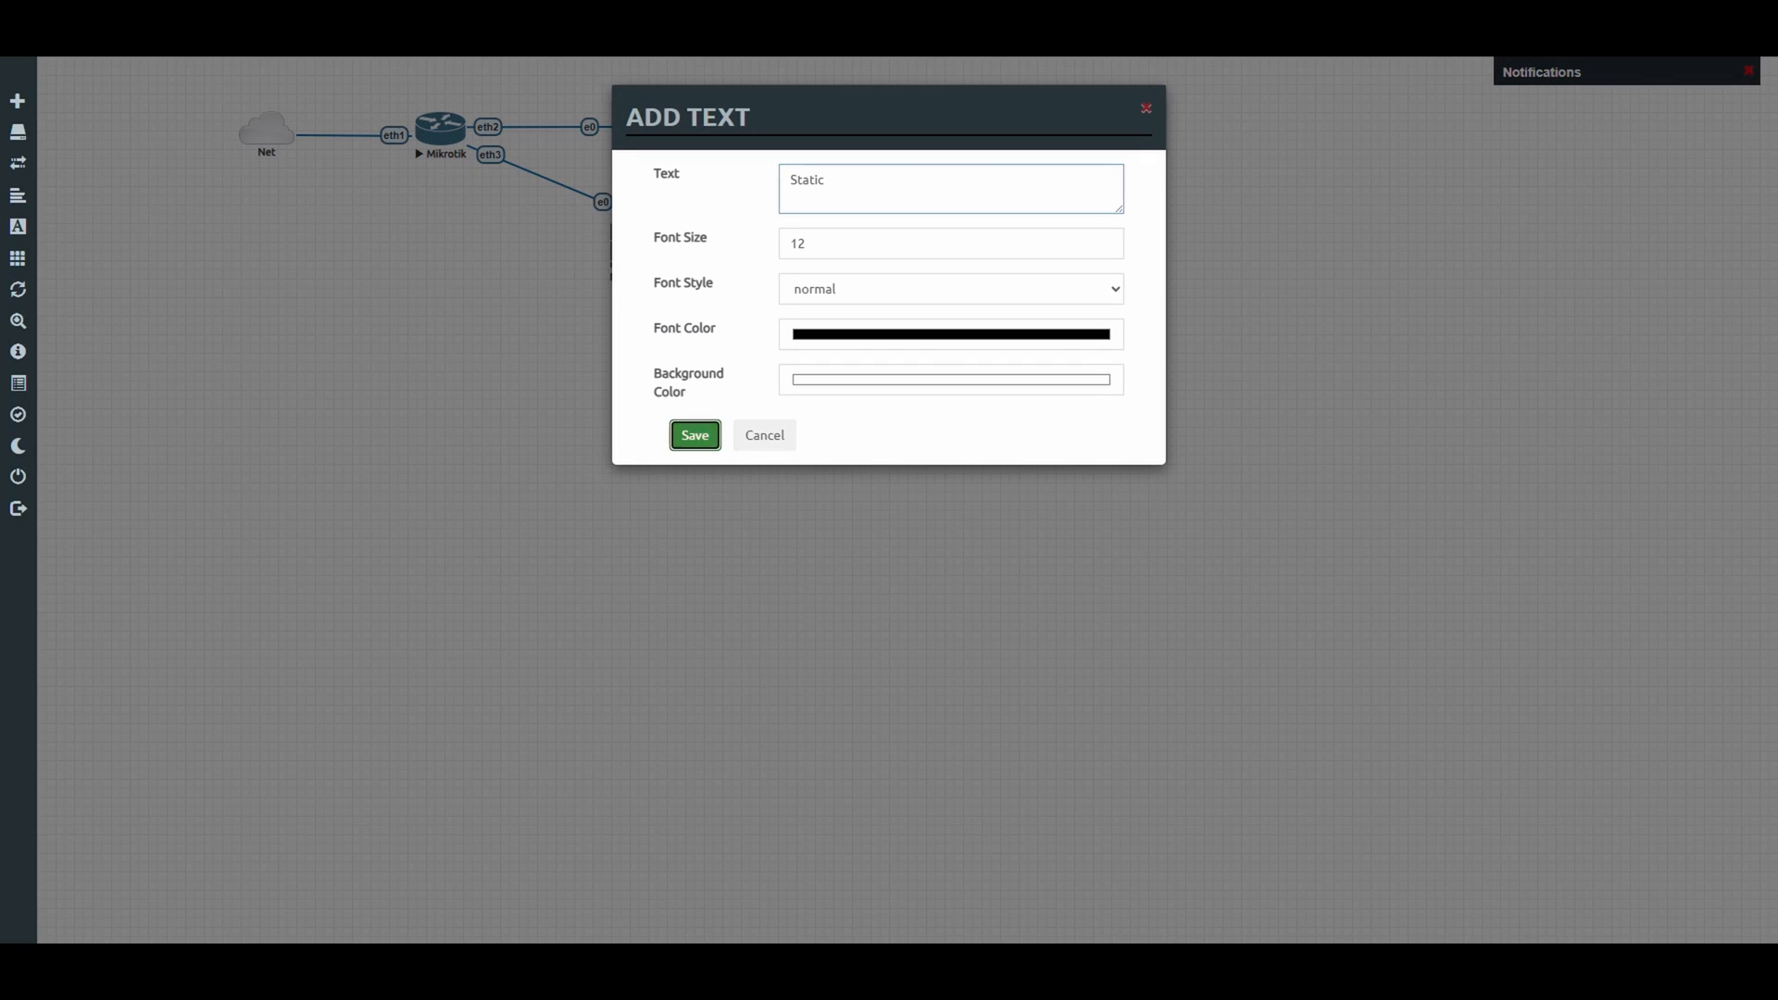
pyautogui.click(693, 436)
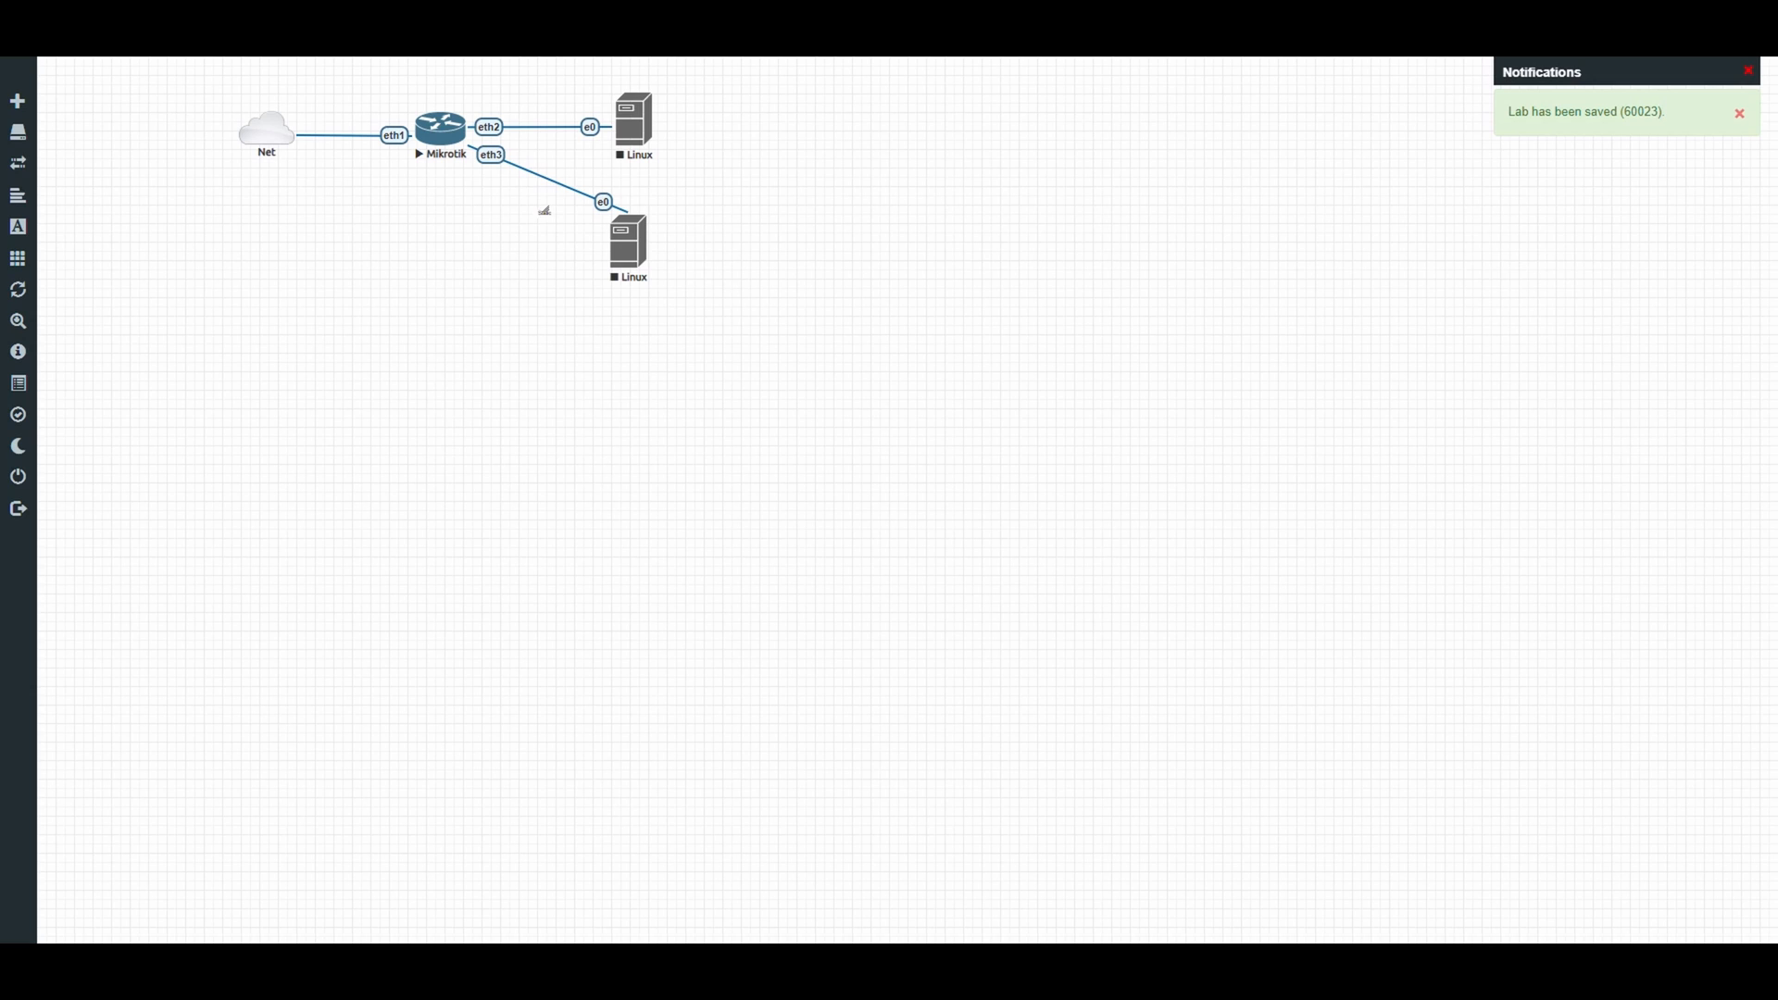
pyautogui.write('Static')
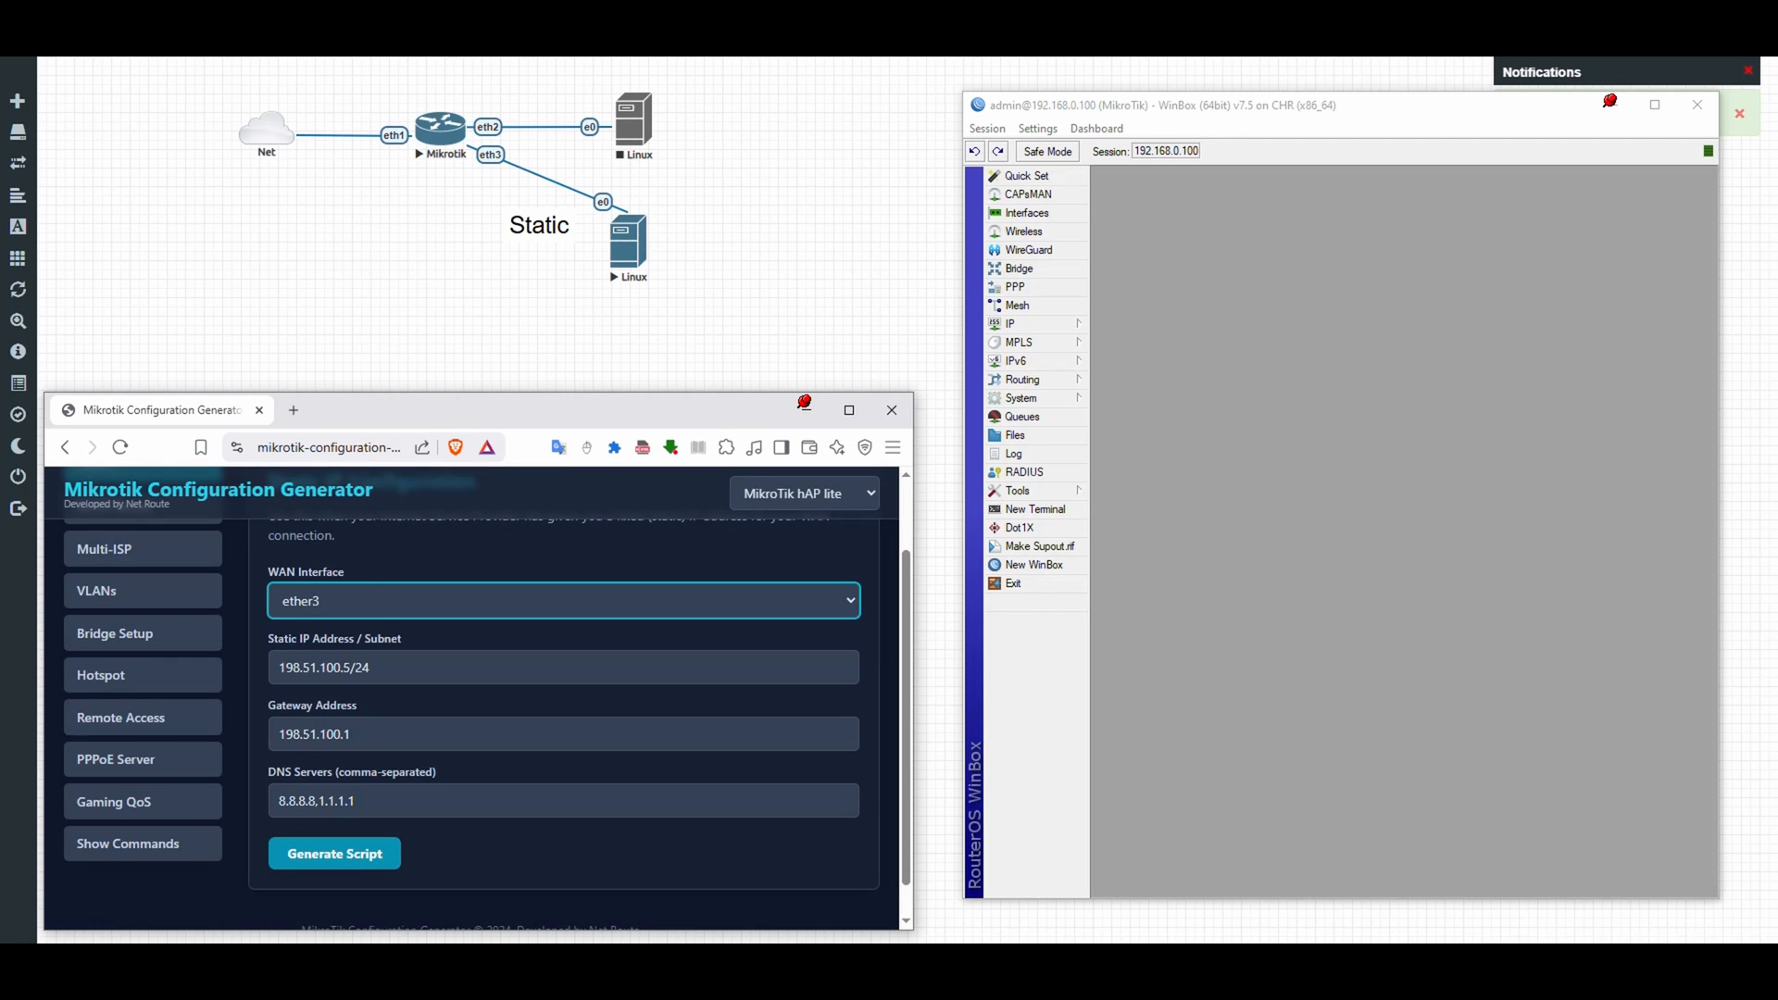
# Step: Label the router 198.51.100.5/24 and the lower Linux host 198.51.100.7/24, then generate the static-IP script
pyautogui.rightClick(627, 241)
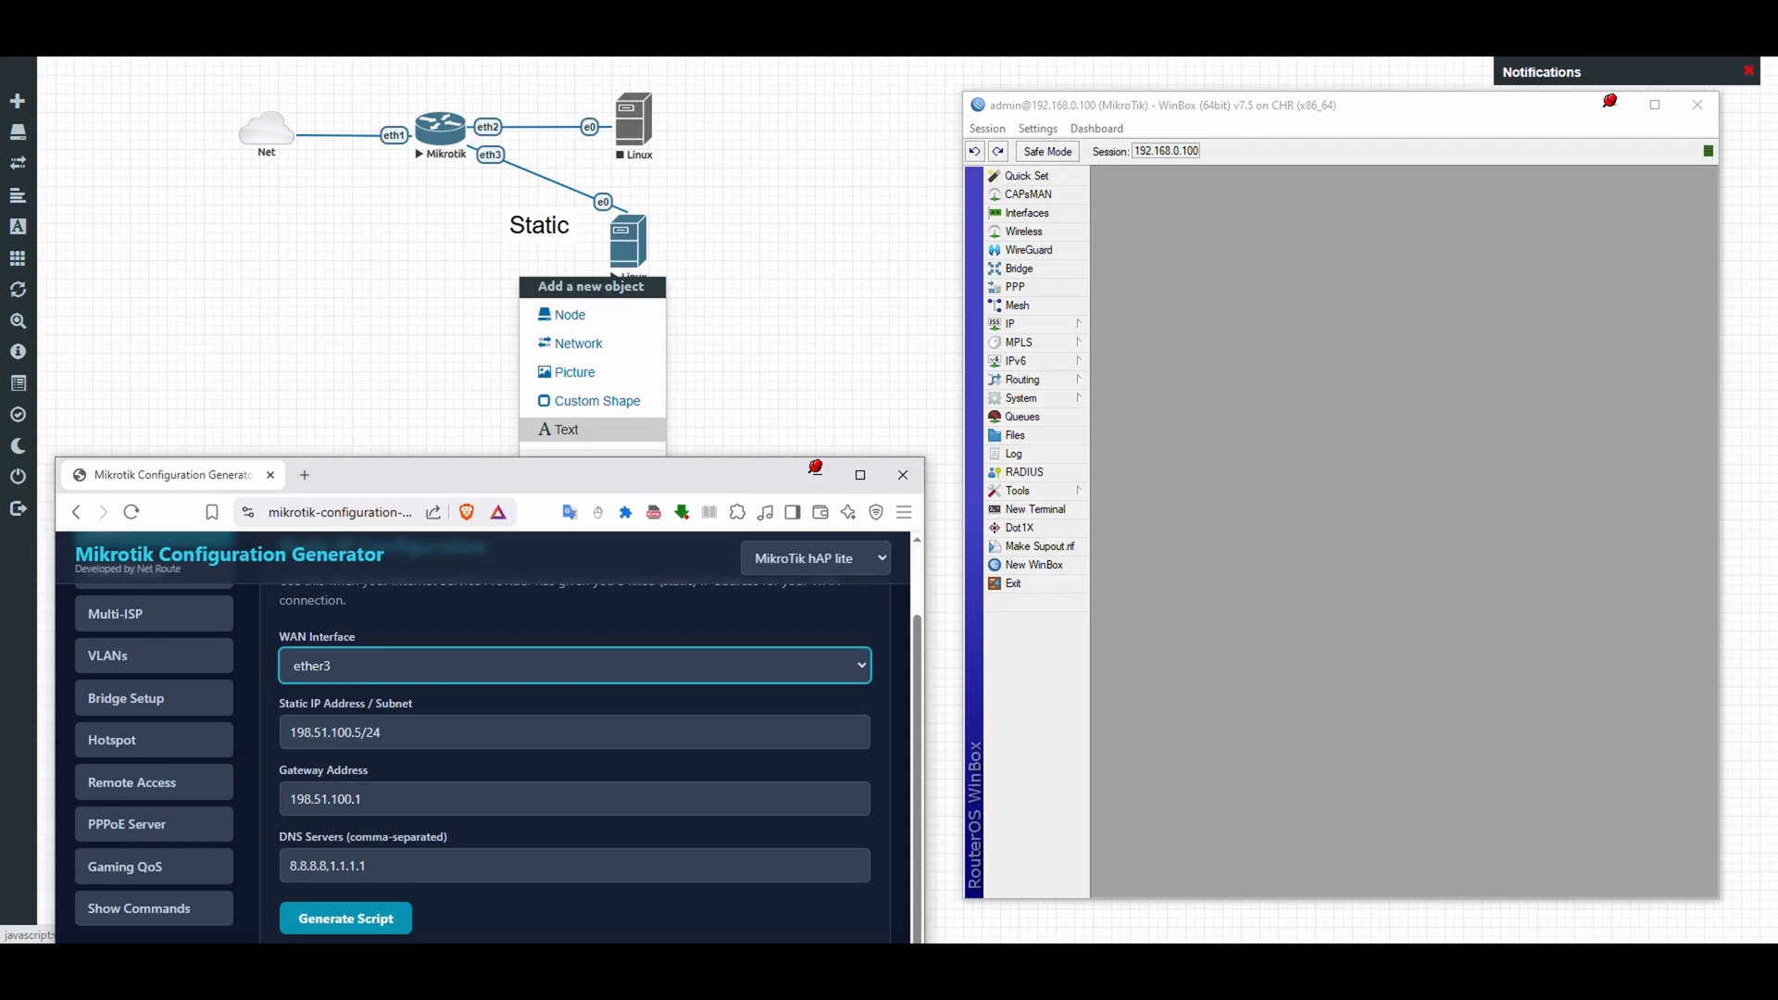
pyautogui.click(562, 427)
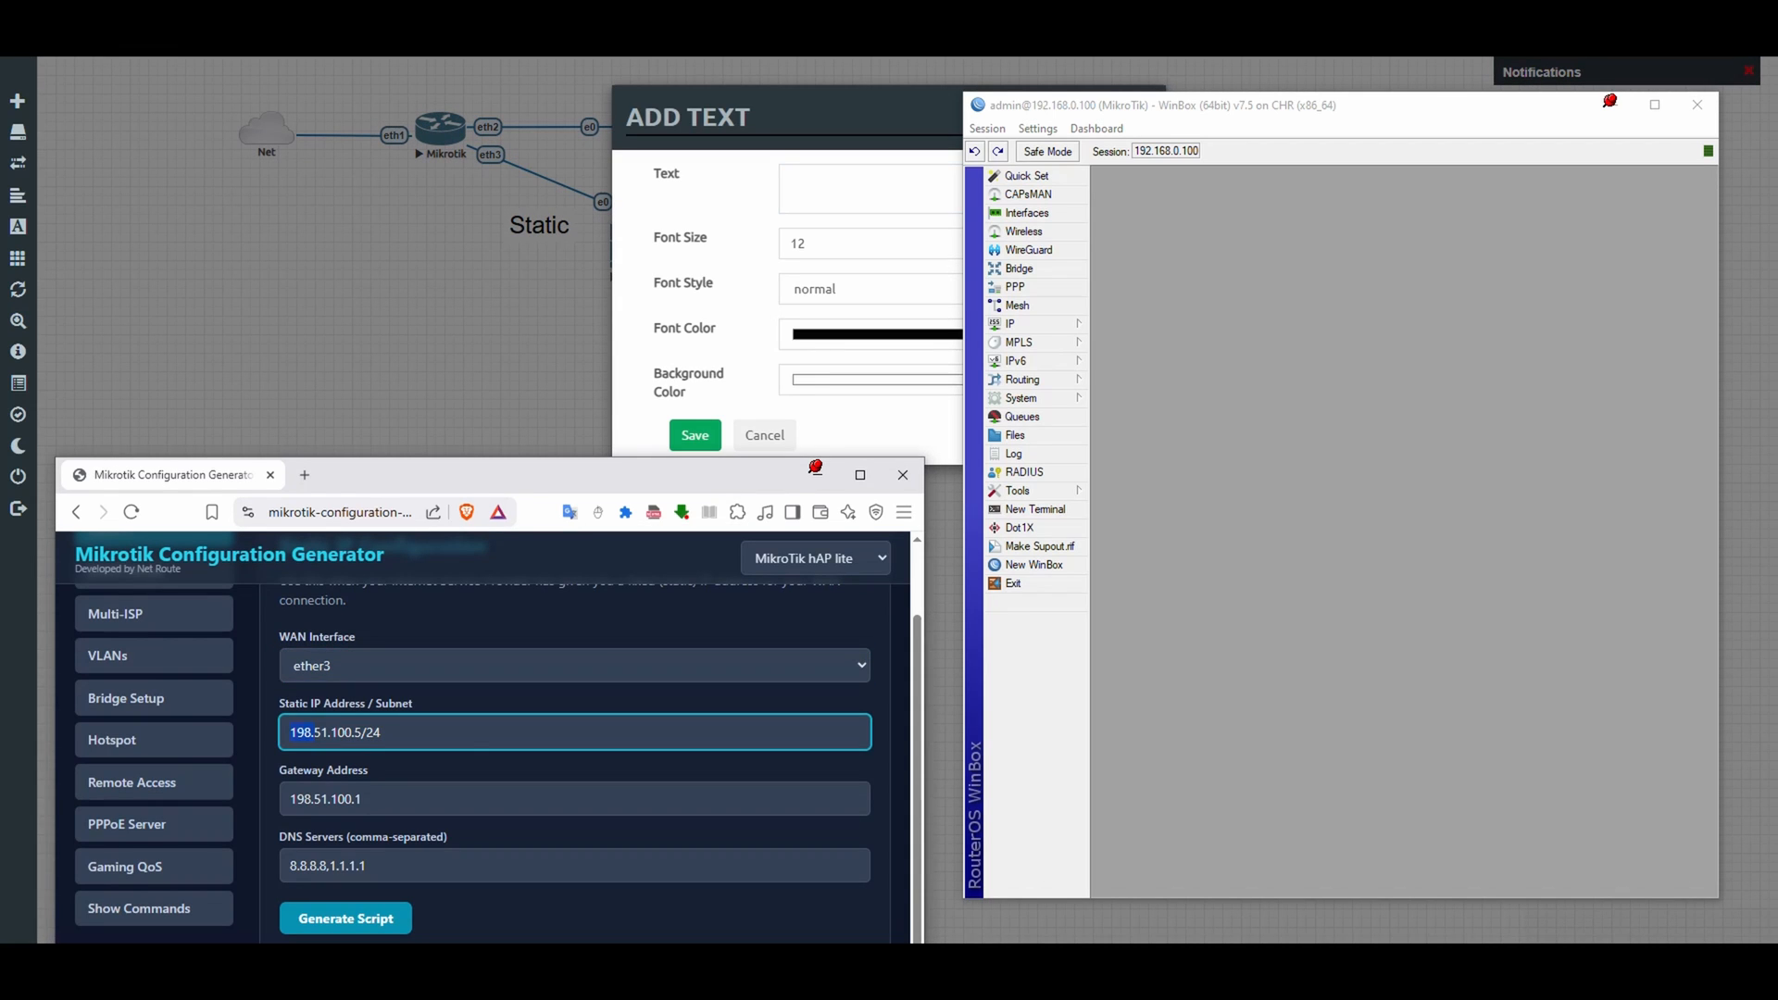
pyautogui.write('198.51.100.5/24')
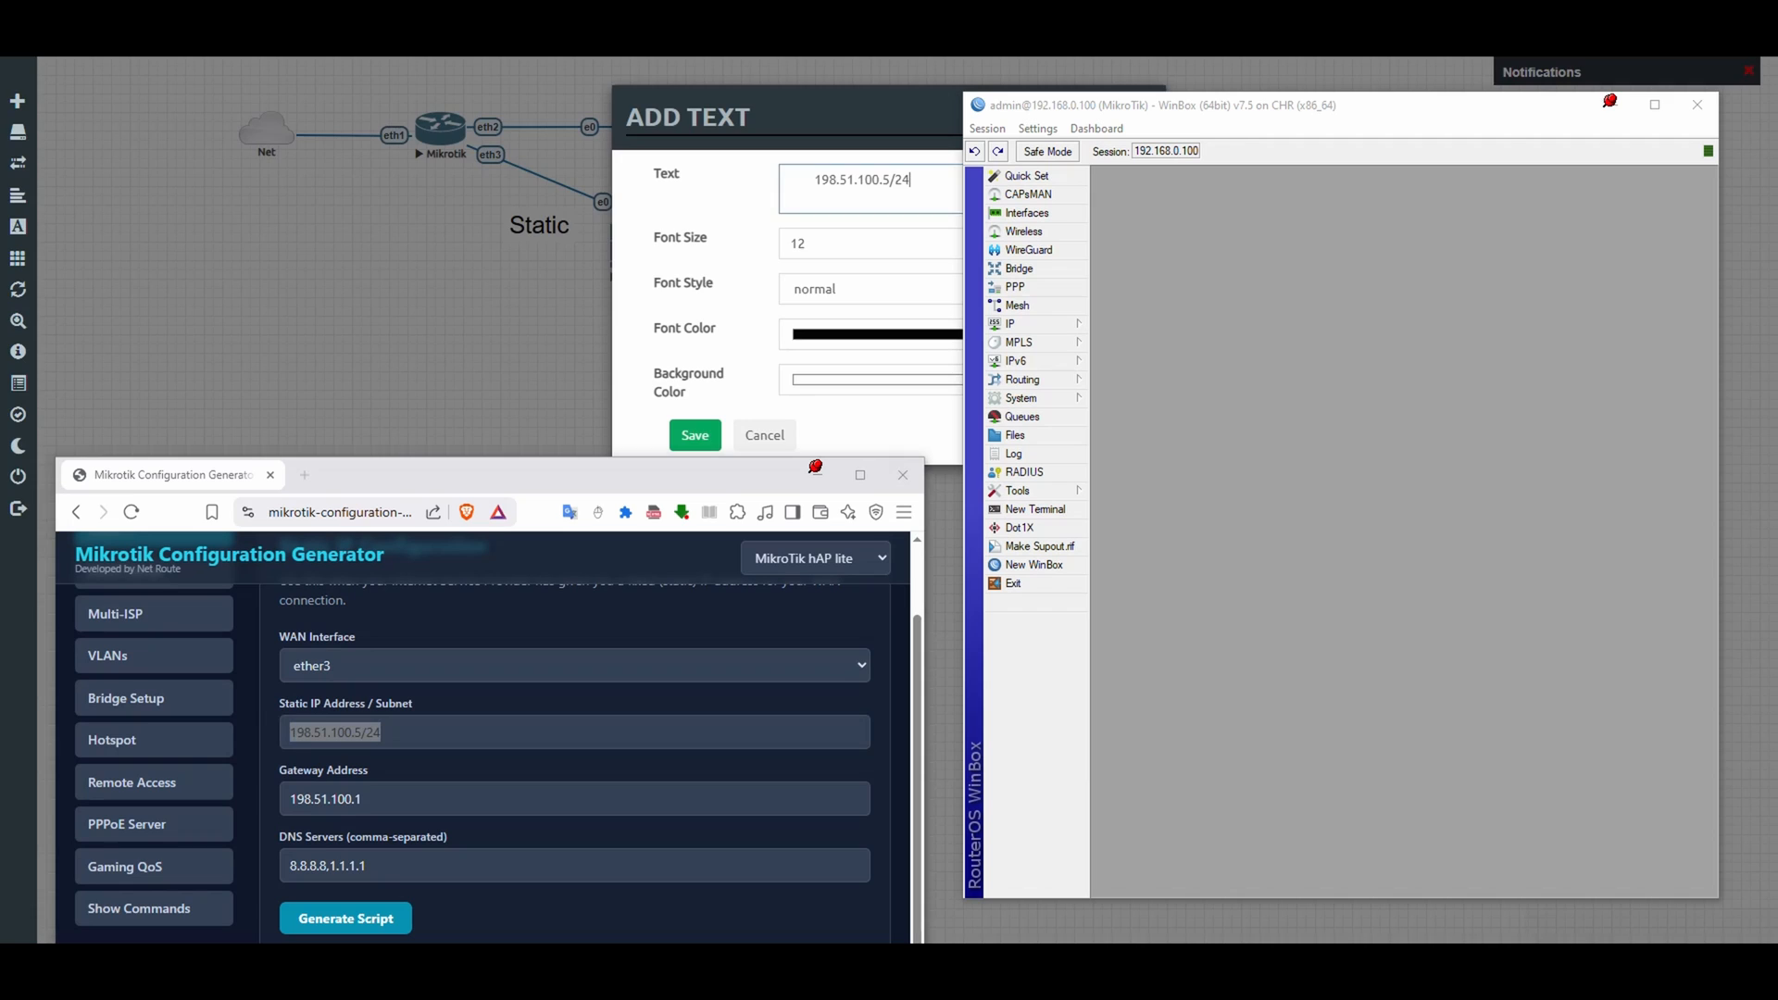
pyautogui.click(693, 433)
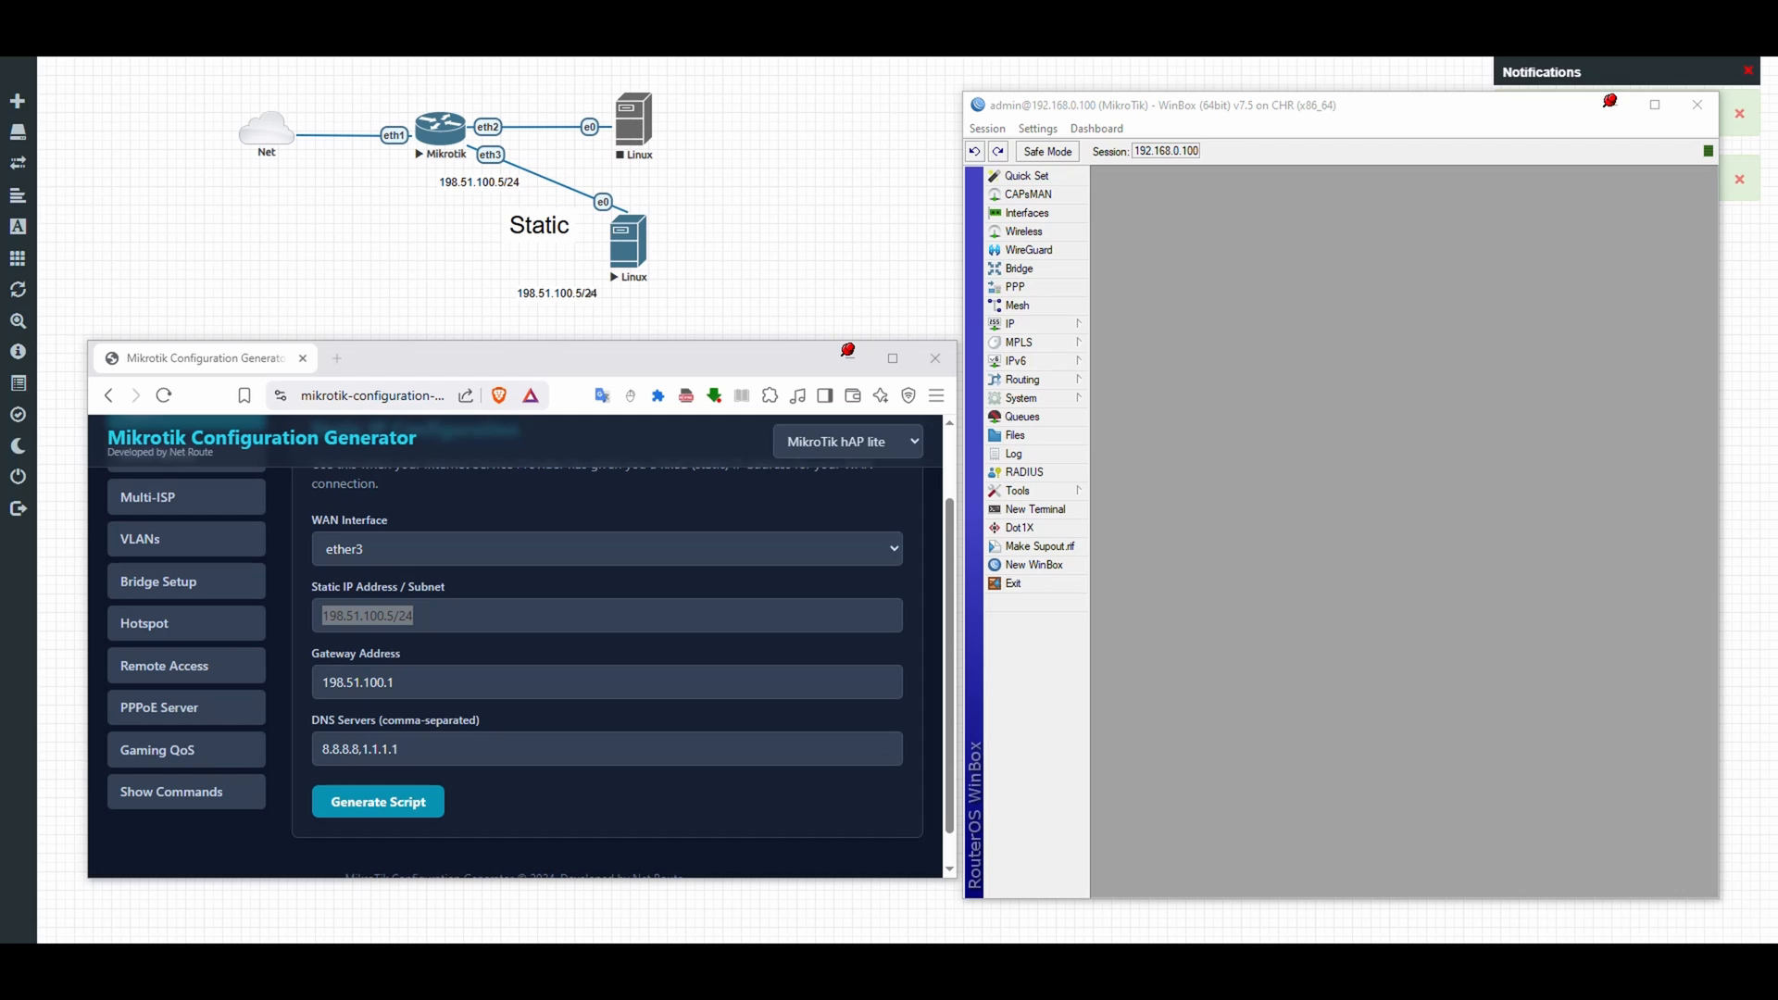
pyautogui.rightClick(628, 245)
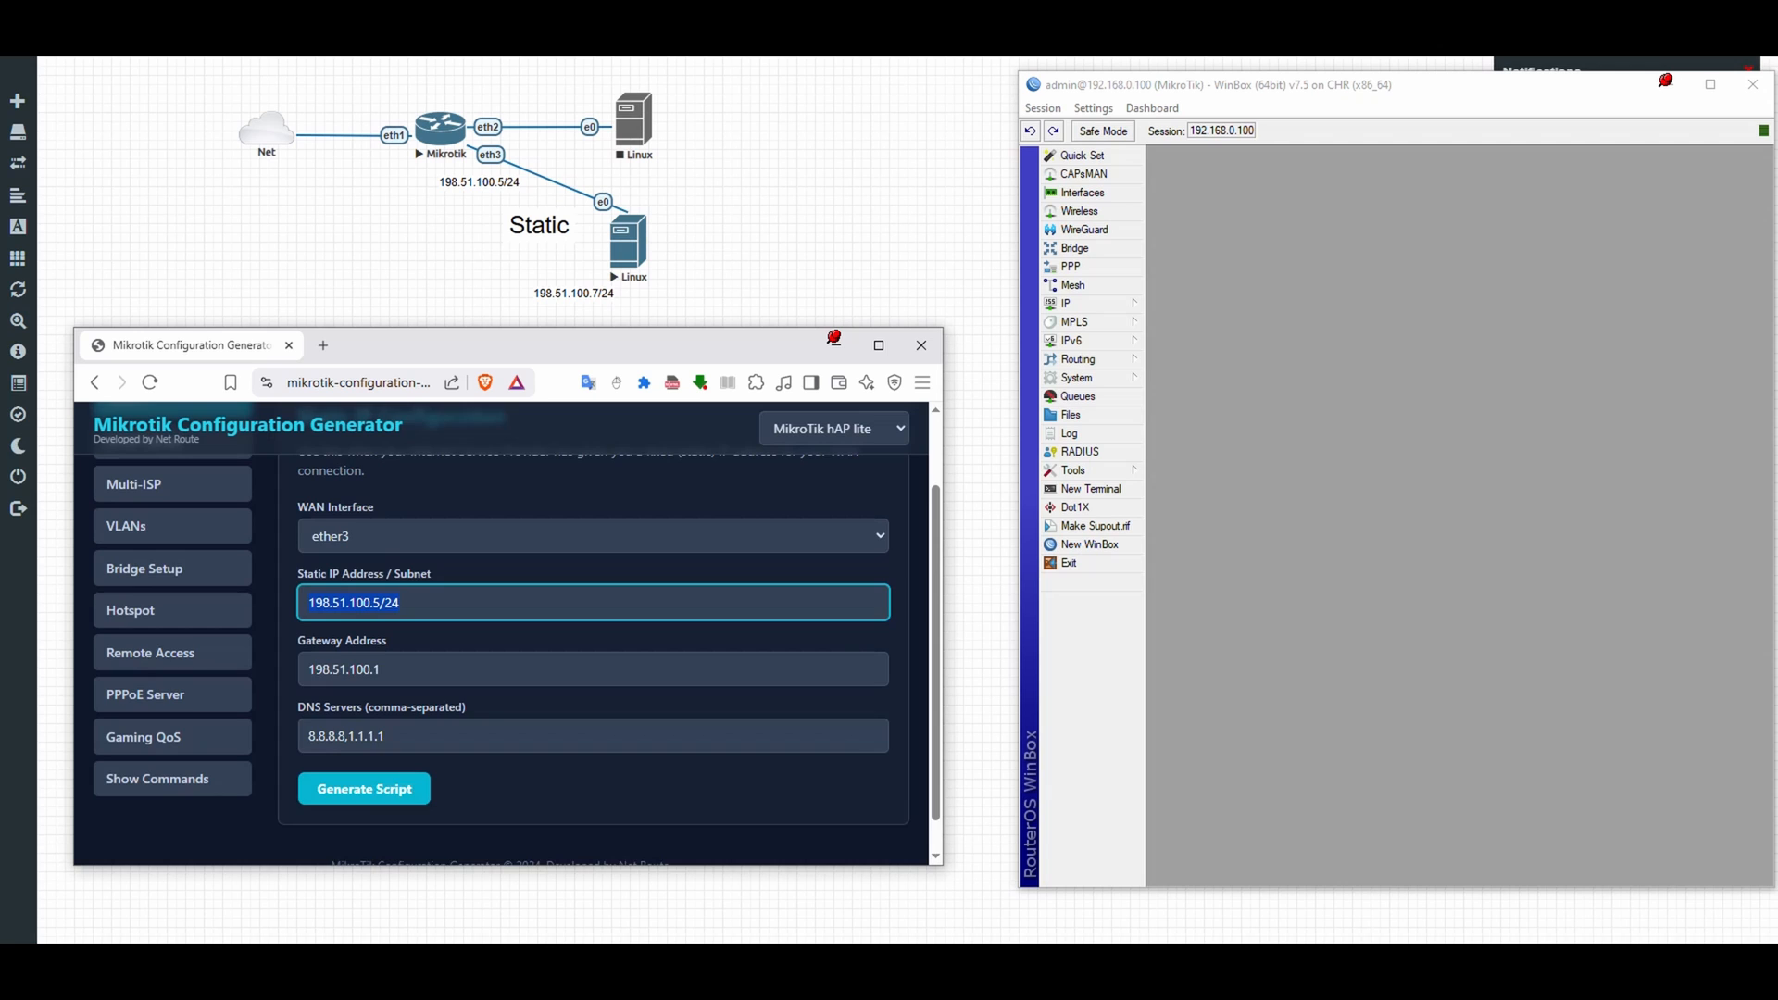
pyautogui.click(363, 789)
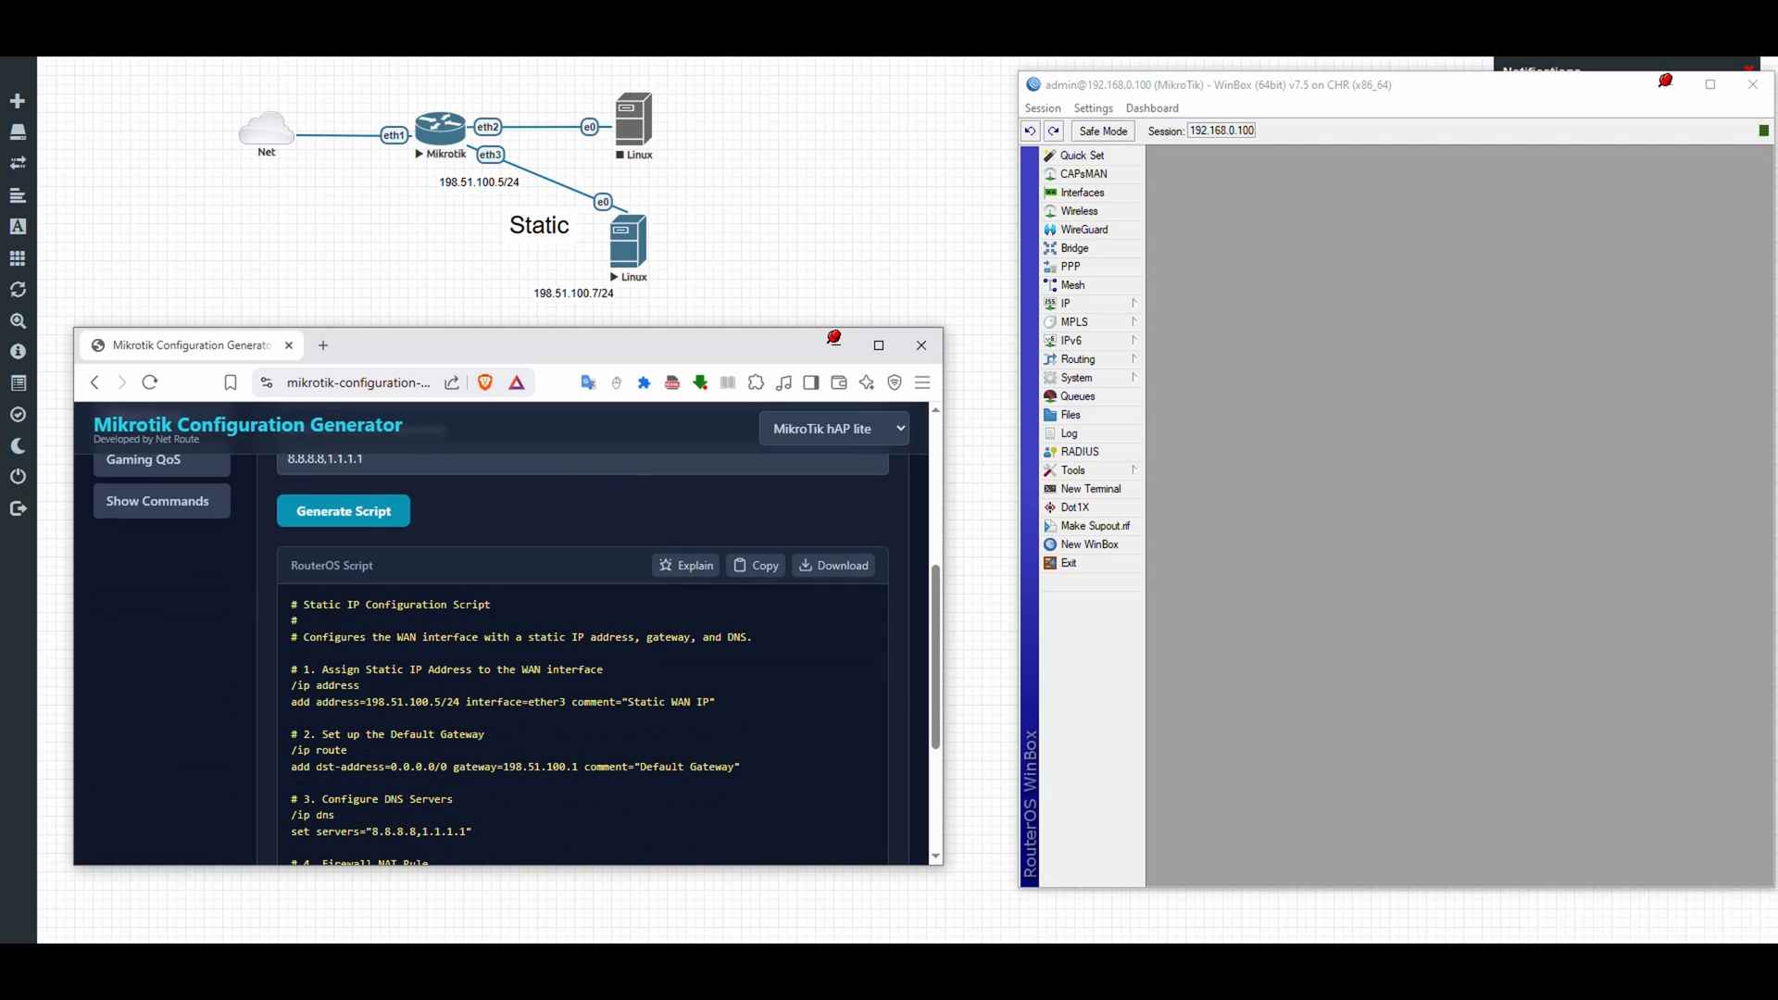
# Step: From the router terminal add address 198.51.100.5/24 on ether3 and copy the /ip route line
pyautogui.click(1087, 489)
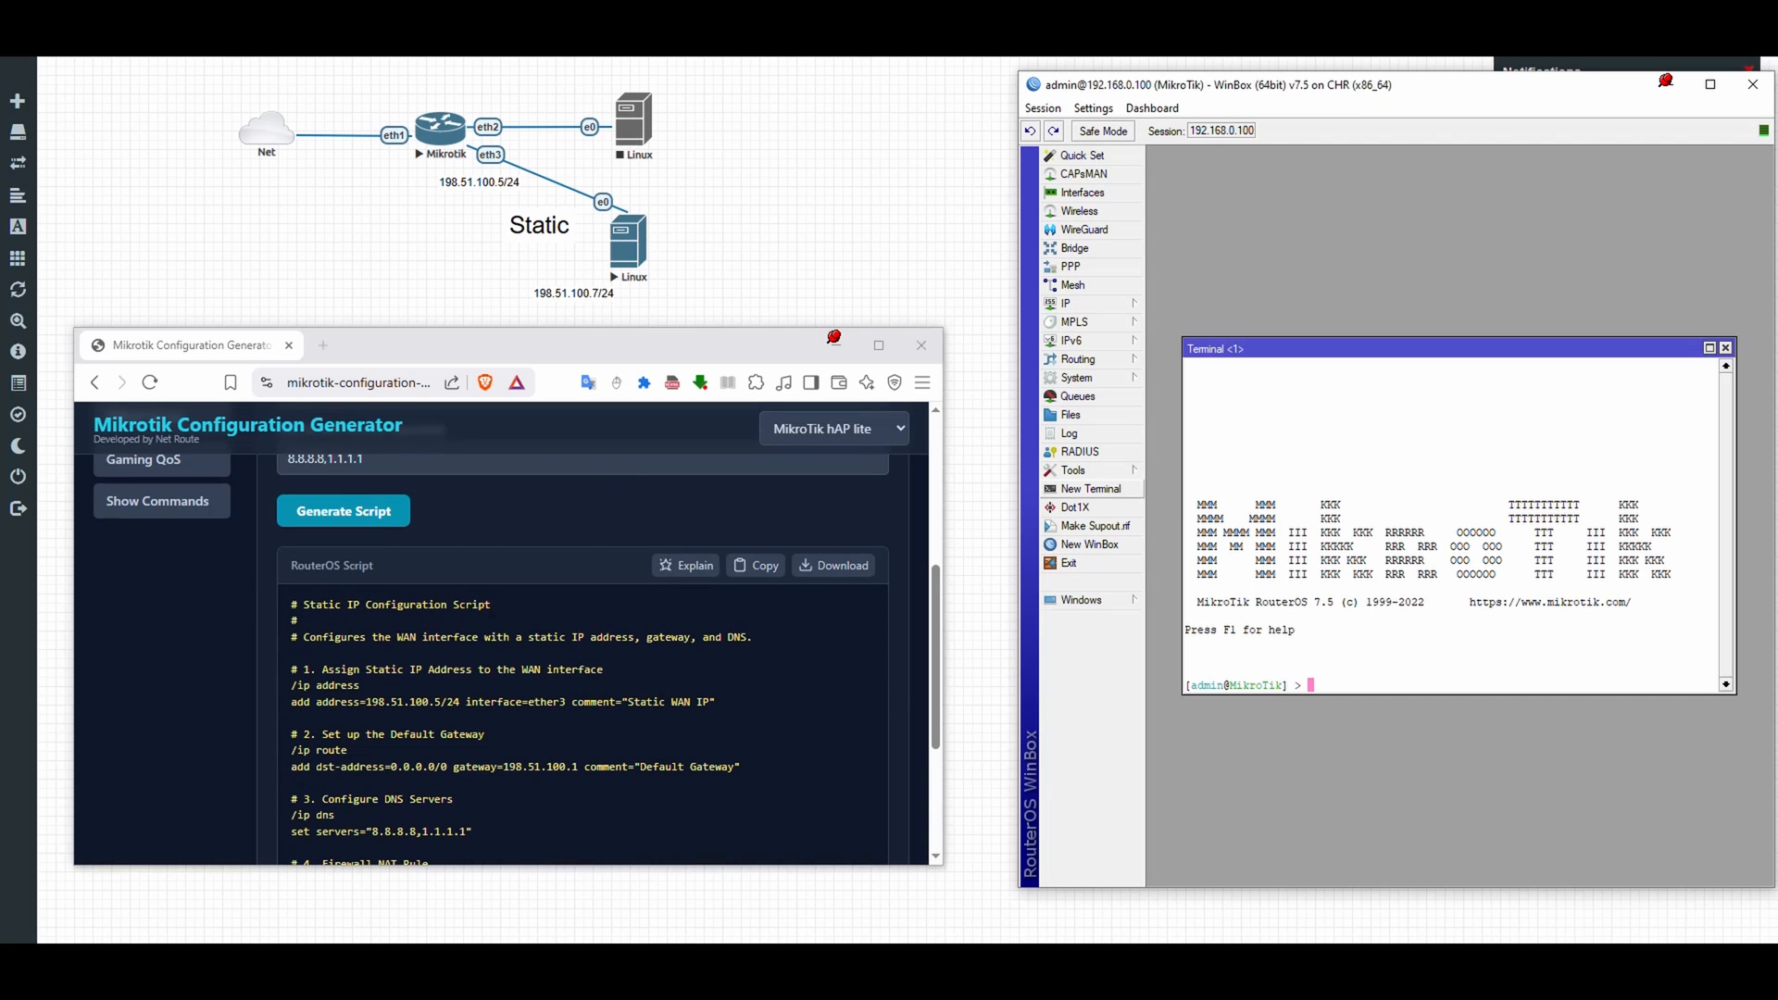
pyautogui.doubleClick(347, 685)
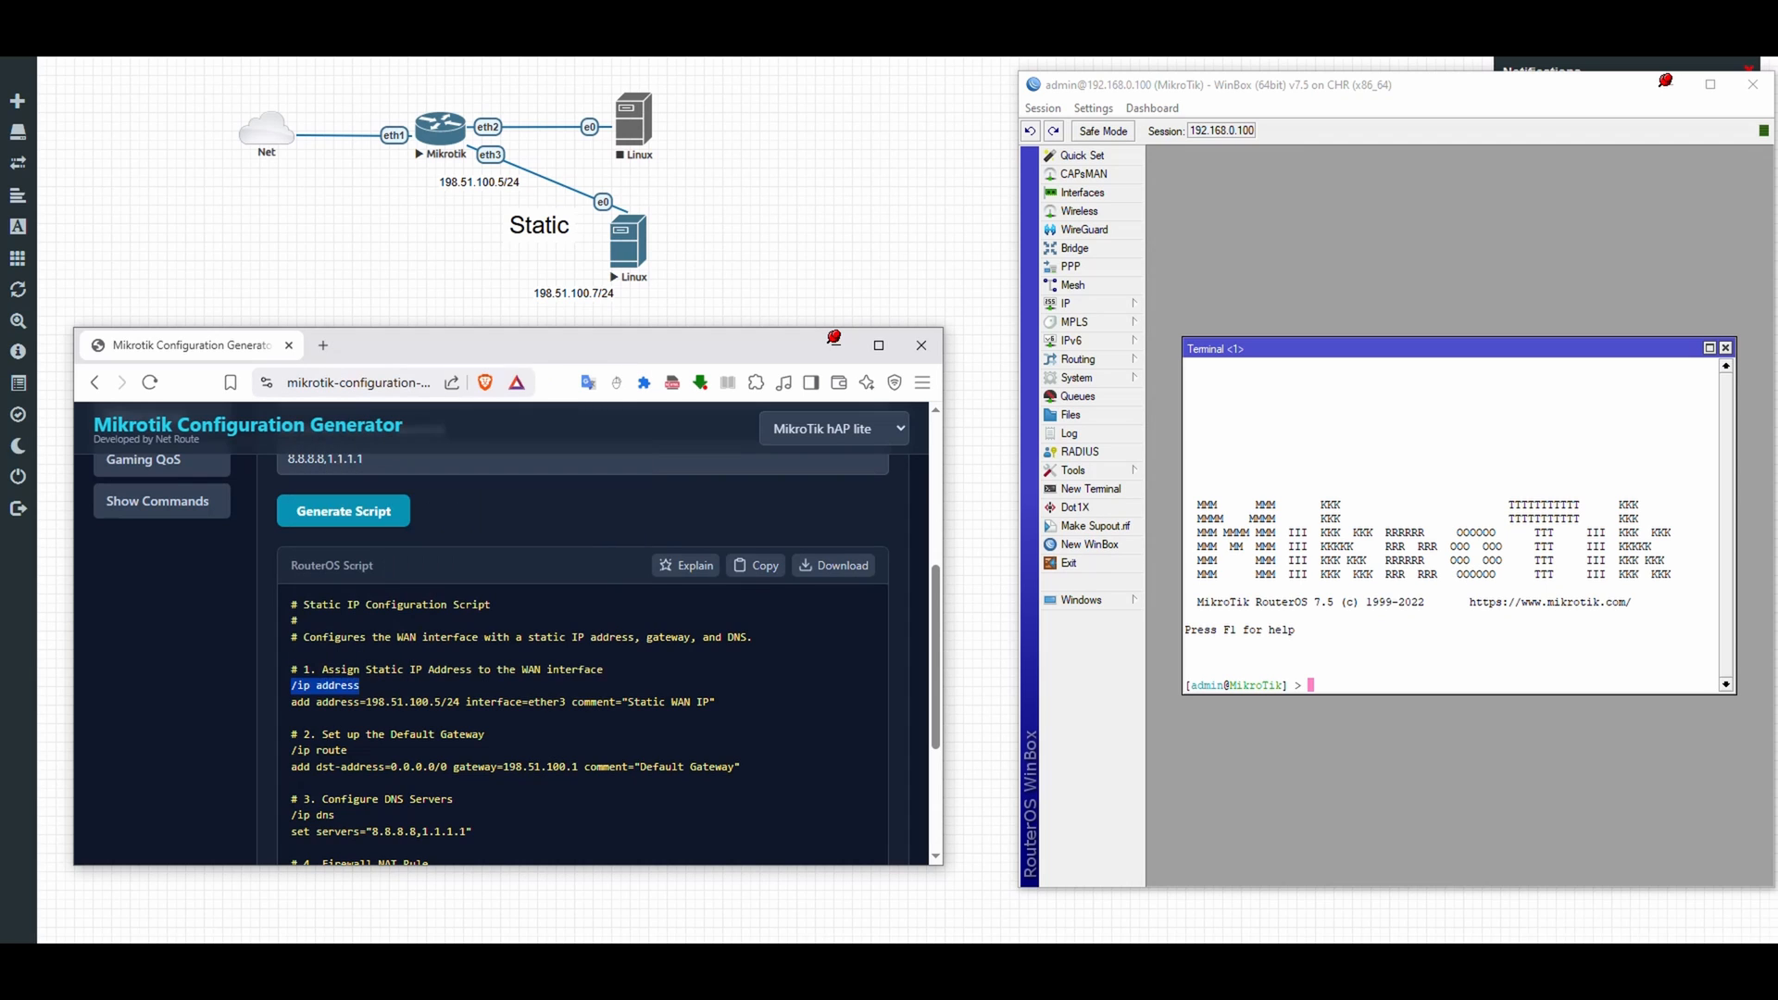
pyautogui.write('/ip address')
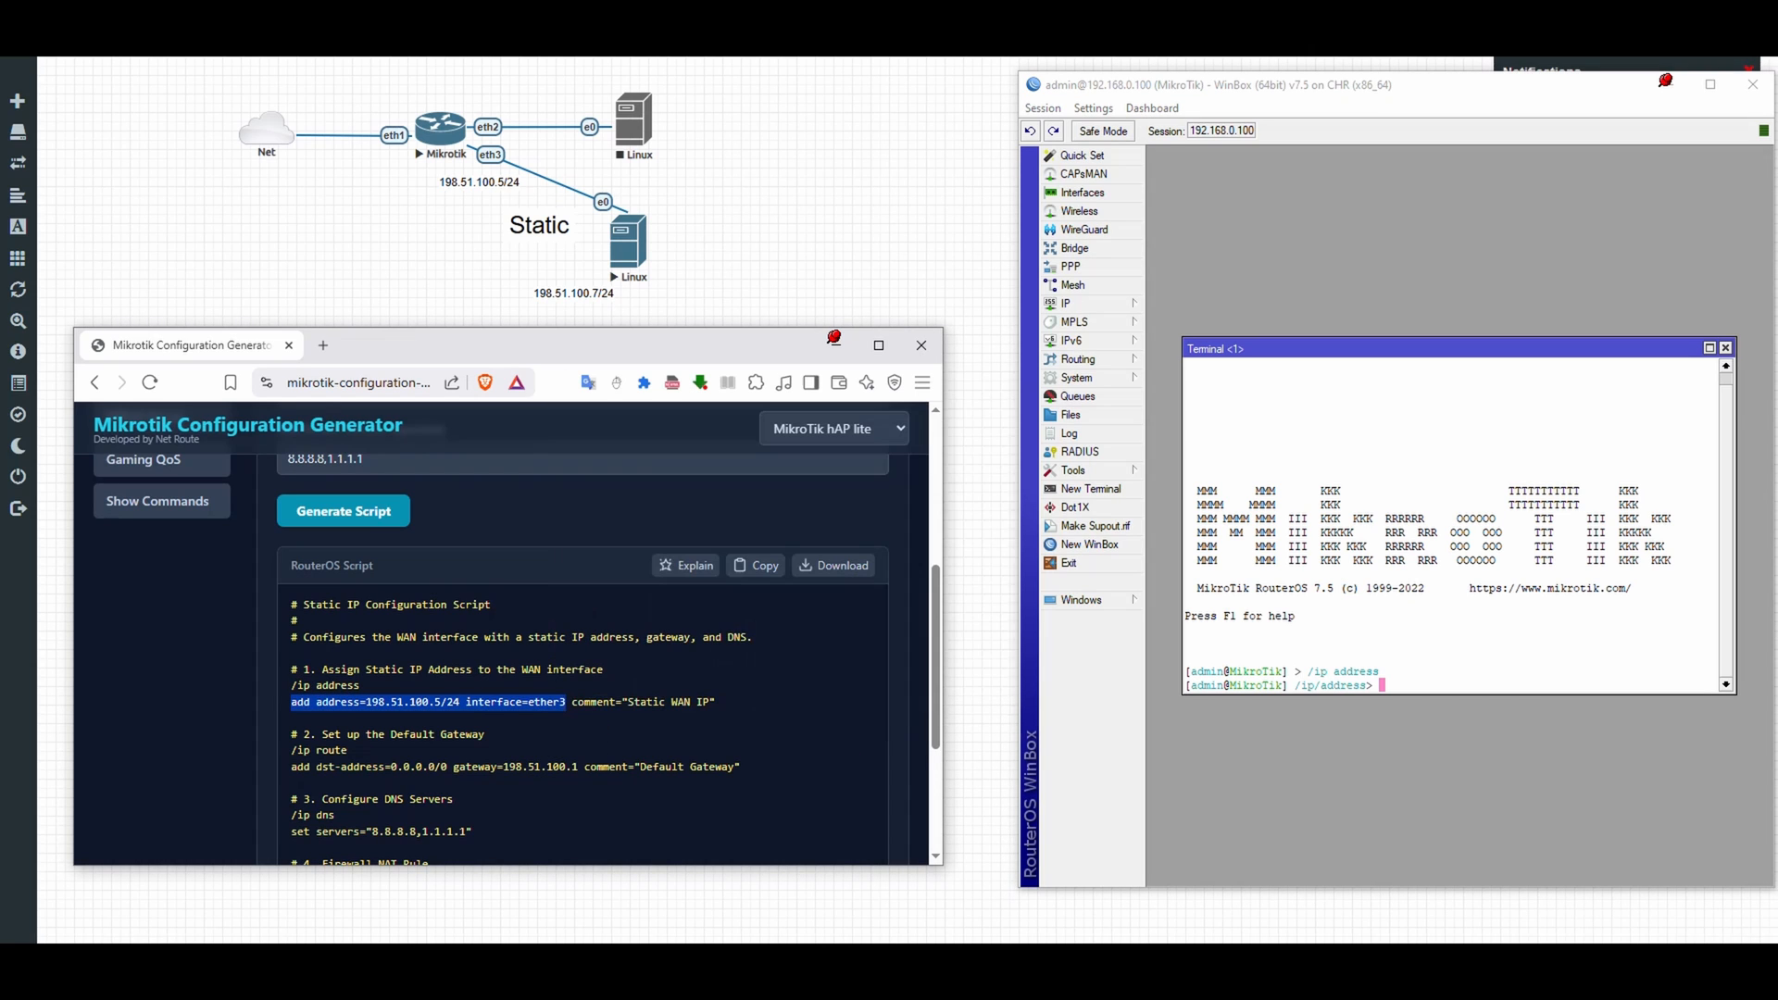
pyautogui.write('add address=198.51.100.5/24 interface=ether3')
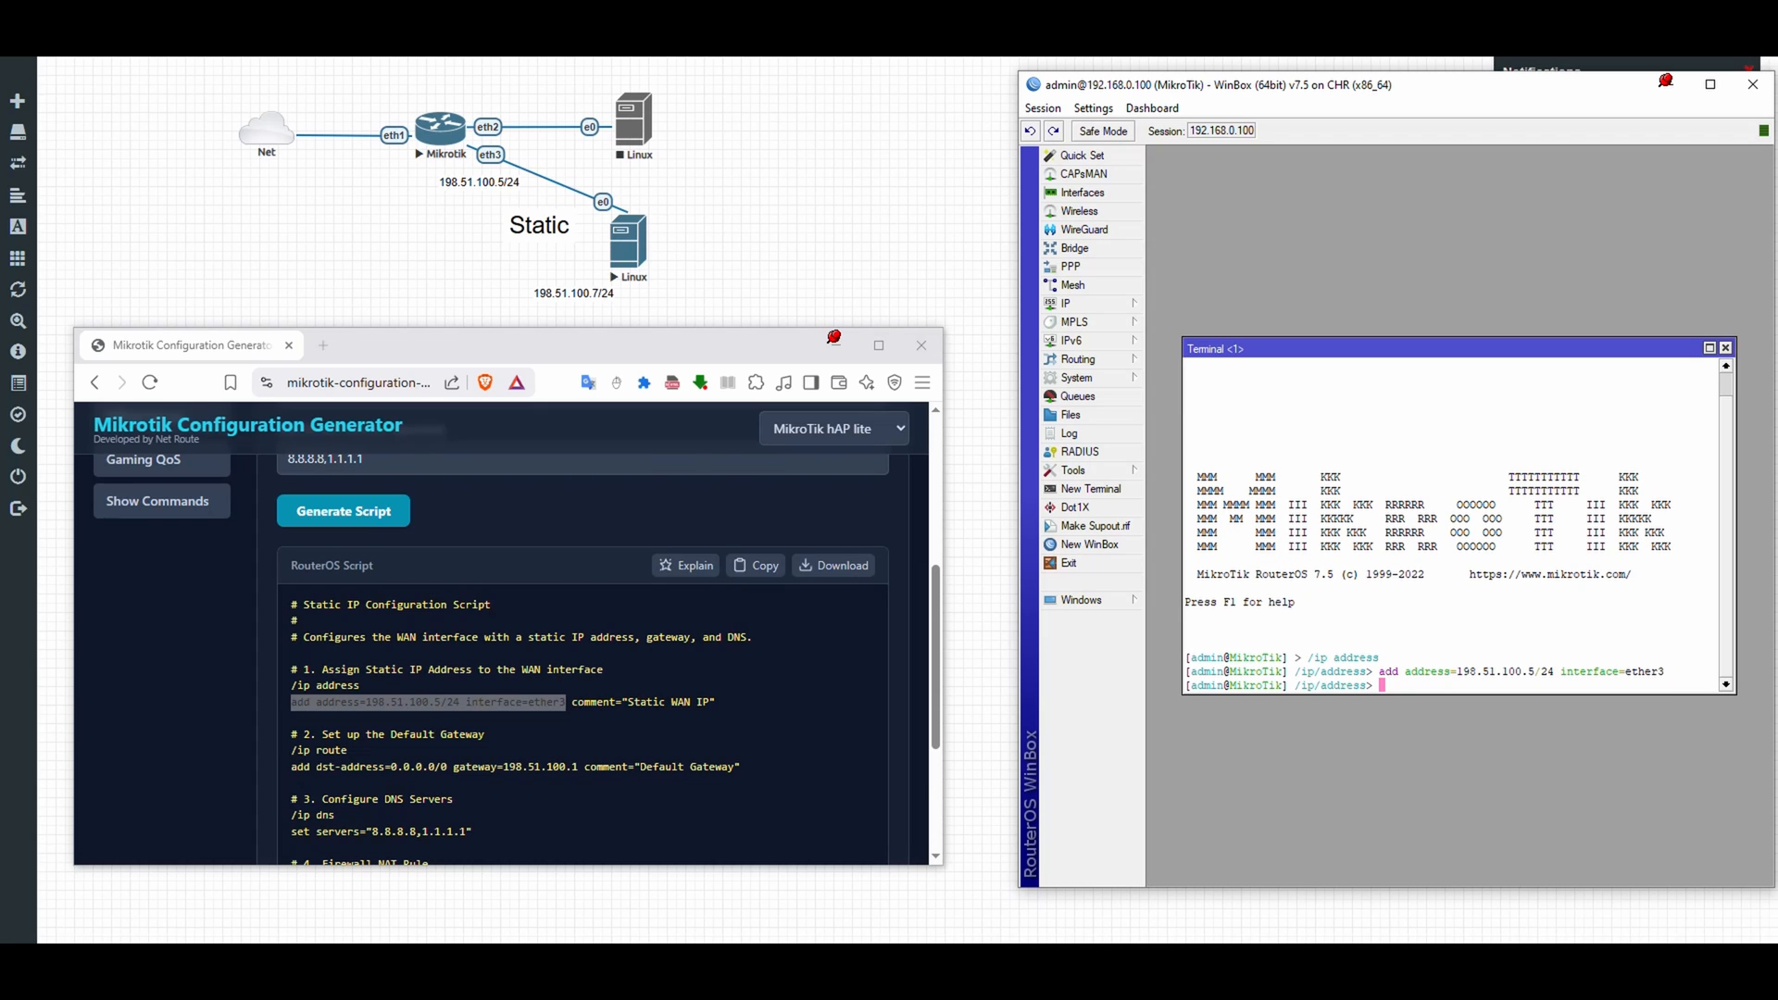
pyautogui.scroll(-3)
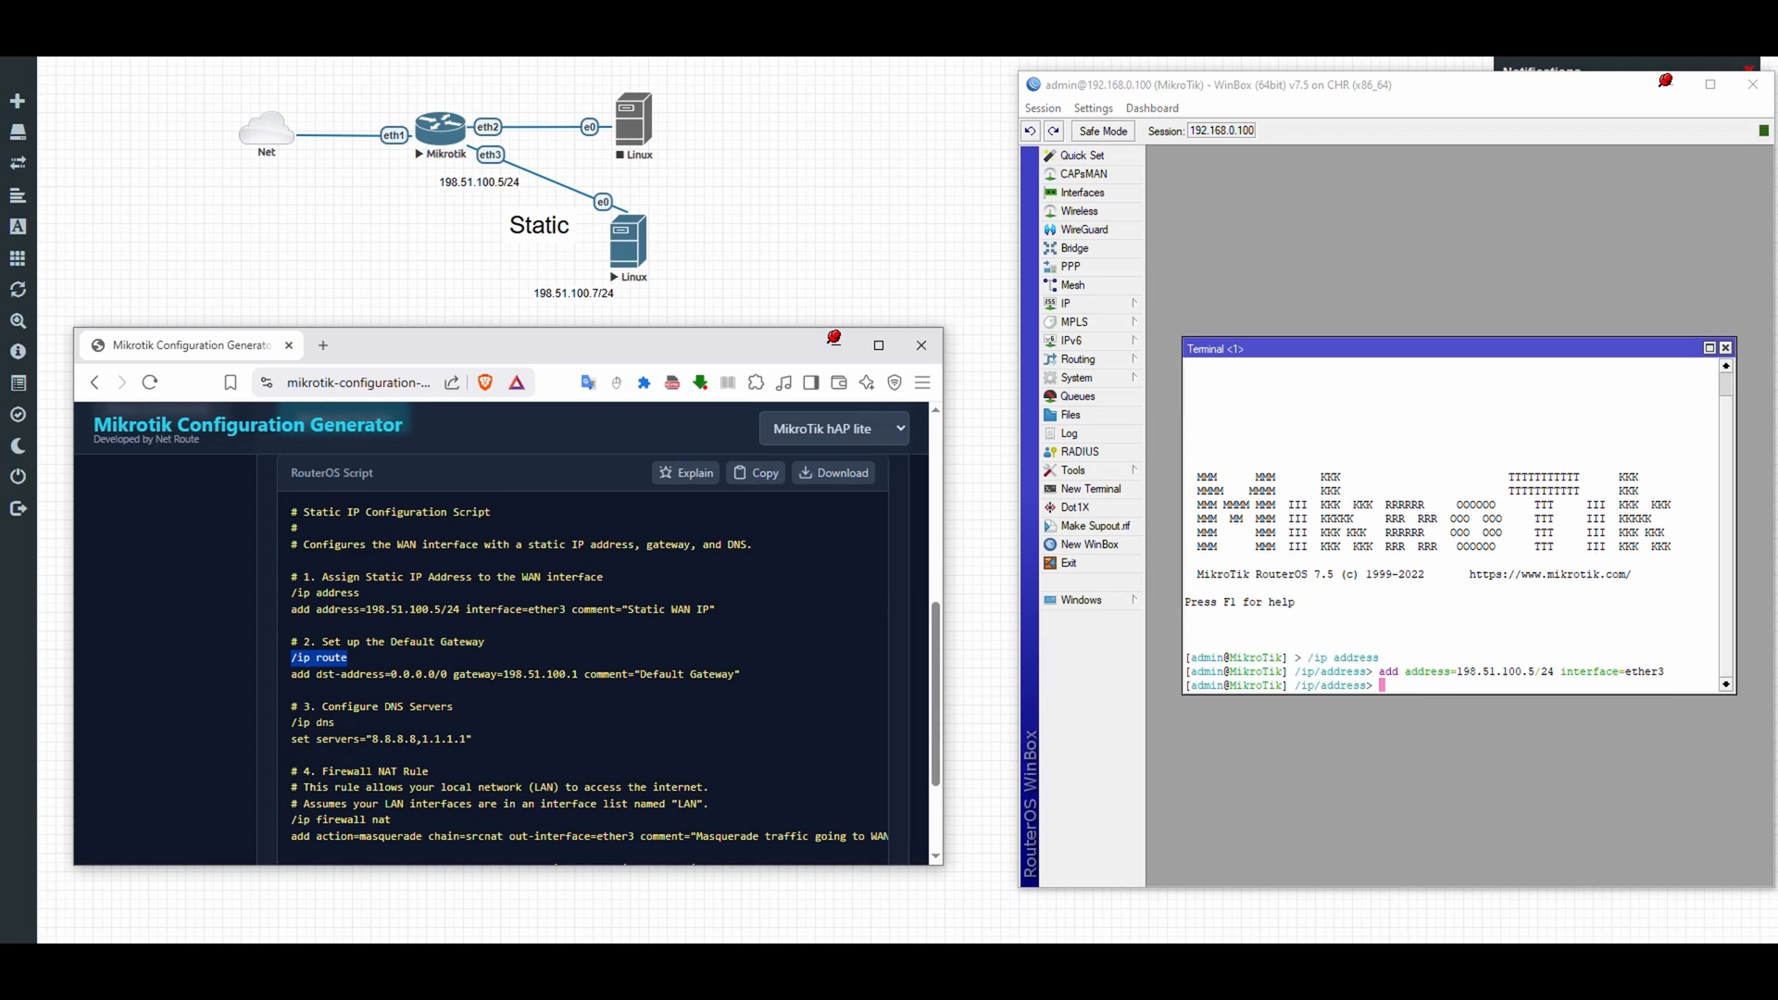
pyautogui.rightClick(1457, 534)
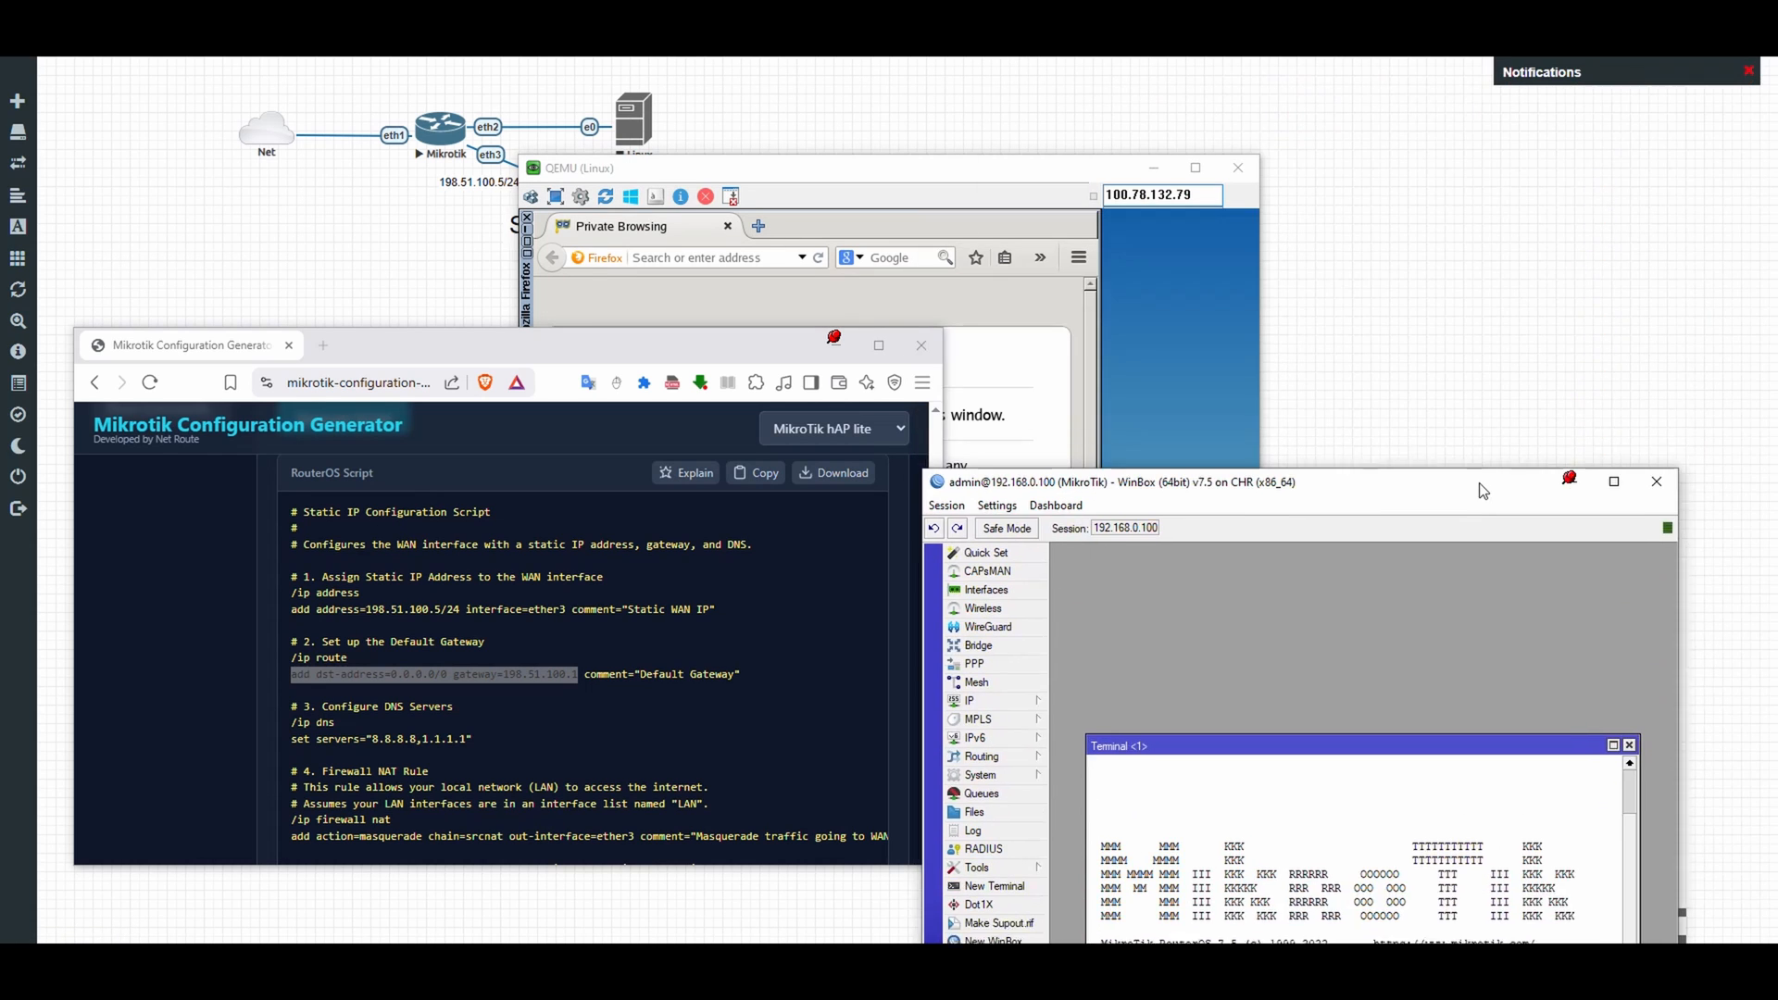
# Step: Set the Linux host's eth0 to 198.51.100.7, mask 255.255.255.0, gateway 198.51.100.1 and apply
pyautogui.moveTo(1483, 482); pyautogui.dragTo(1428, 412)
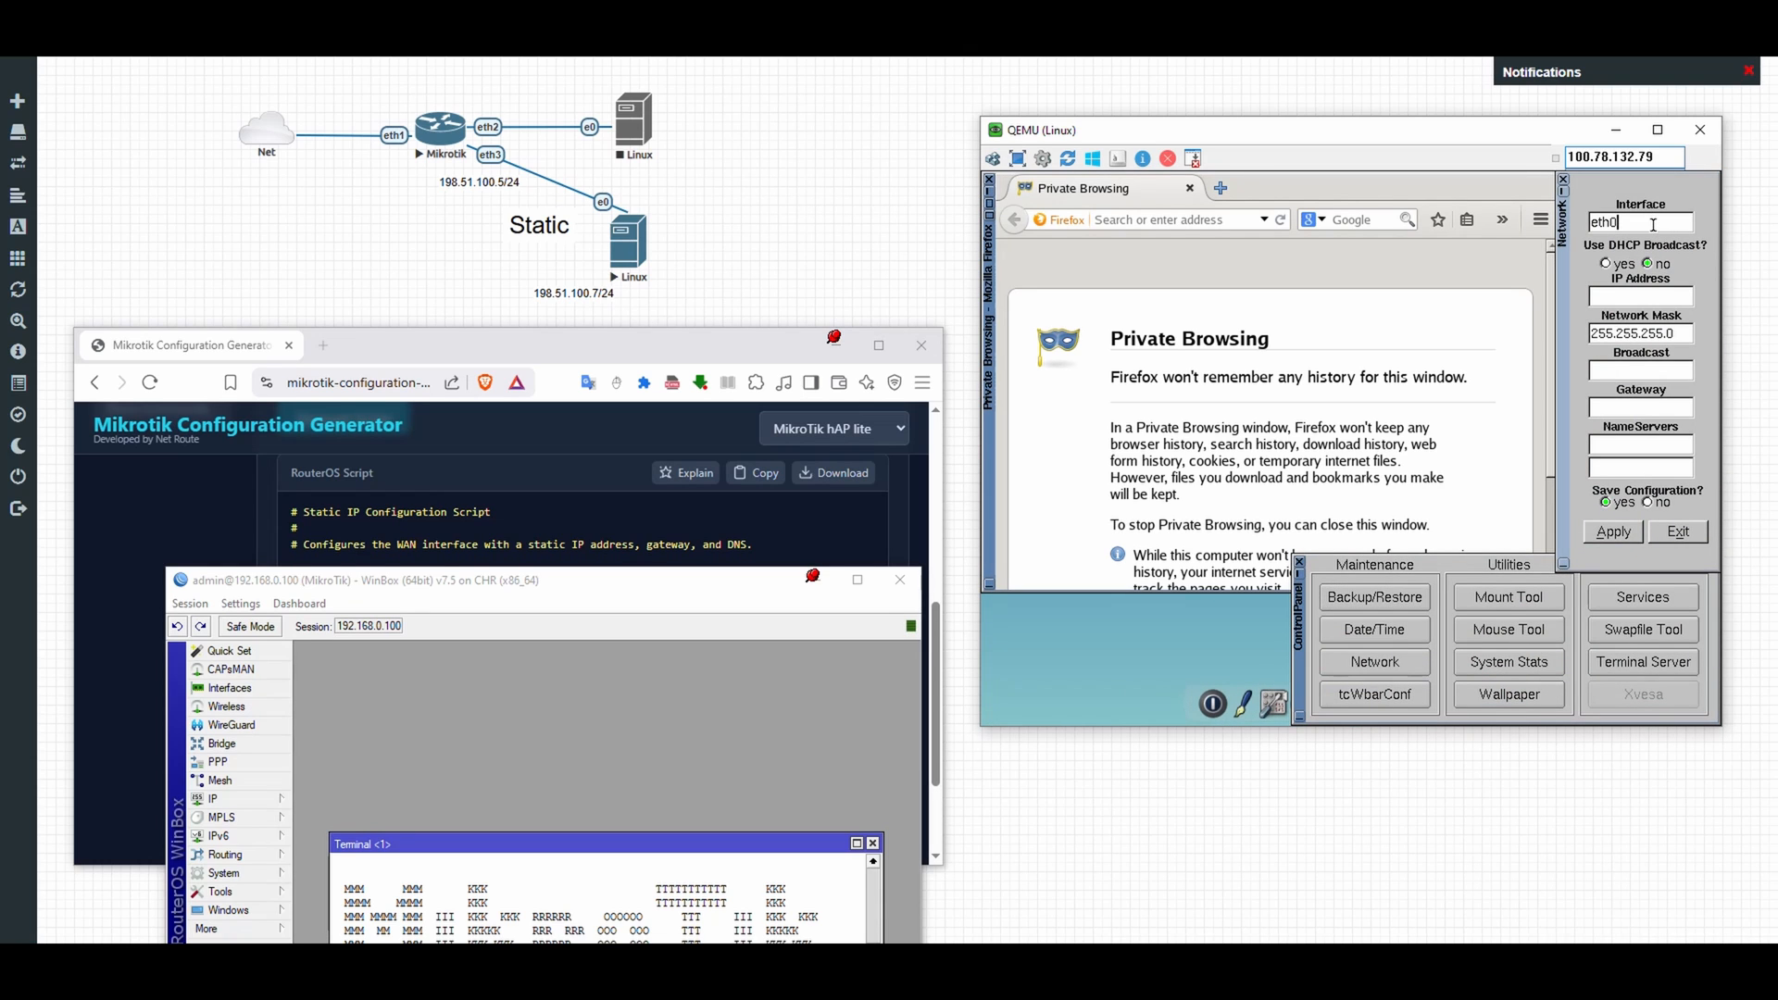
pyautogui.click(1639, 296)
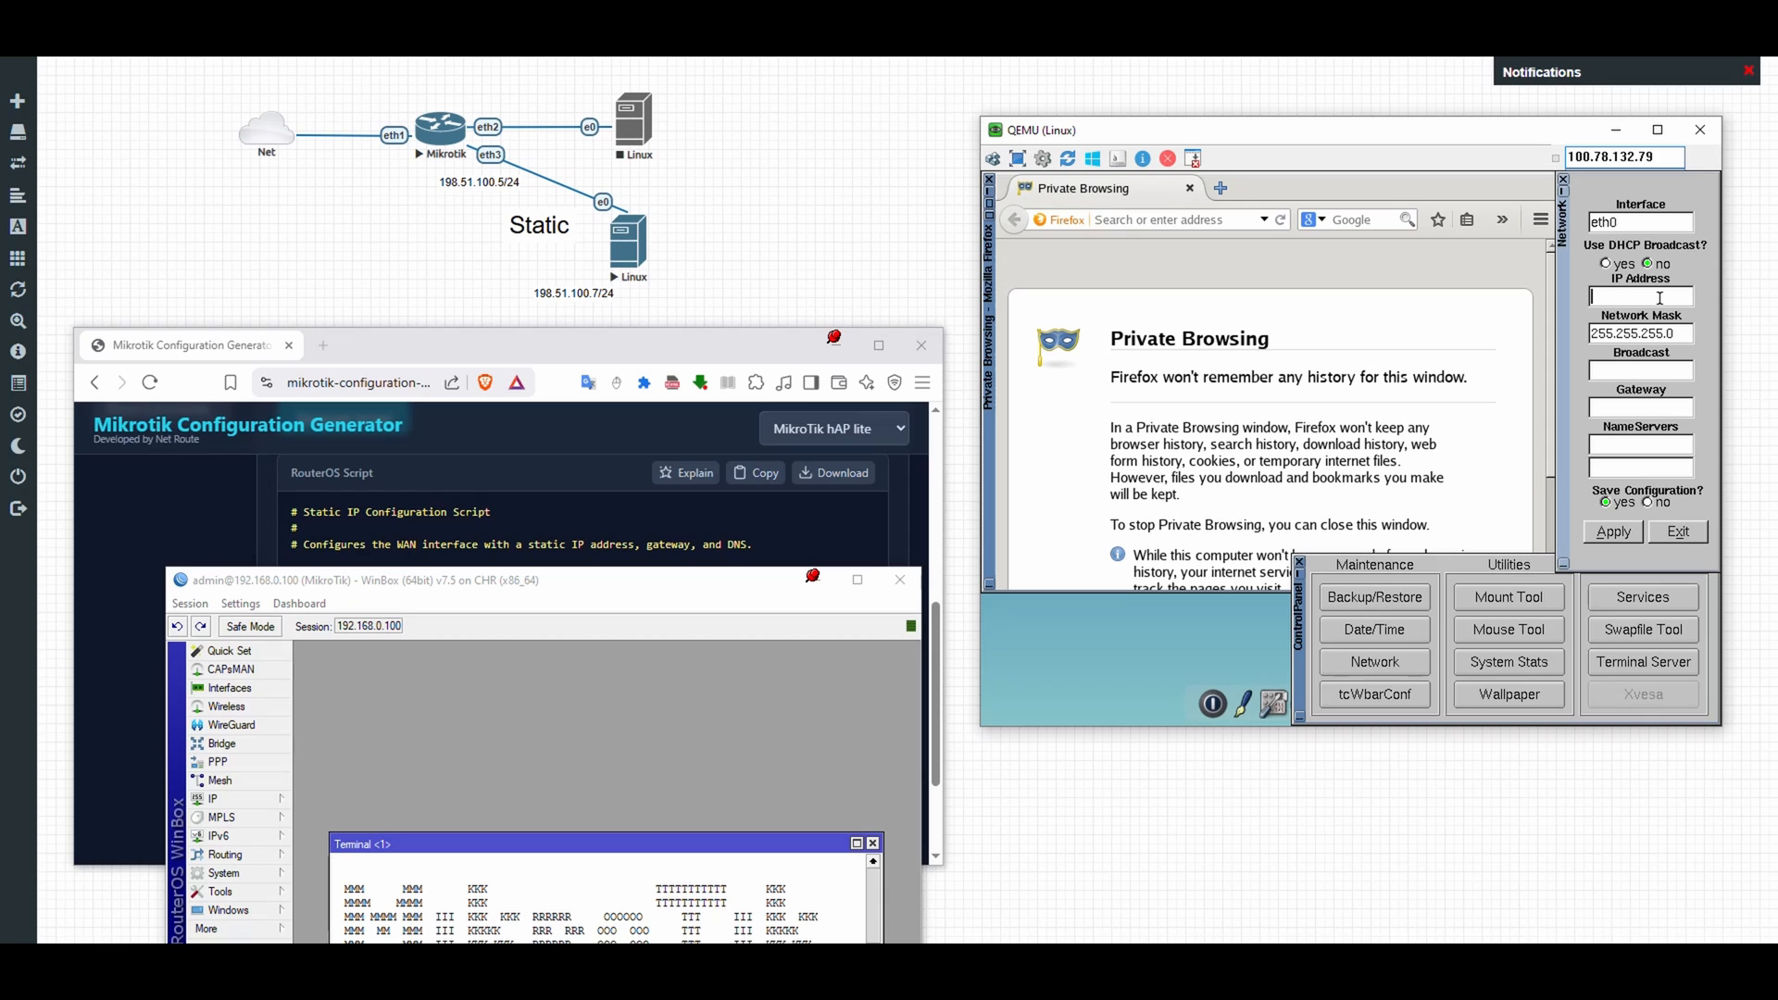
pyautogui.write('192')
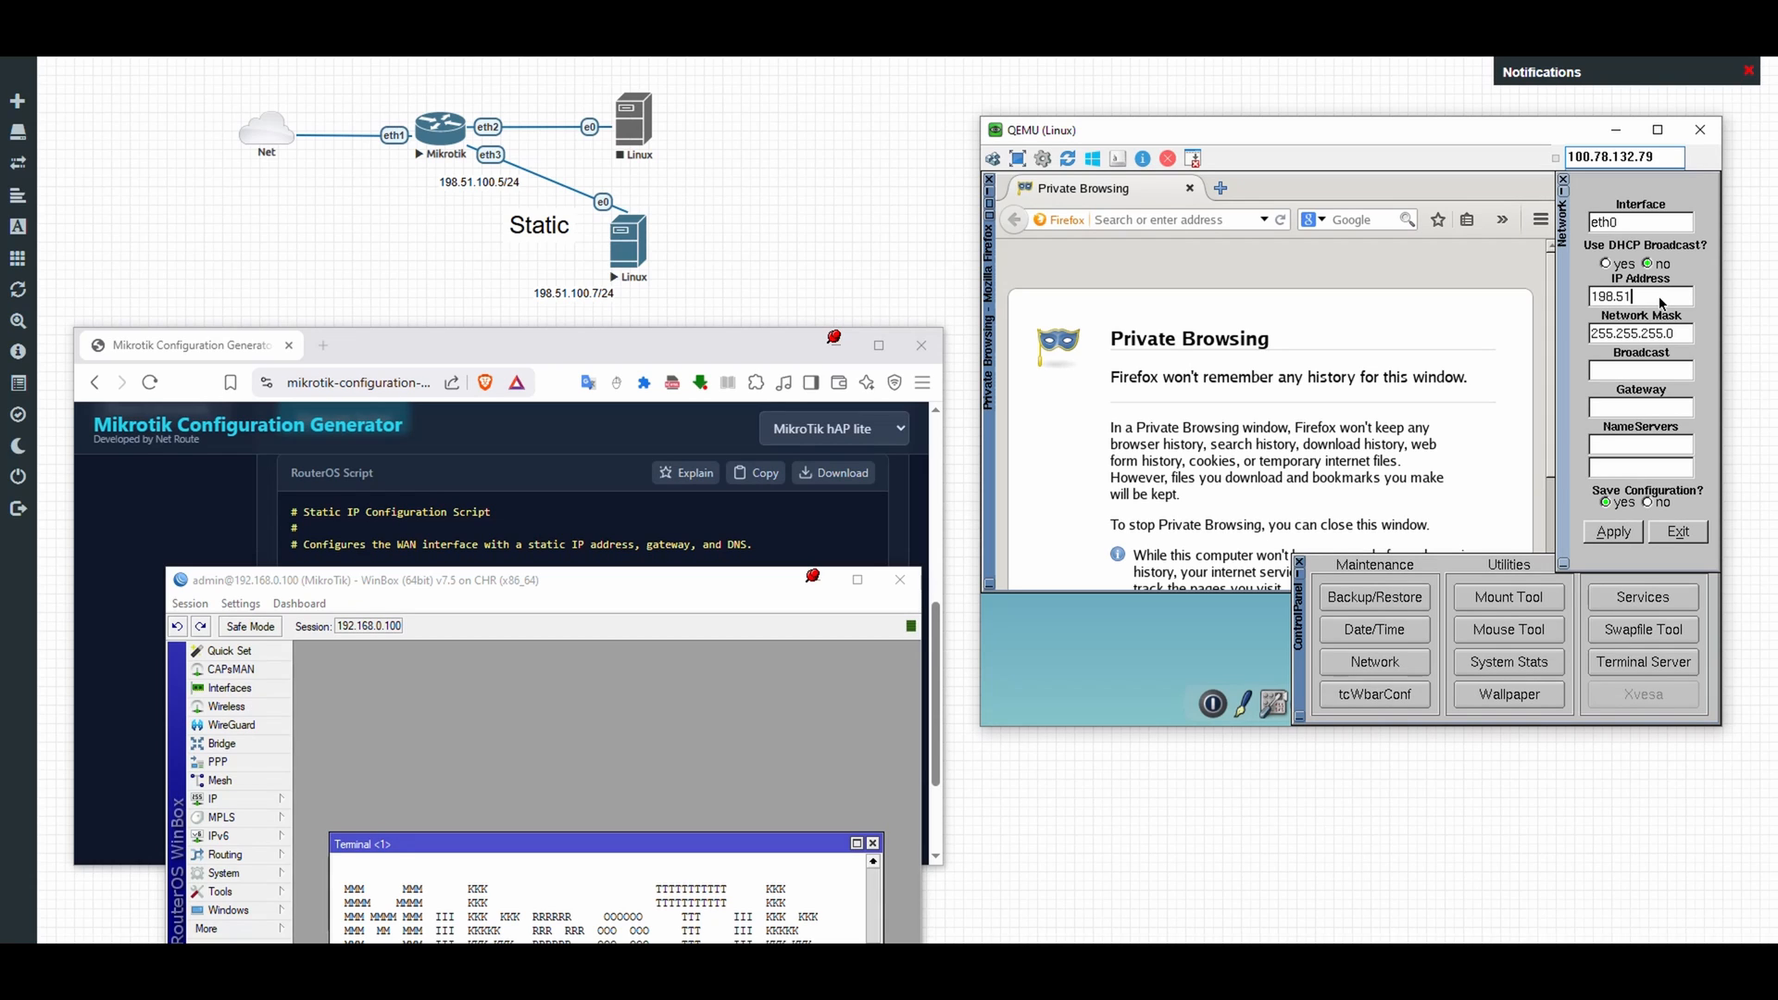
pyautogui.write('.100.7')
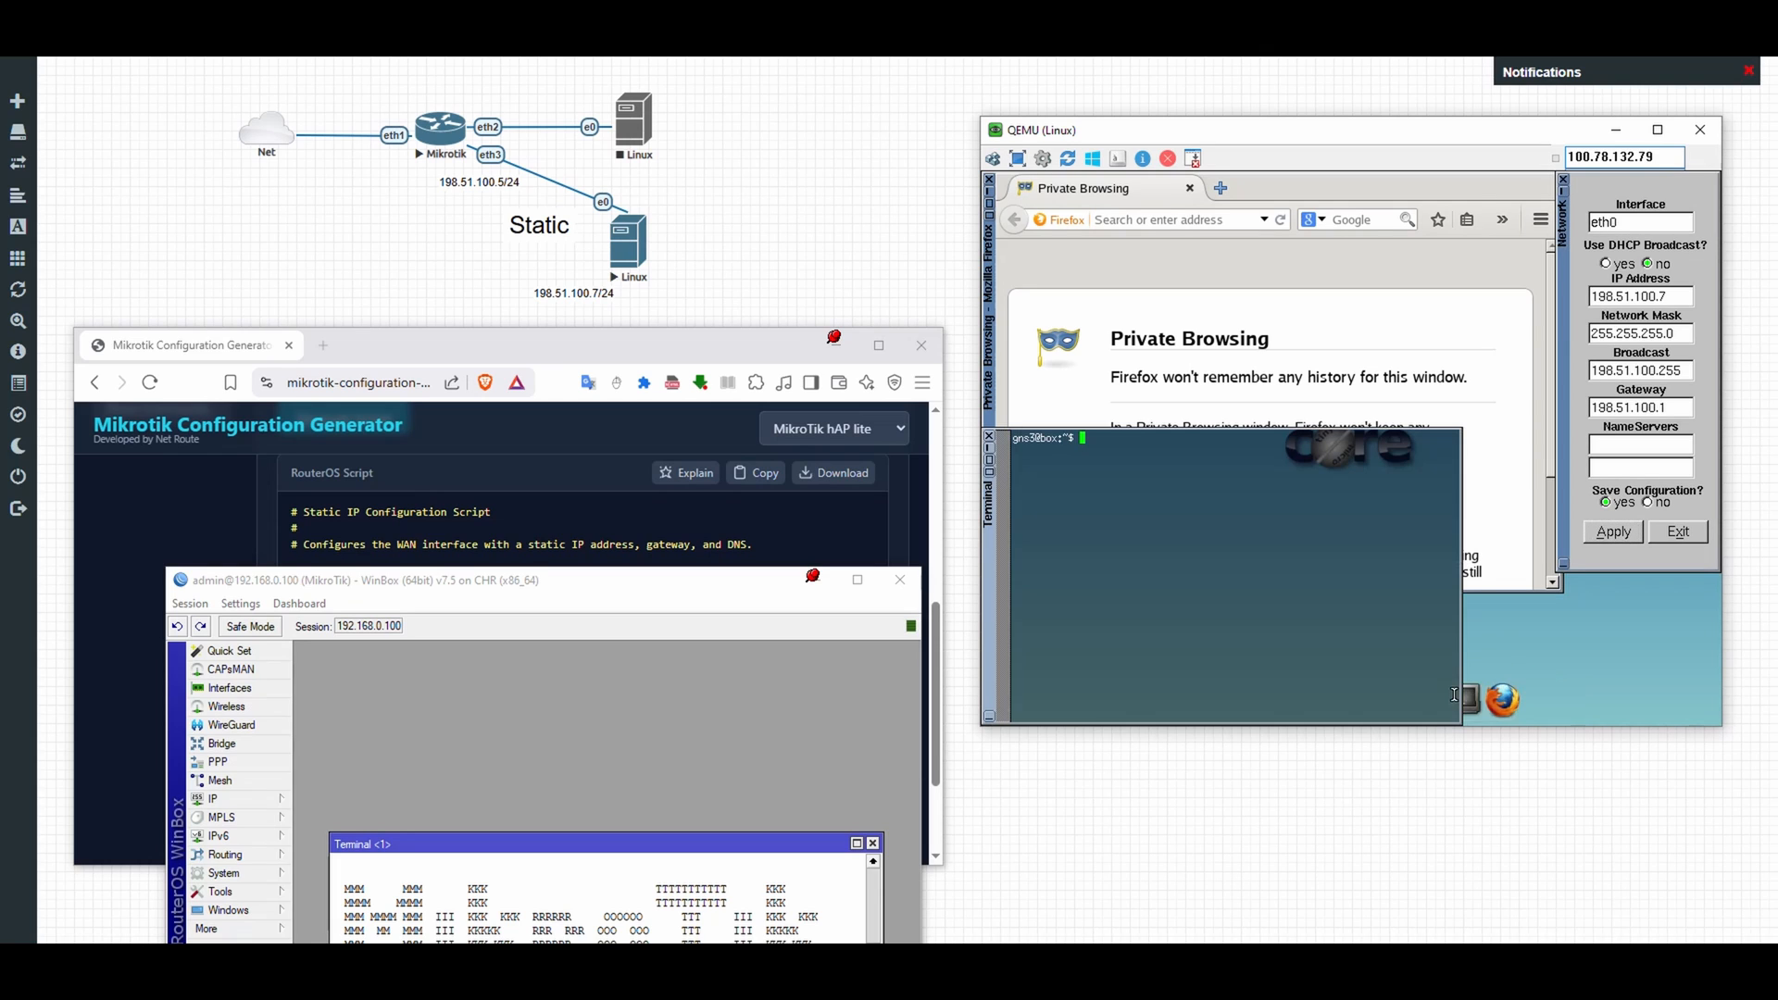
# Step: Ping 198.51.100.5 from the Linux host and confirm successful replies
pyautogui.write('ping')
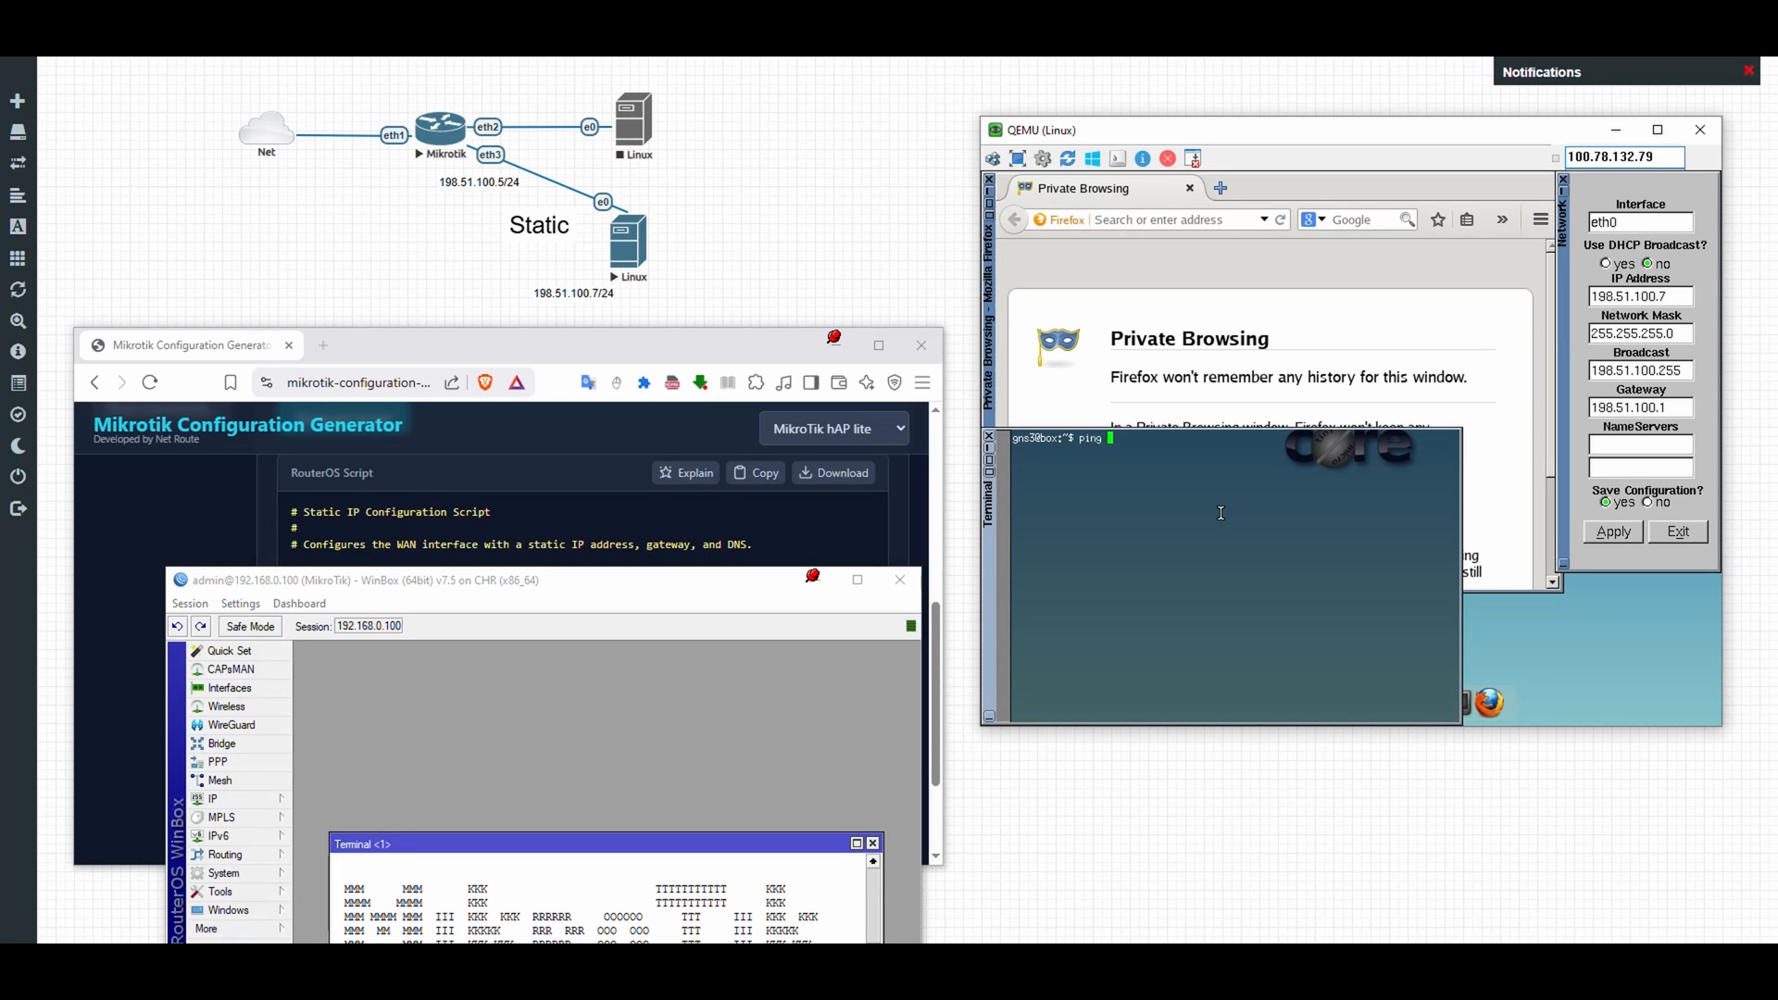
pyautogui.write('198.51.100.5')
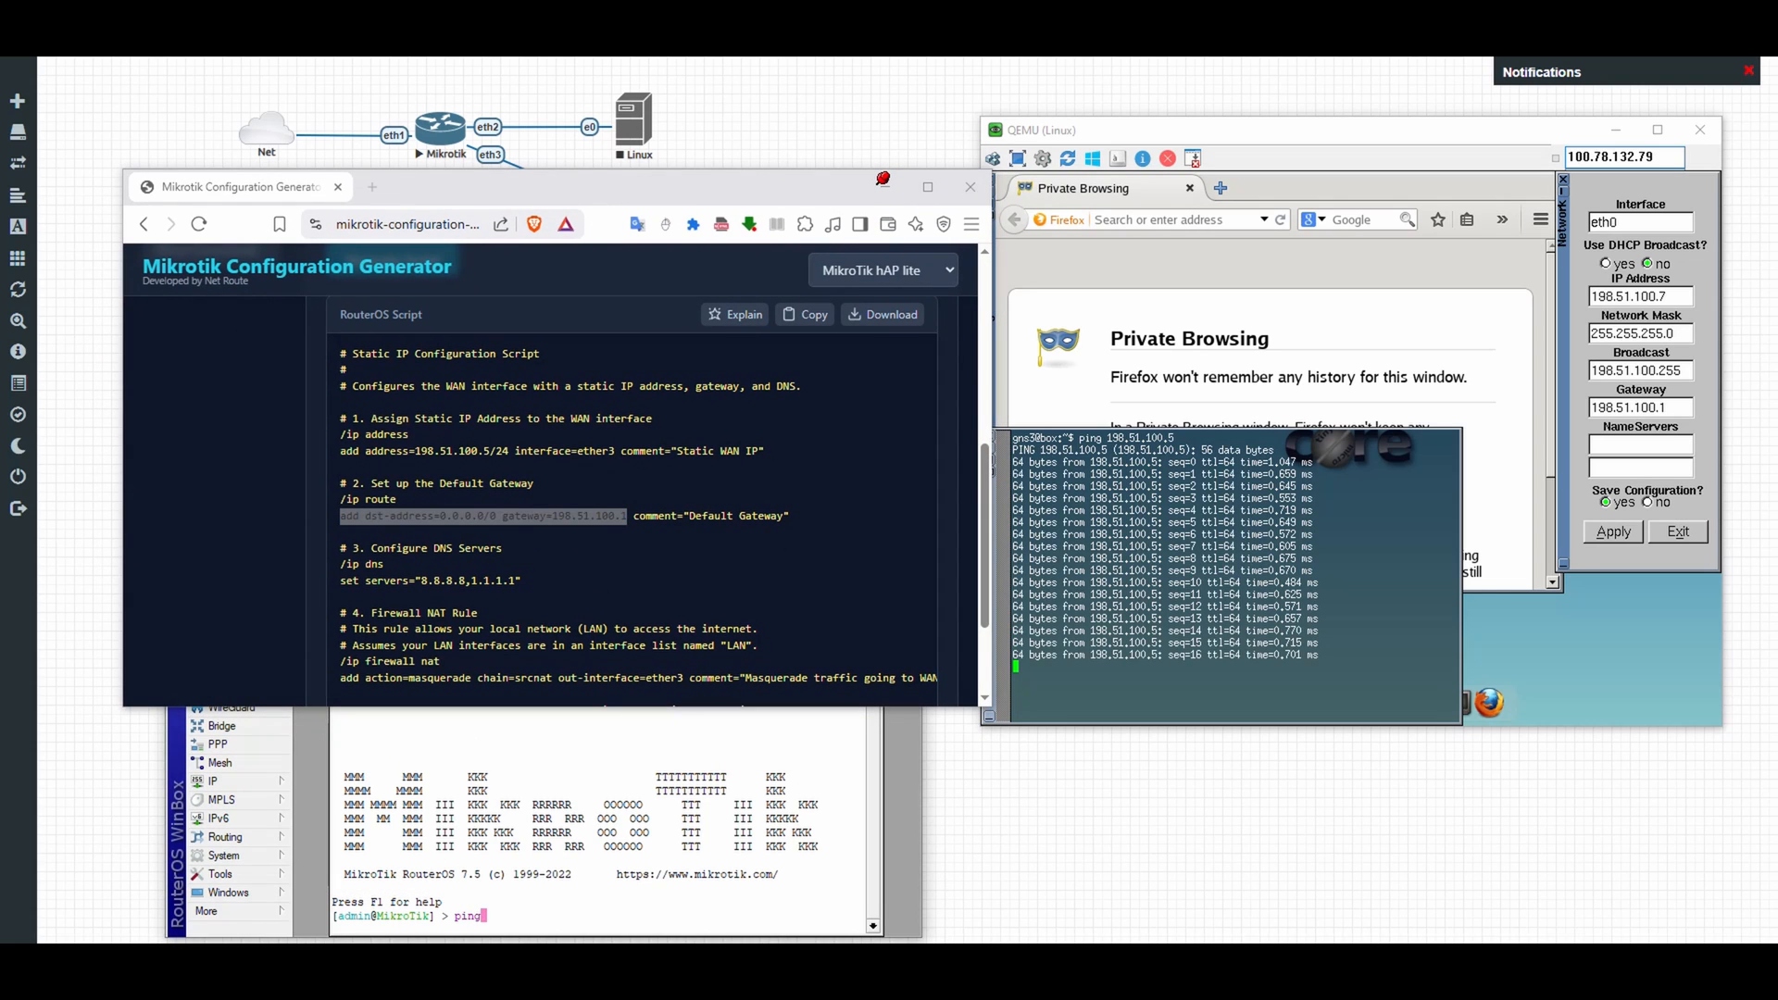
pyautogui.write('198.51.100.')
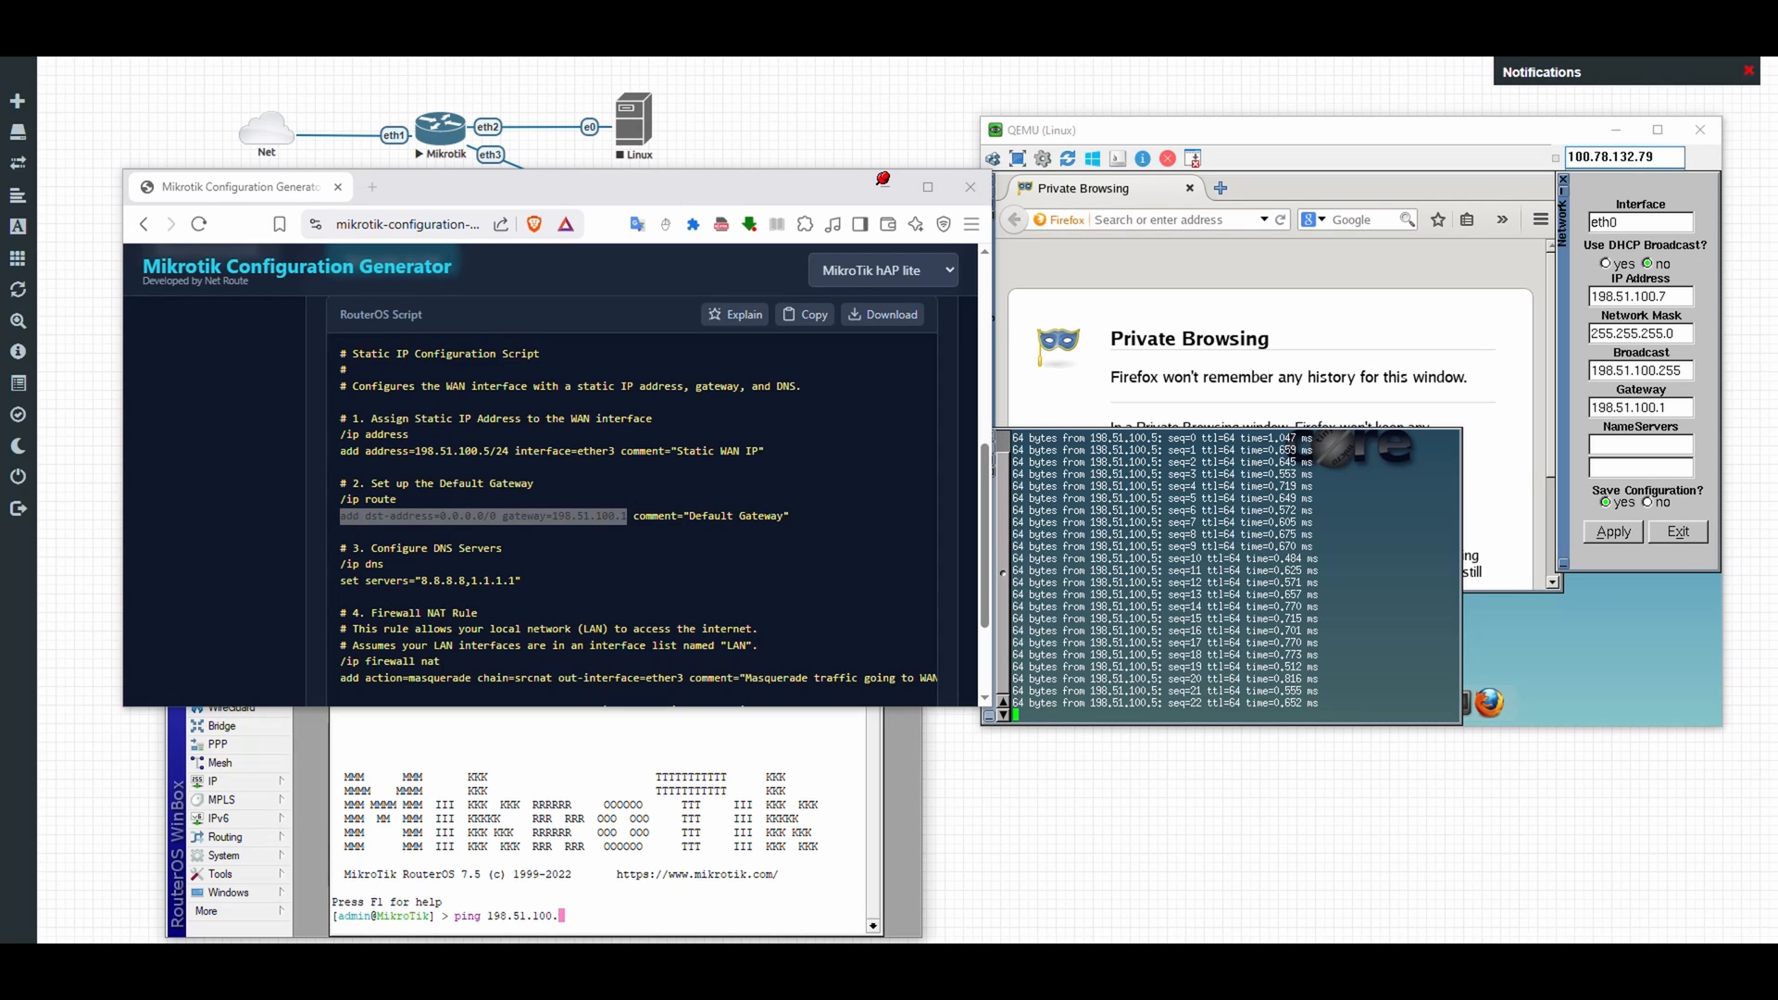
pyautogui.write('7')
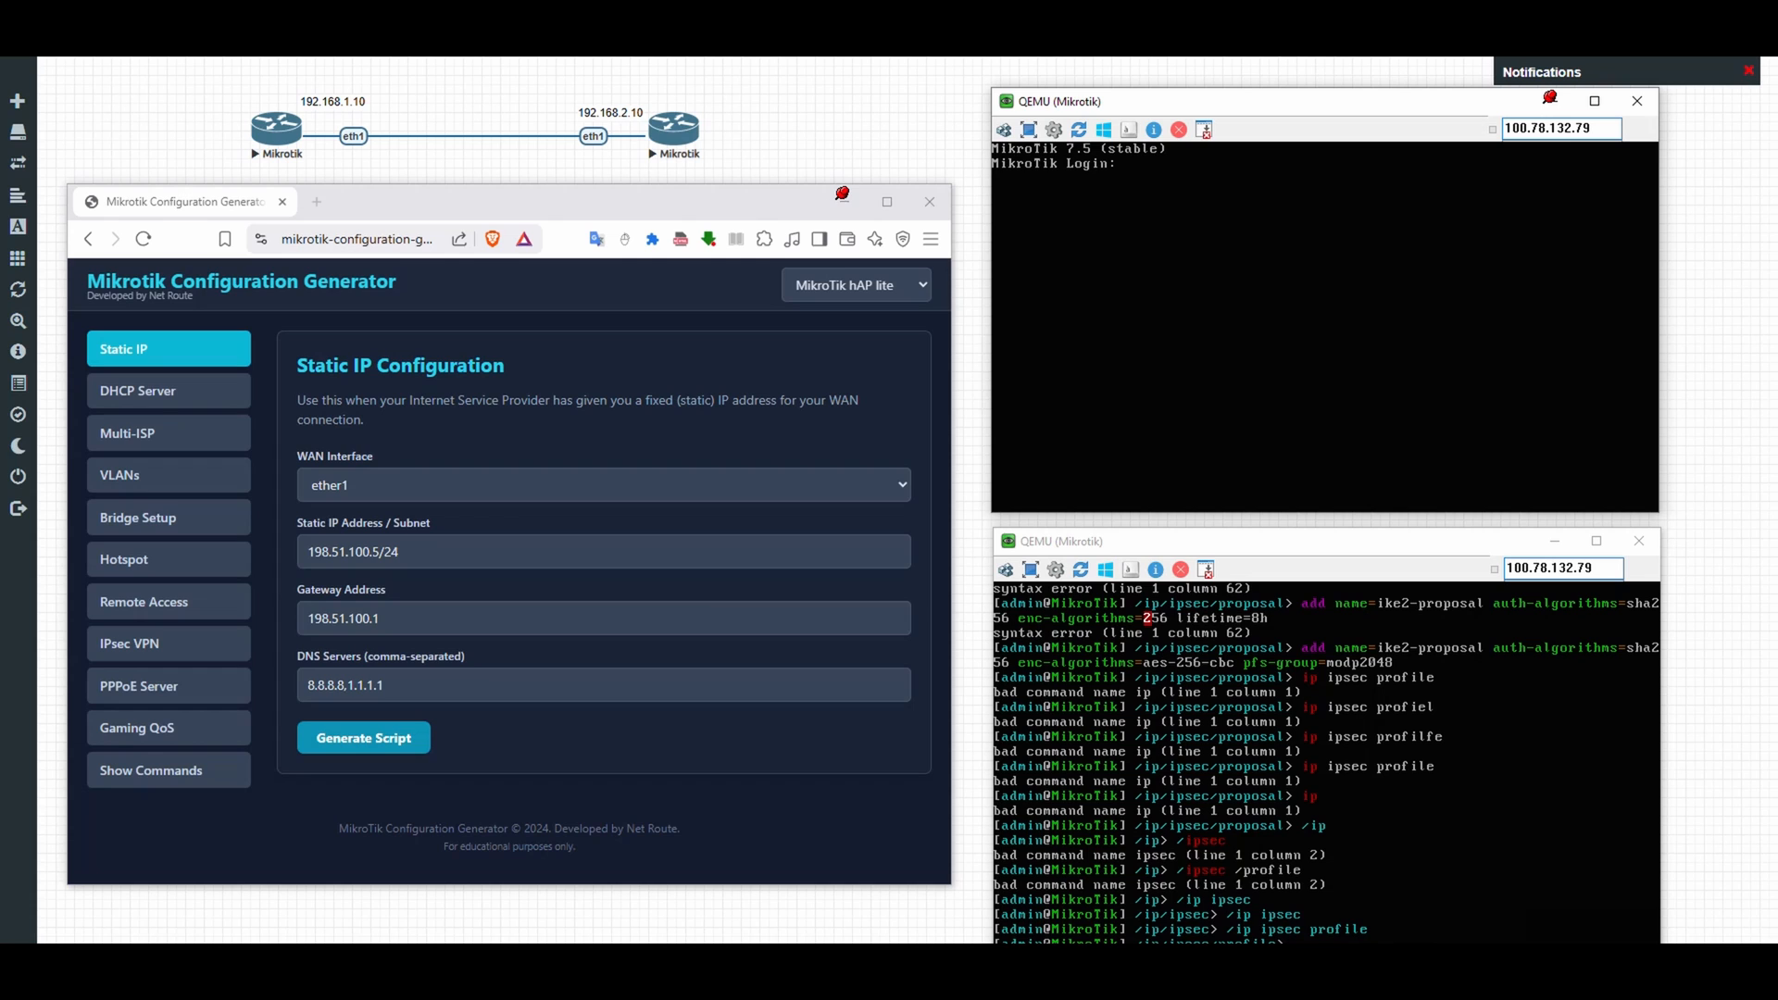
# Step: Log in as admin and generate the VLAN_Test script with VLAN ID 10 on parent interface ether1
pyautogui.write('admin')
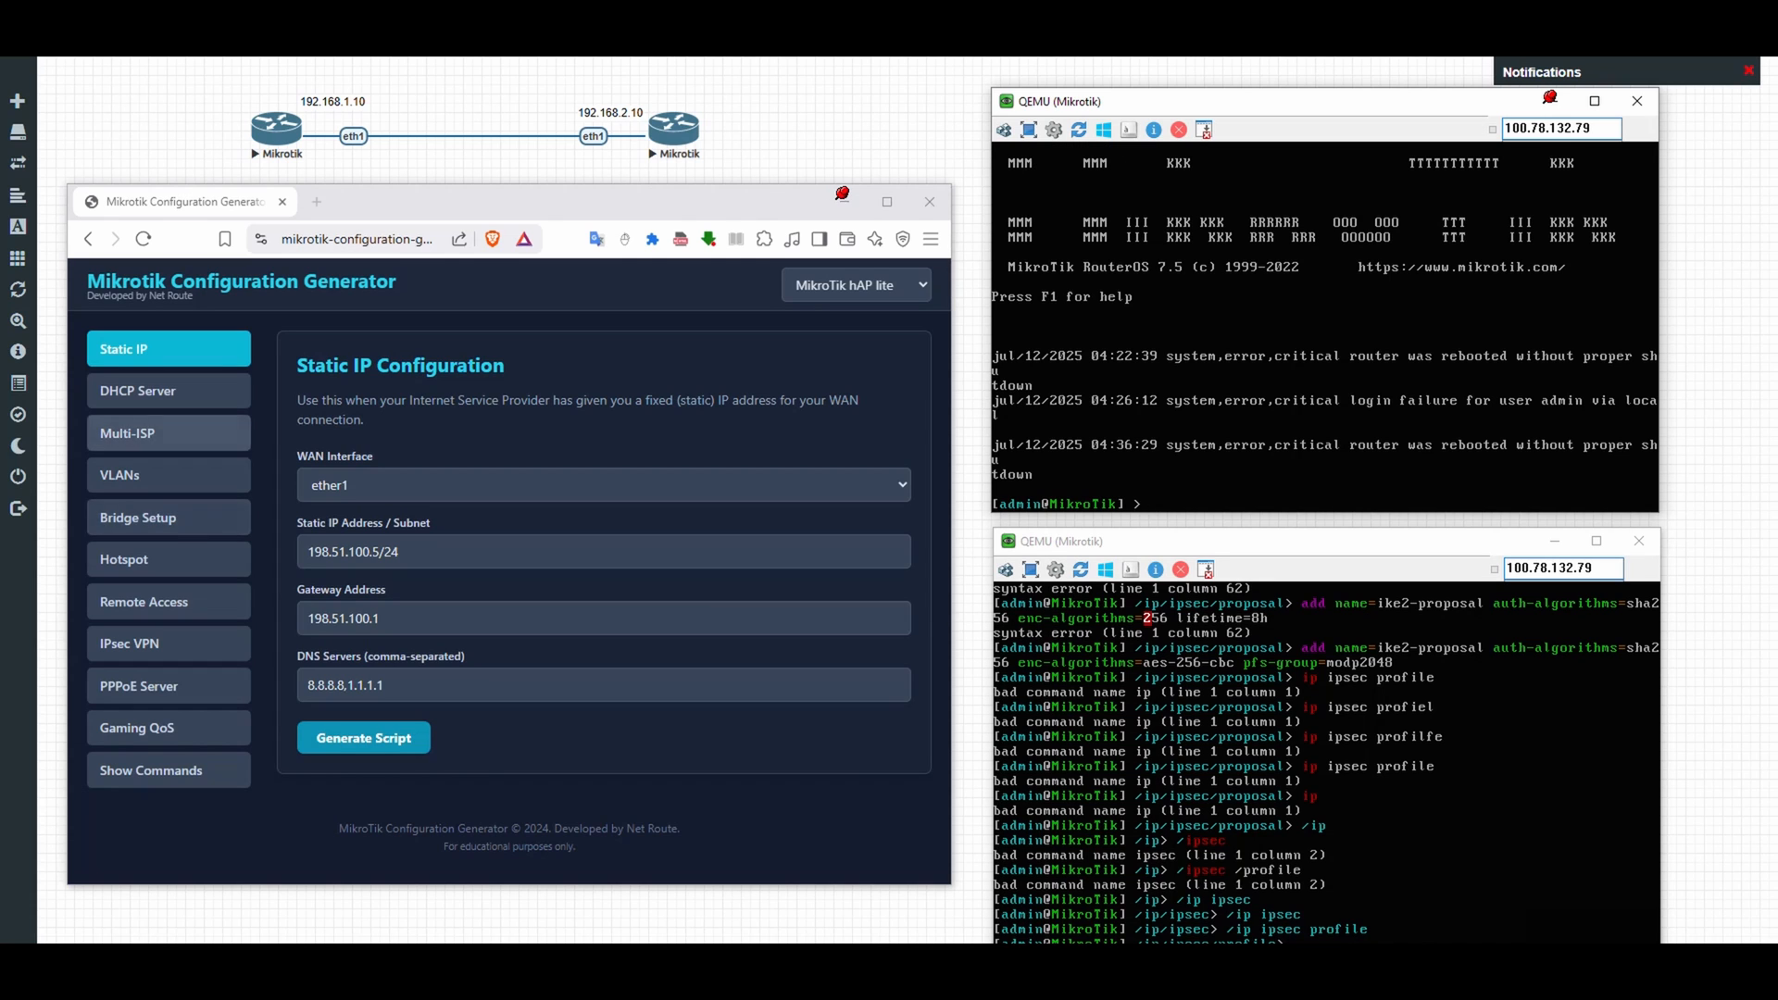
pyautogui.click(168, 474)
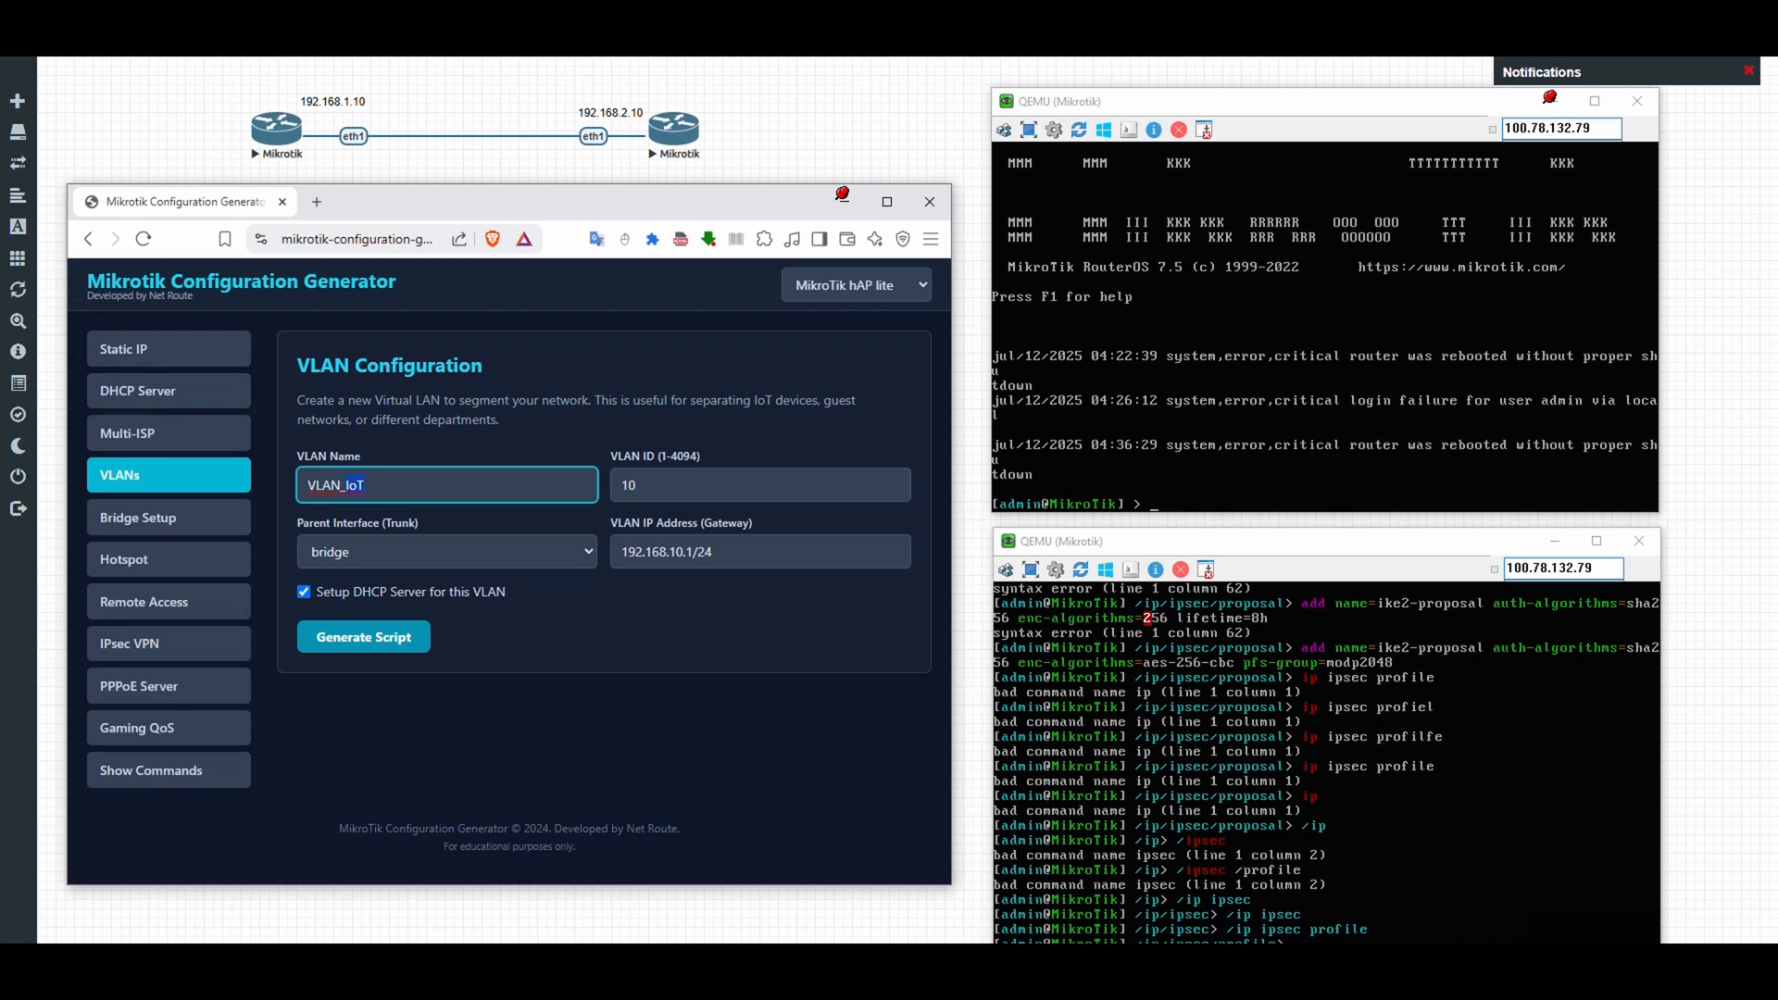
pyautogui.click(447, 551)
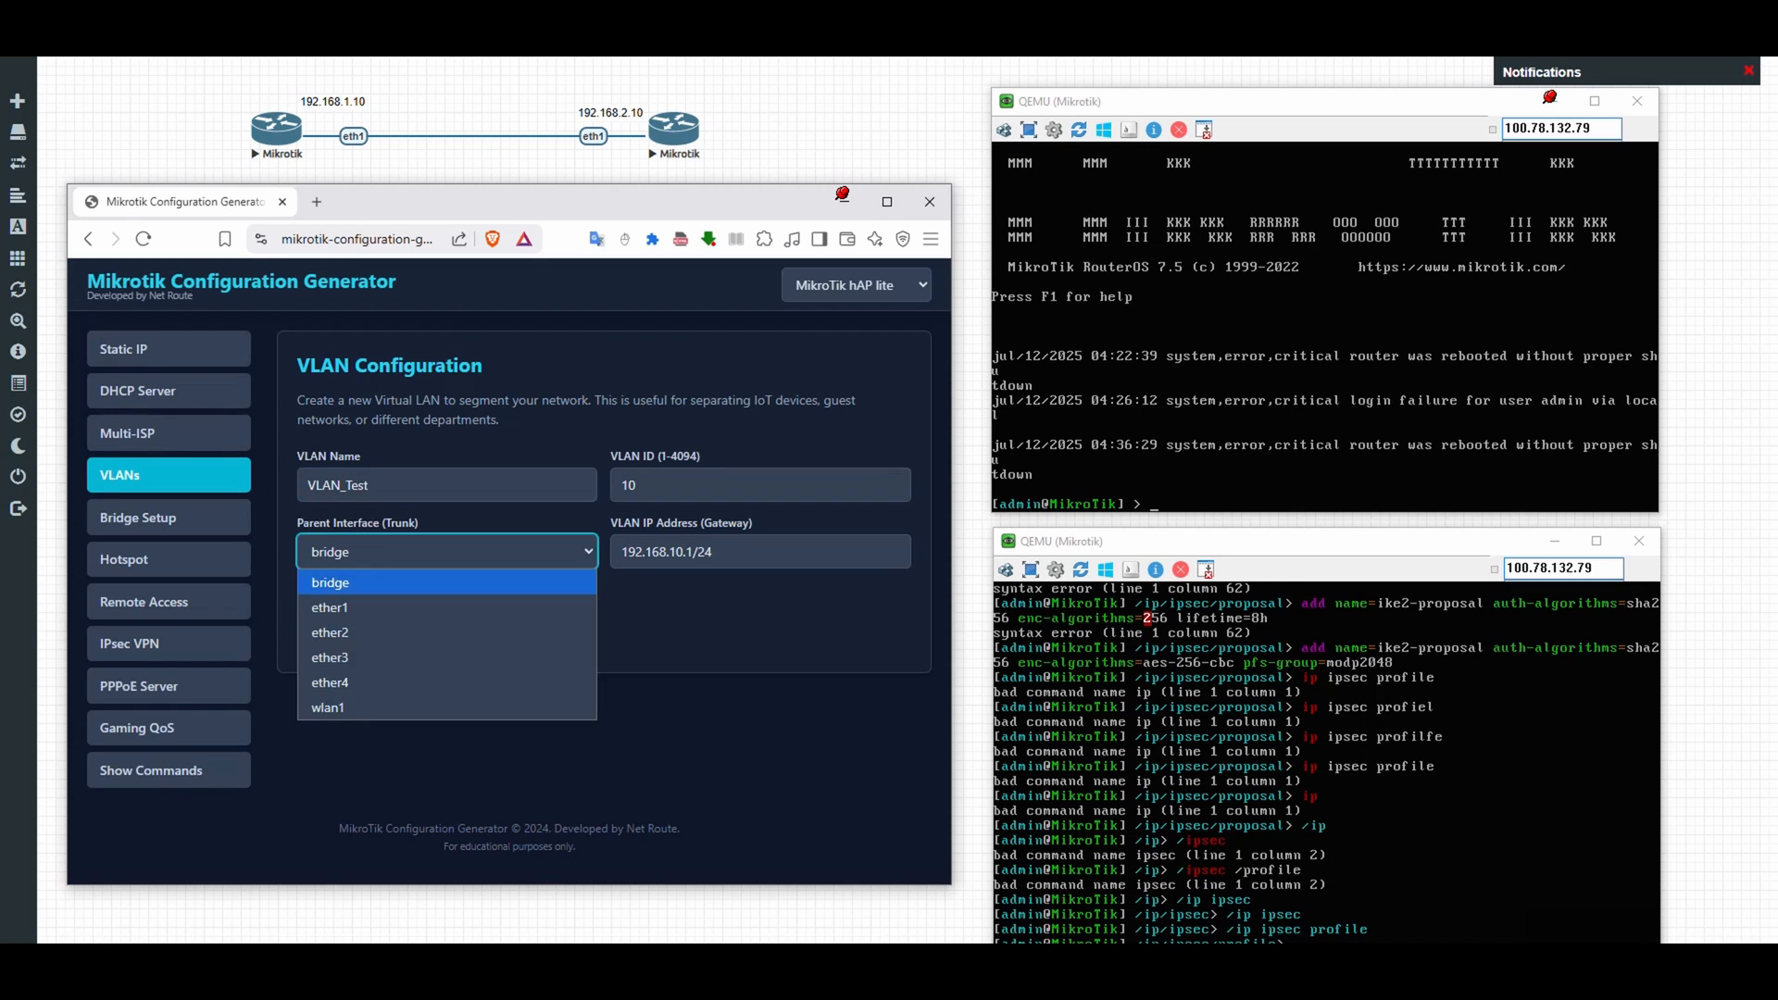
pyautogui.click(330, 607)
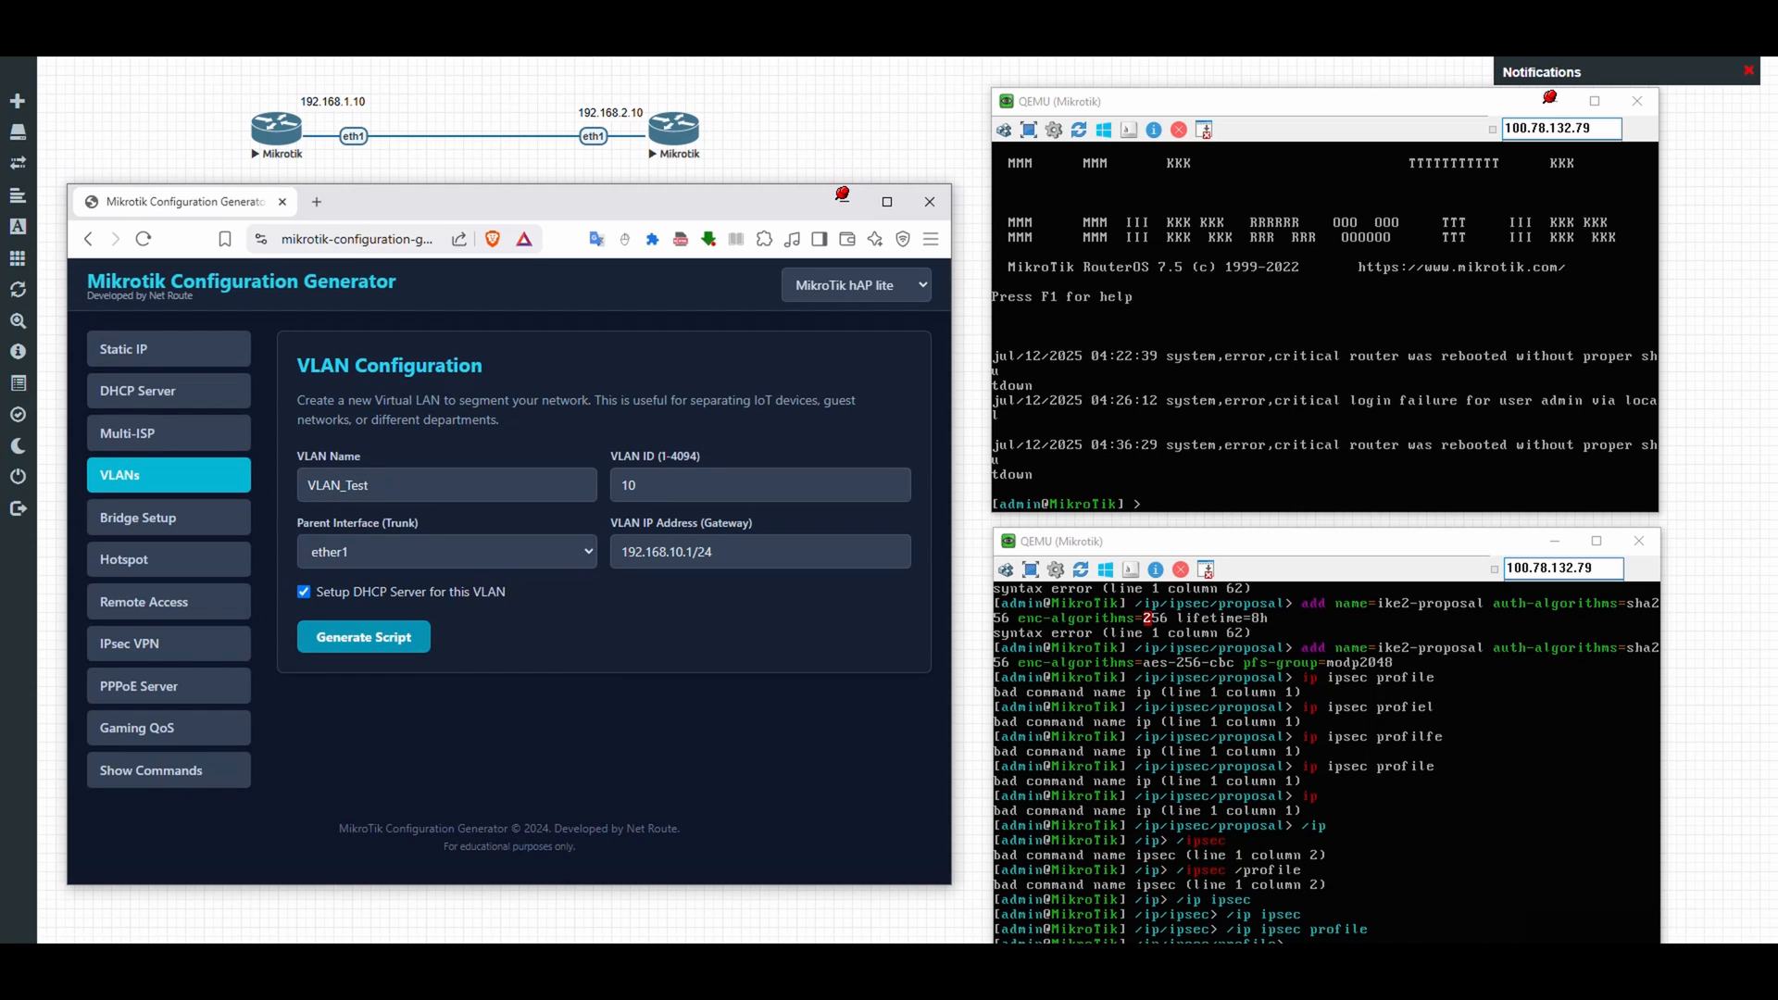
pyautogui.click(363, 635)
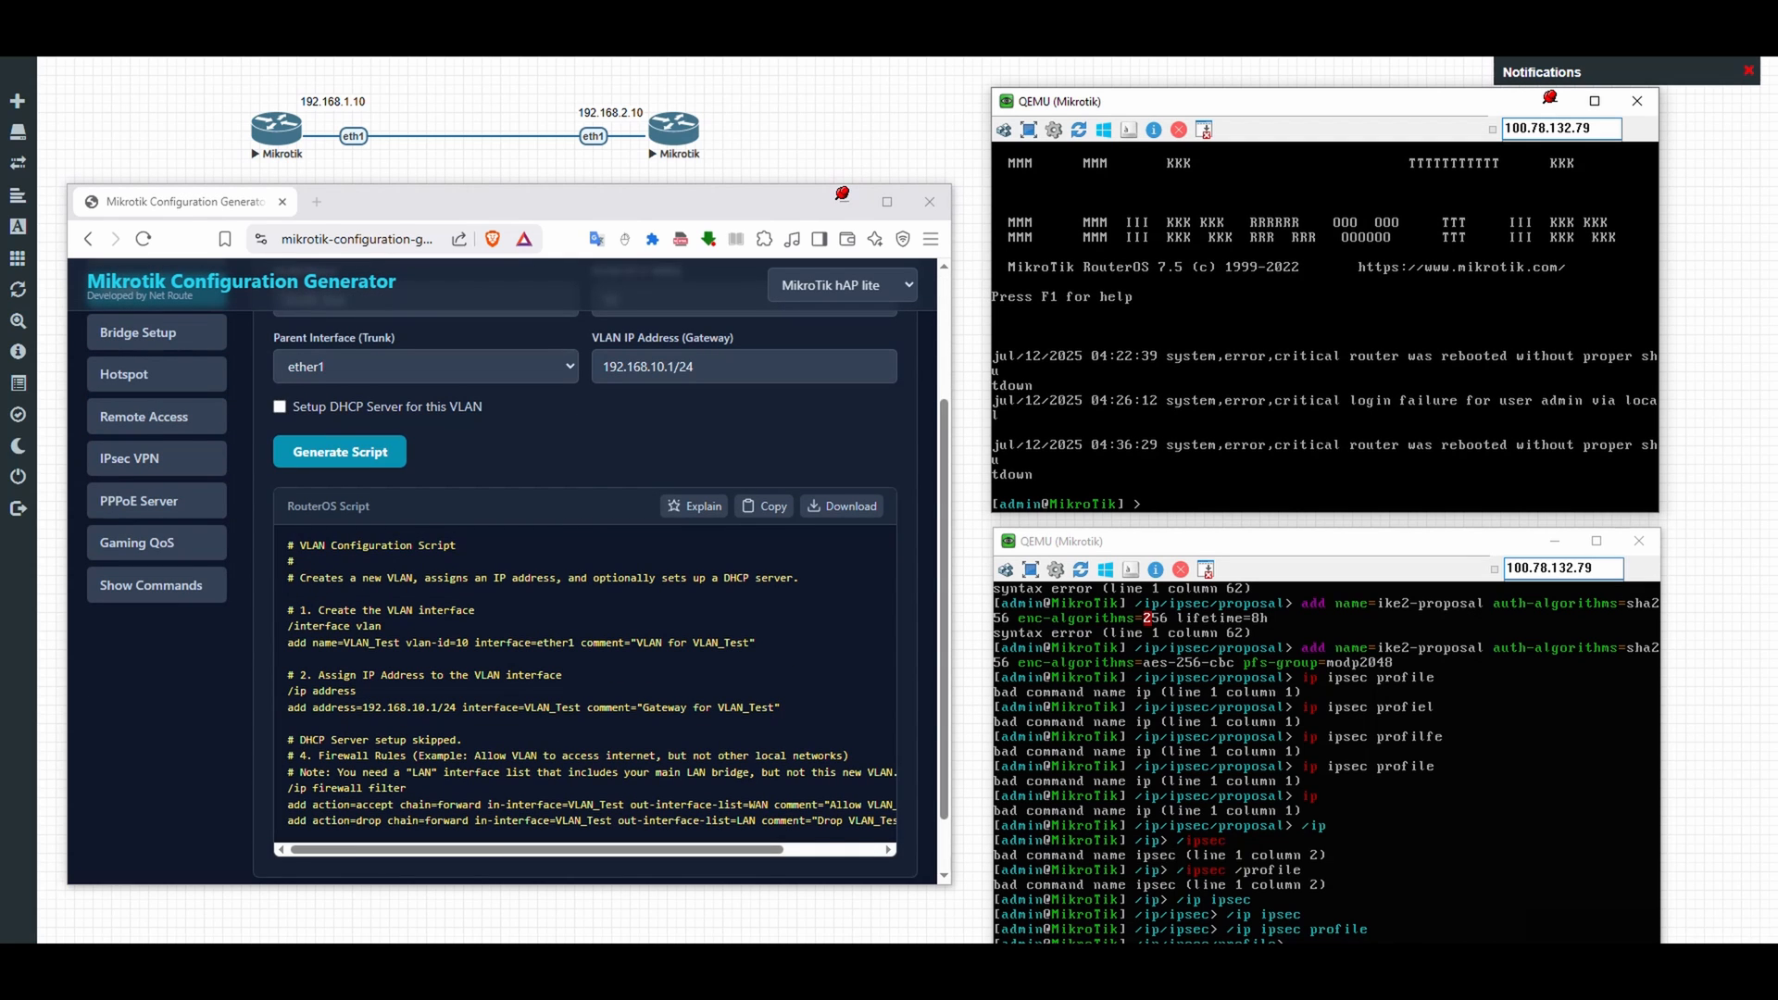
# Step: Add VLAN interface VLAN_Test with vlan-id 10 on ether1 in the router console
pyautogui.write('/interface vlan')
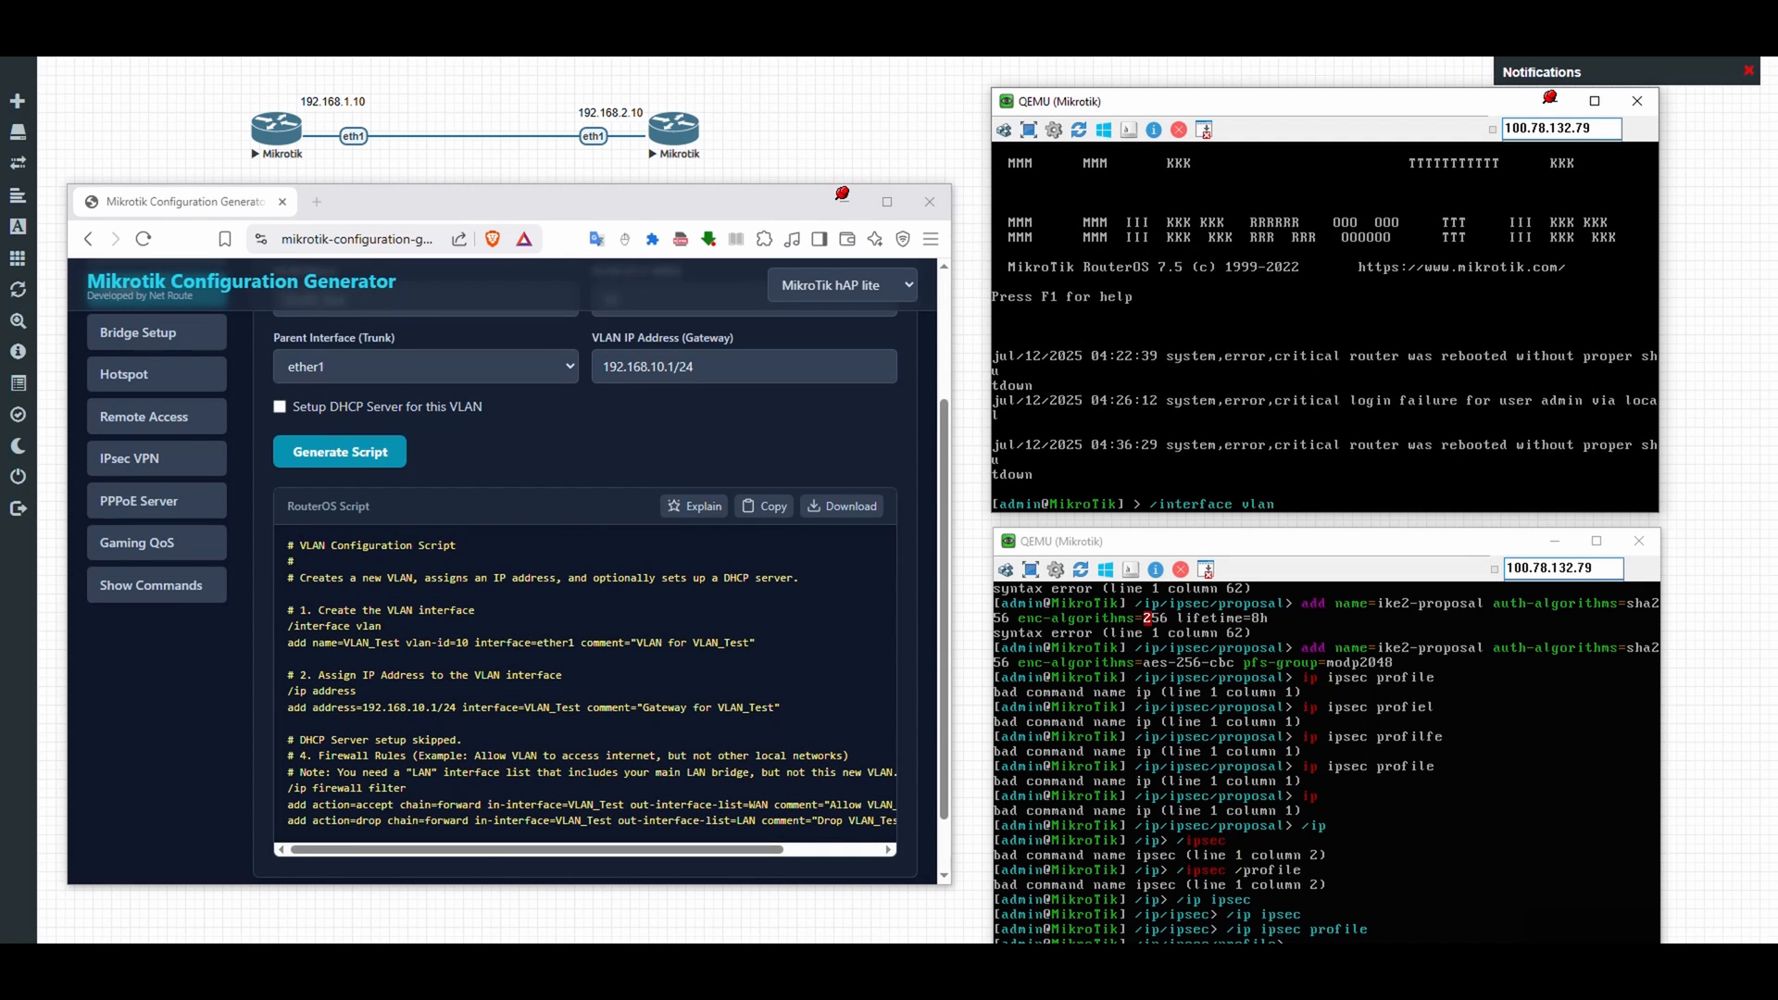
pyautogui.write('add name')
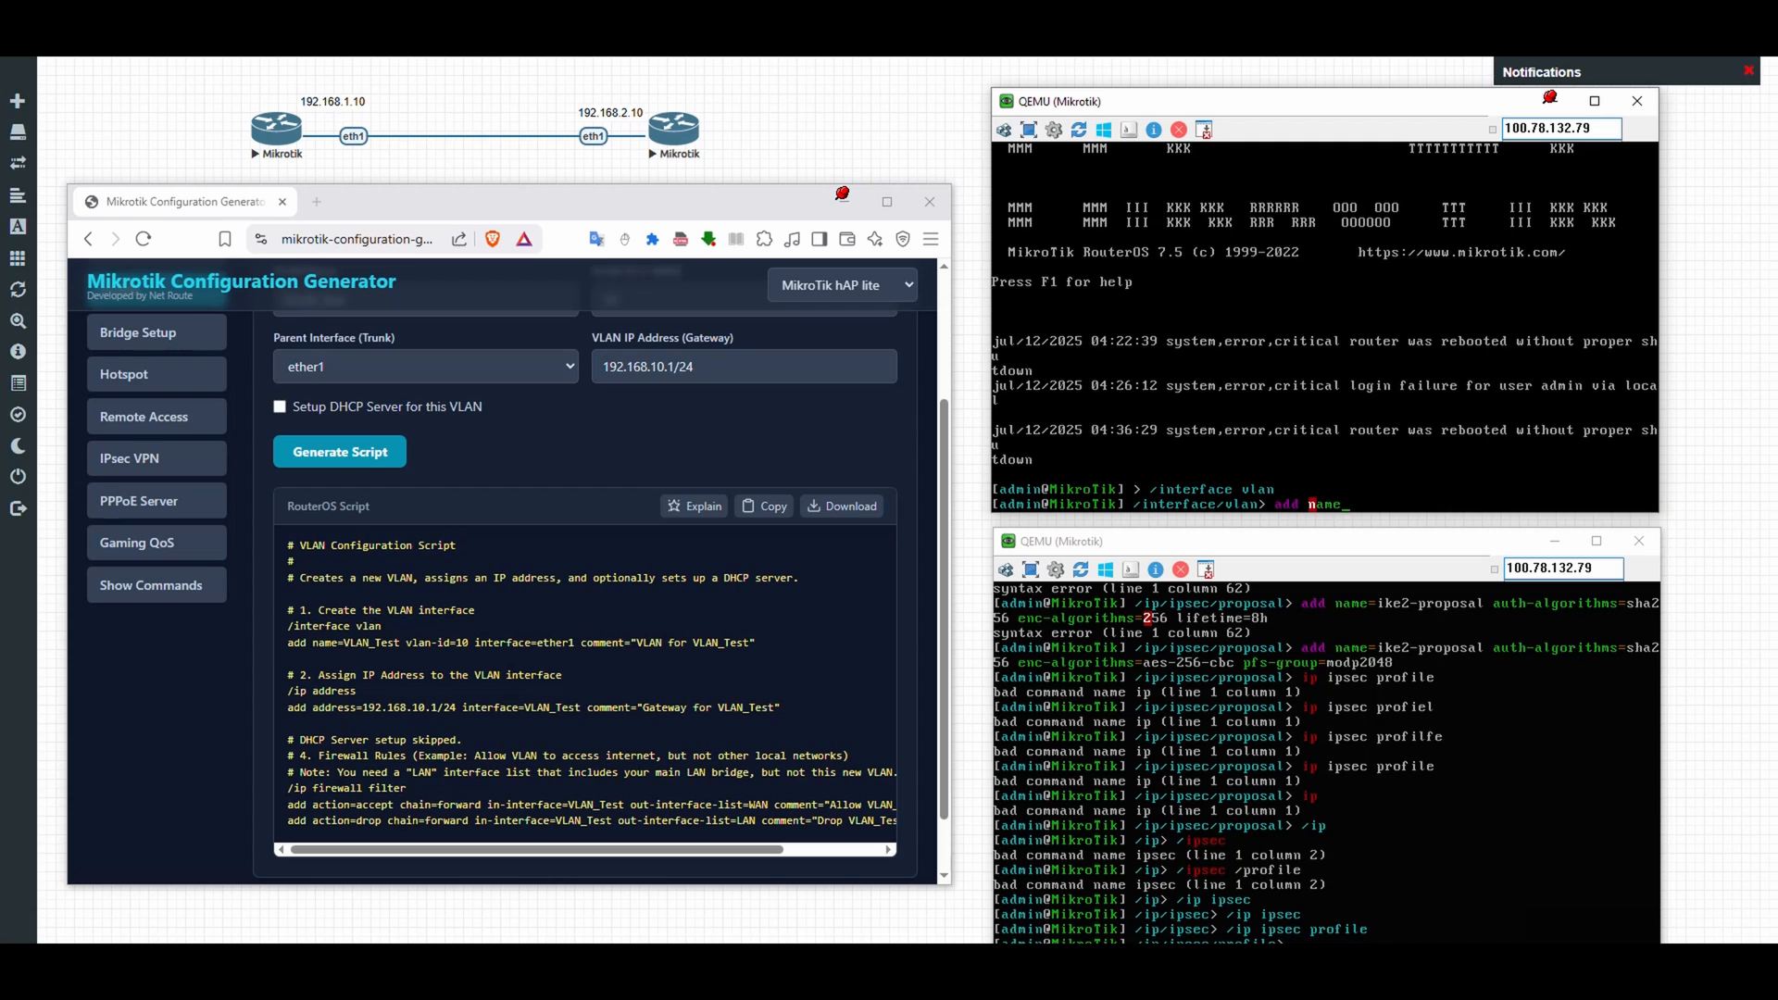
pyautogui.write('VLAN+')
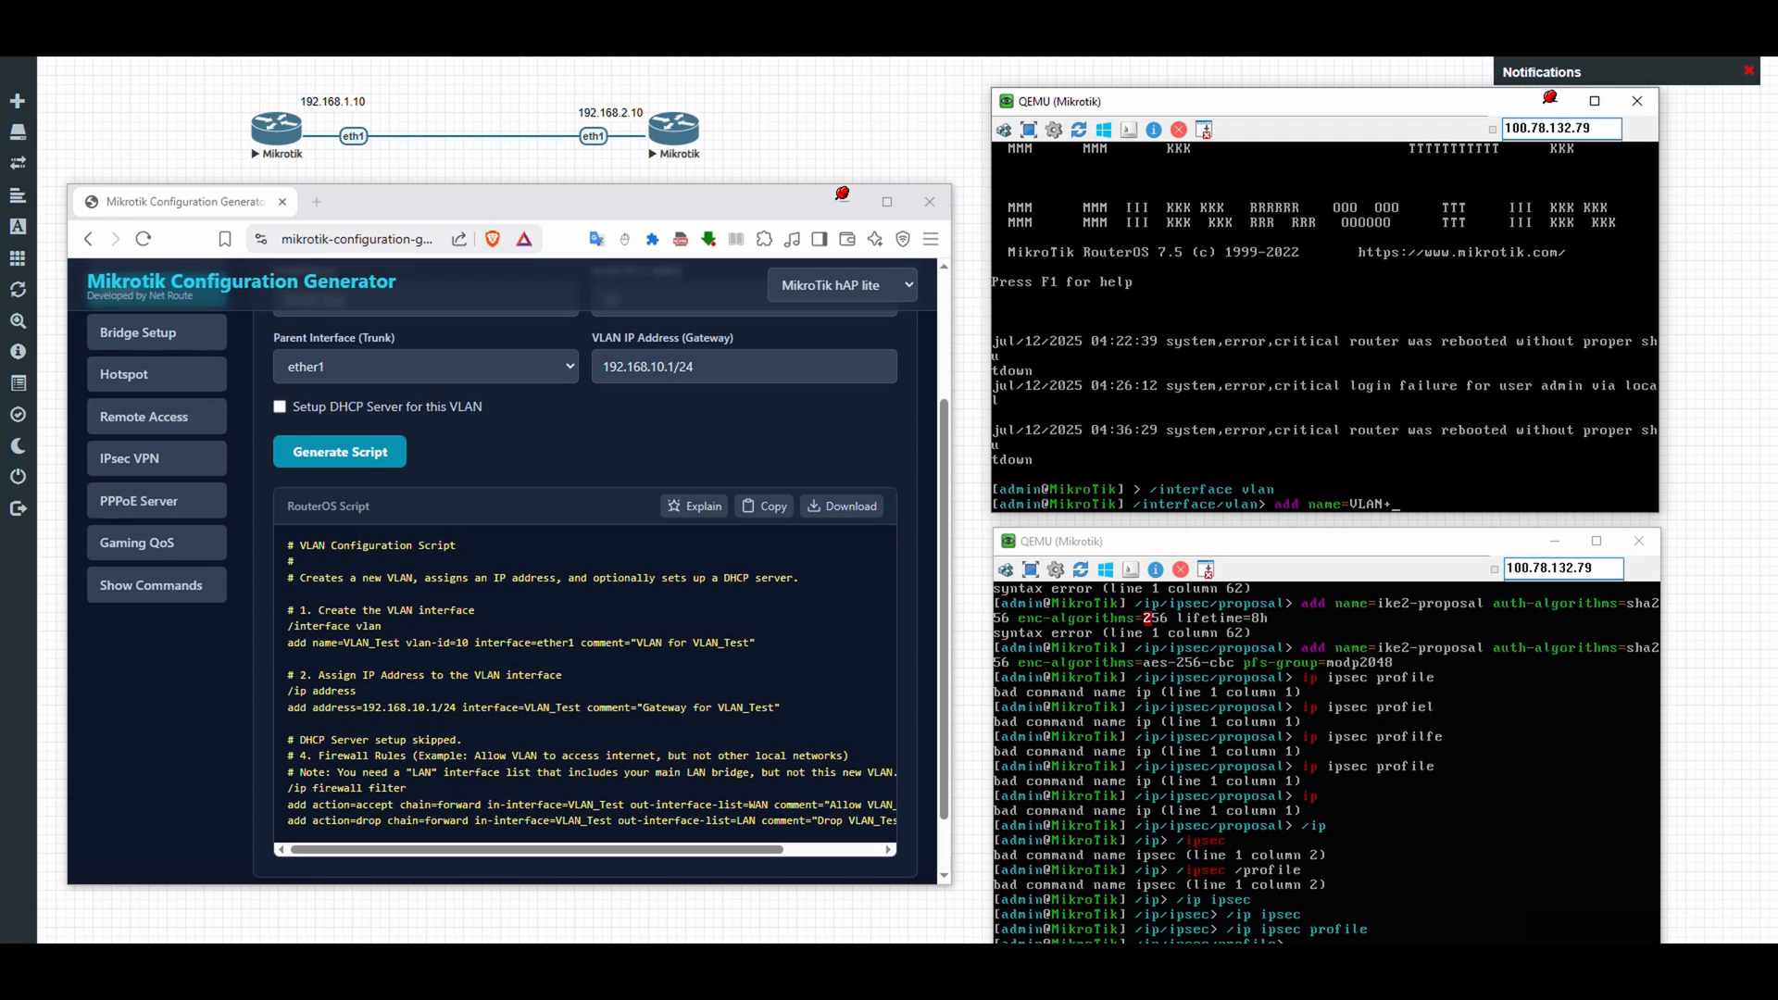
pyautogui.write('t')
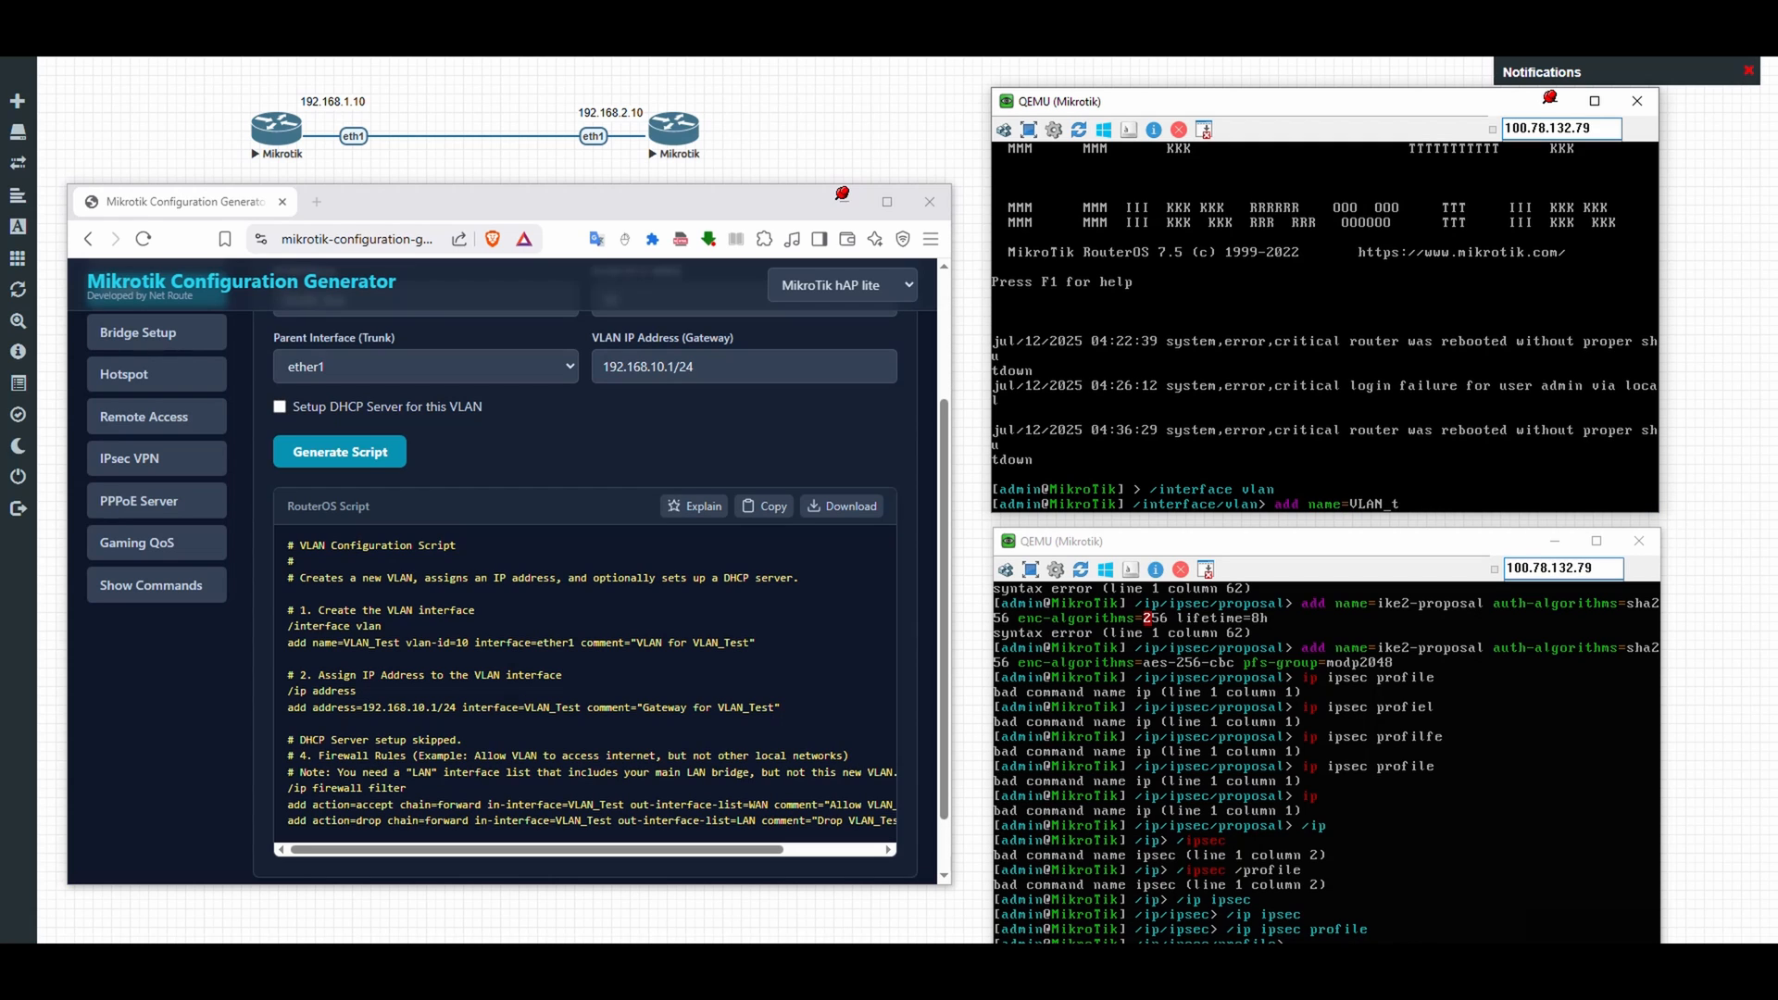
pyautogui.write('est vlan-id=10')
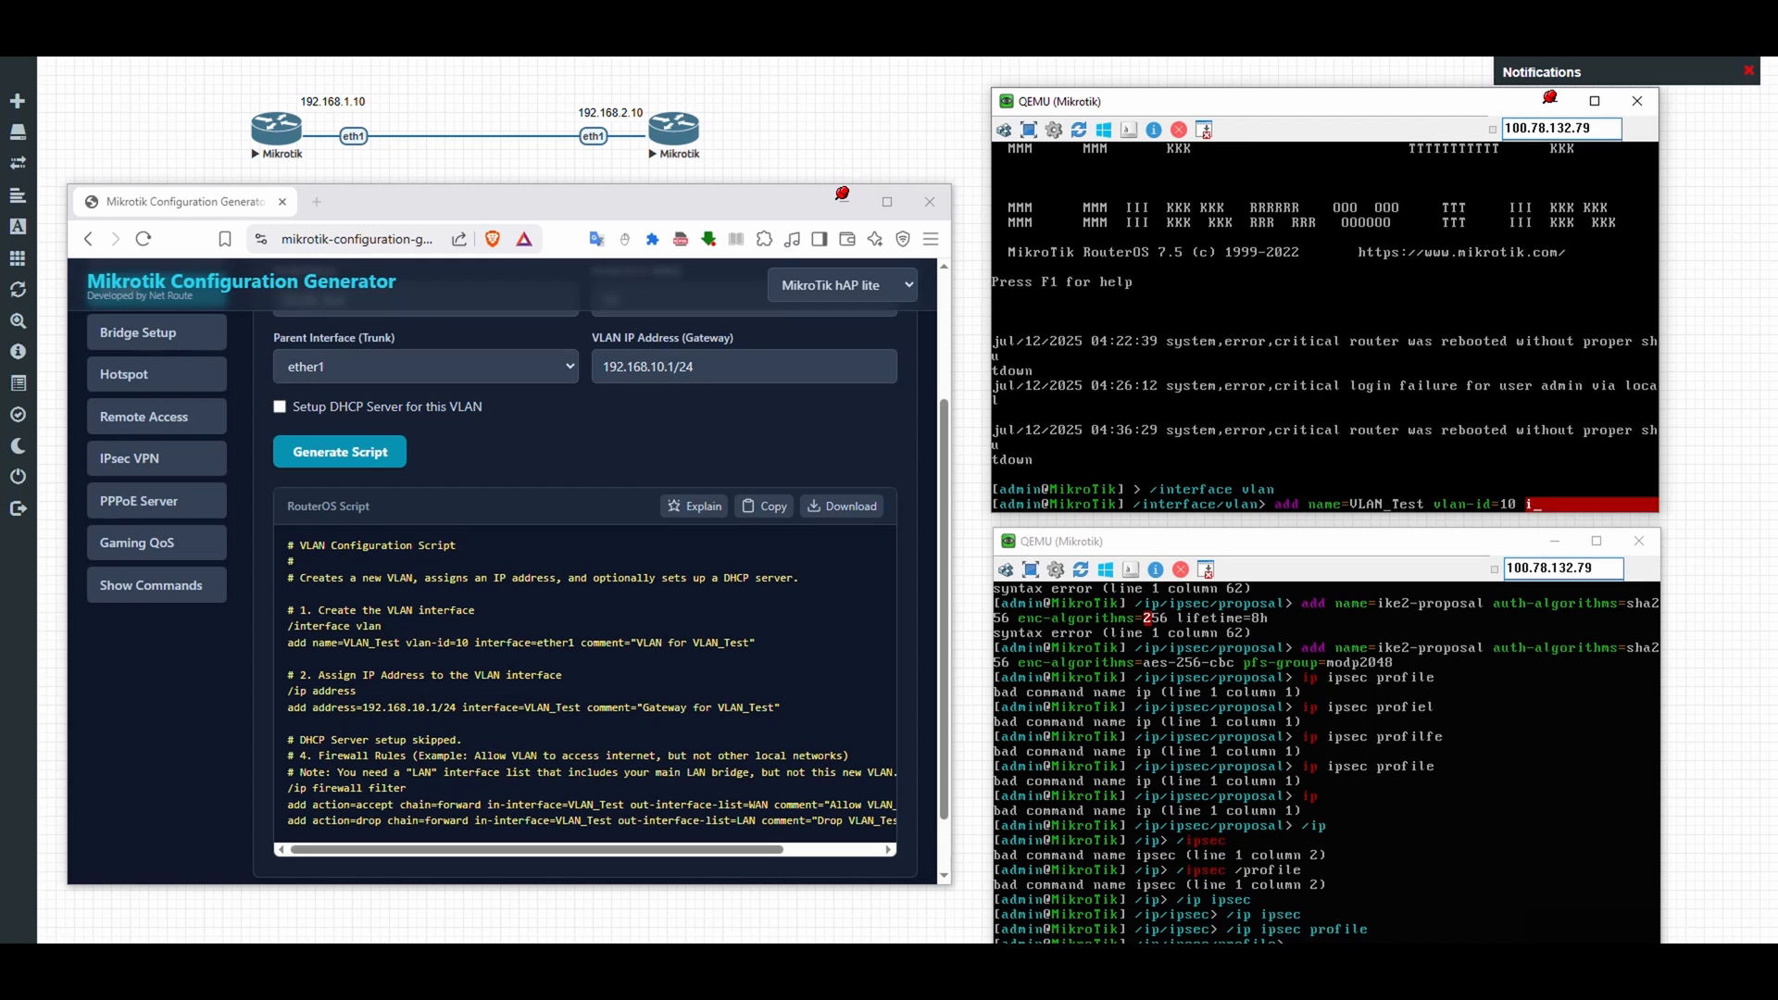
pyautogui.write('interface=ether')
pyautogui.write('add address')
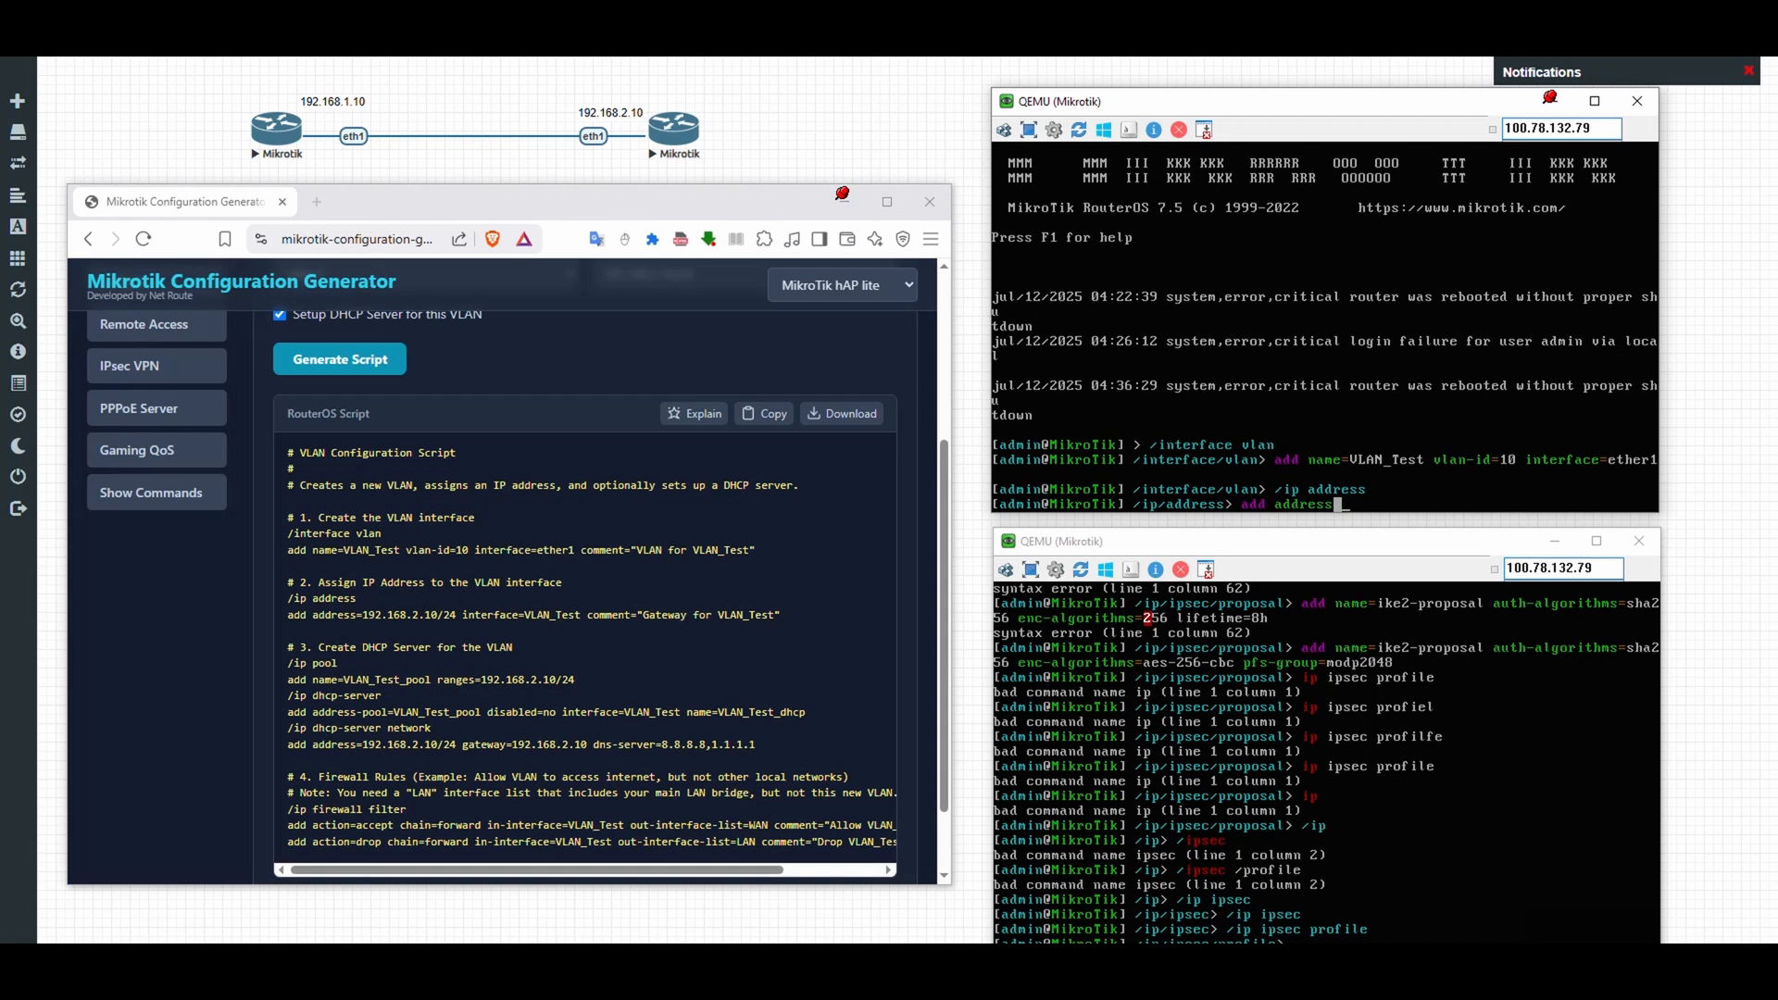
# Step: Assign IP address 192.168.2.10/24 to the VLAN_Test interface
pyautogui.write('192.168.2.10')
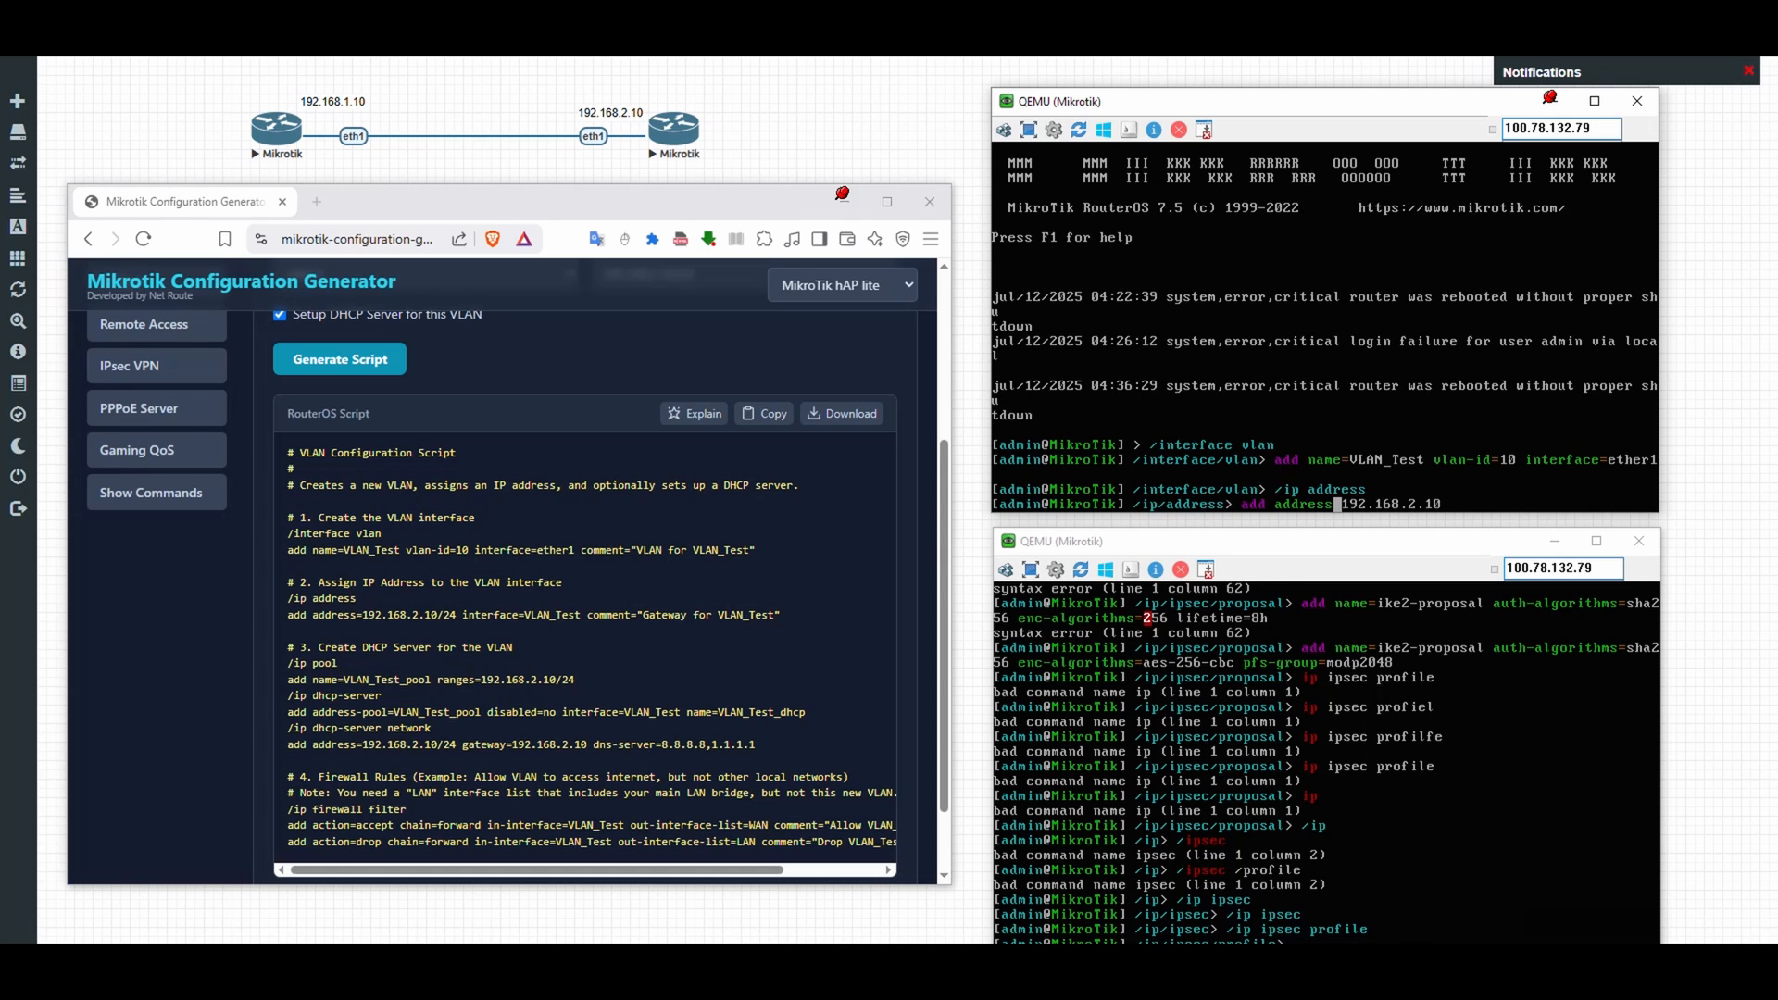
pyautogui.write('/24')
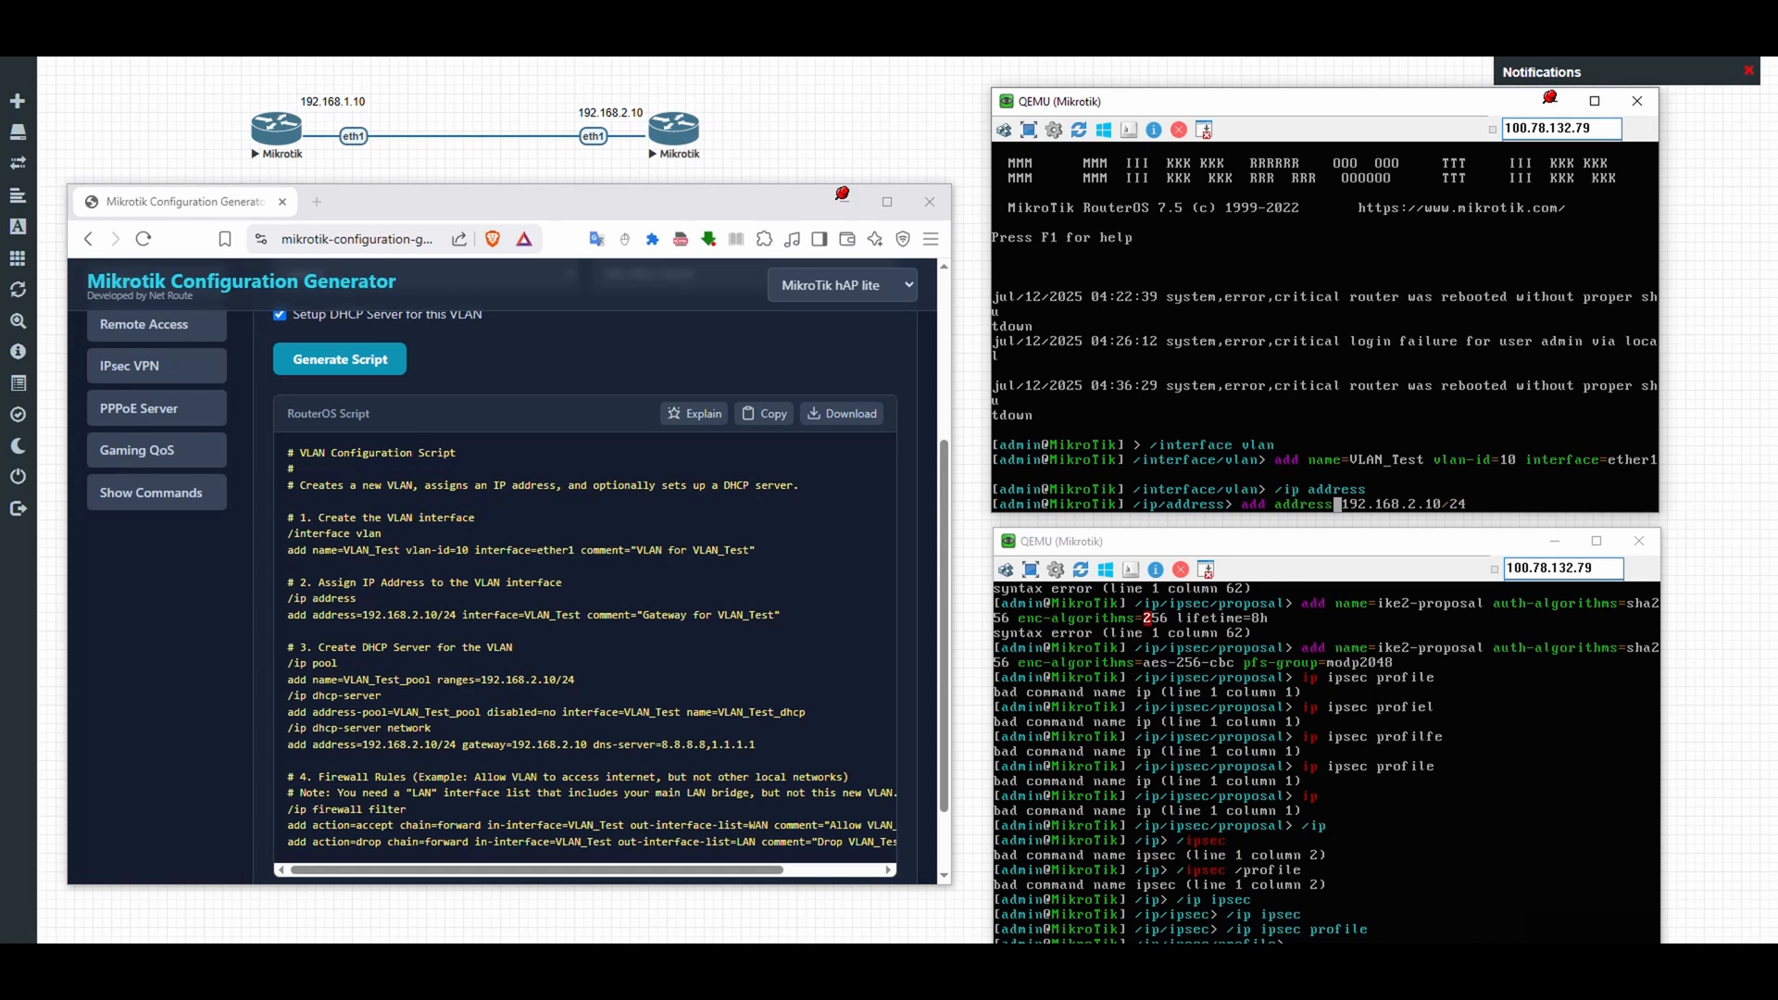
pyautogui.write('interface=v')
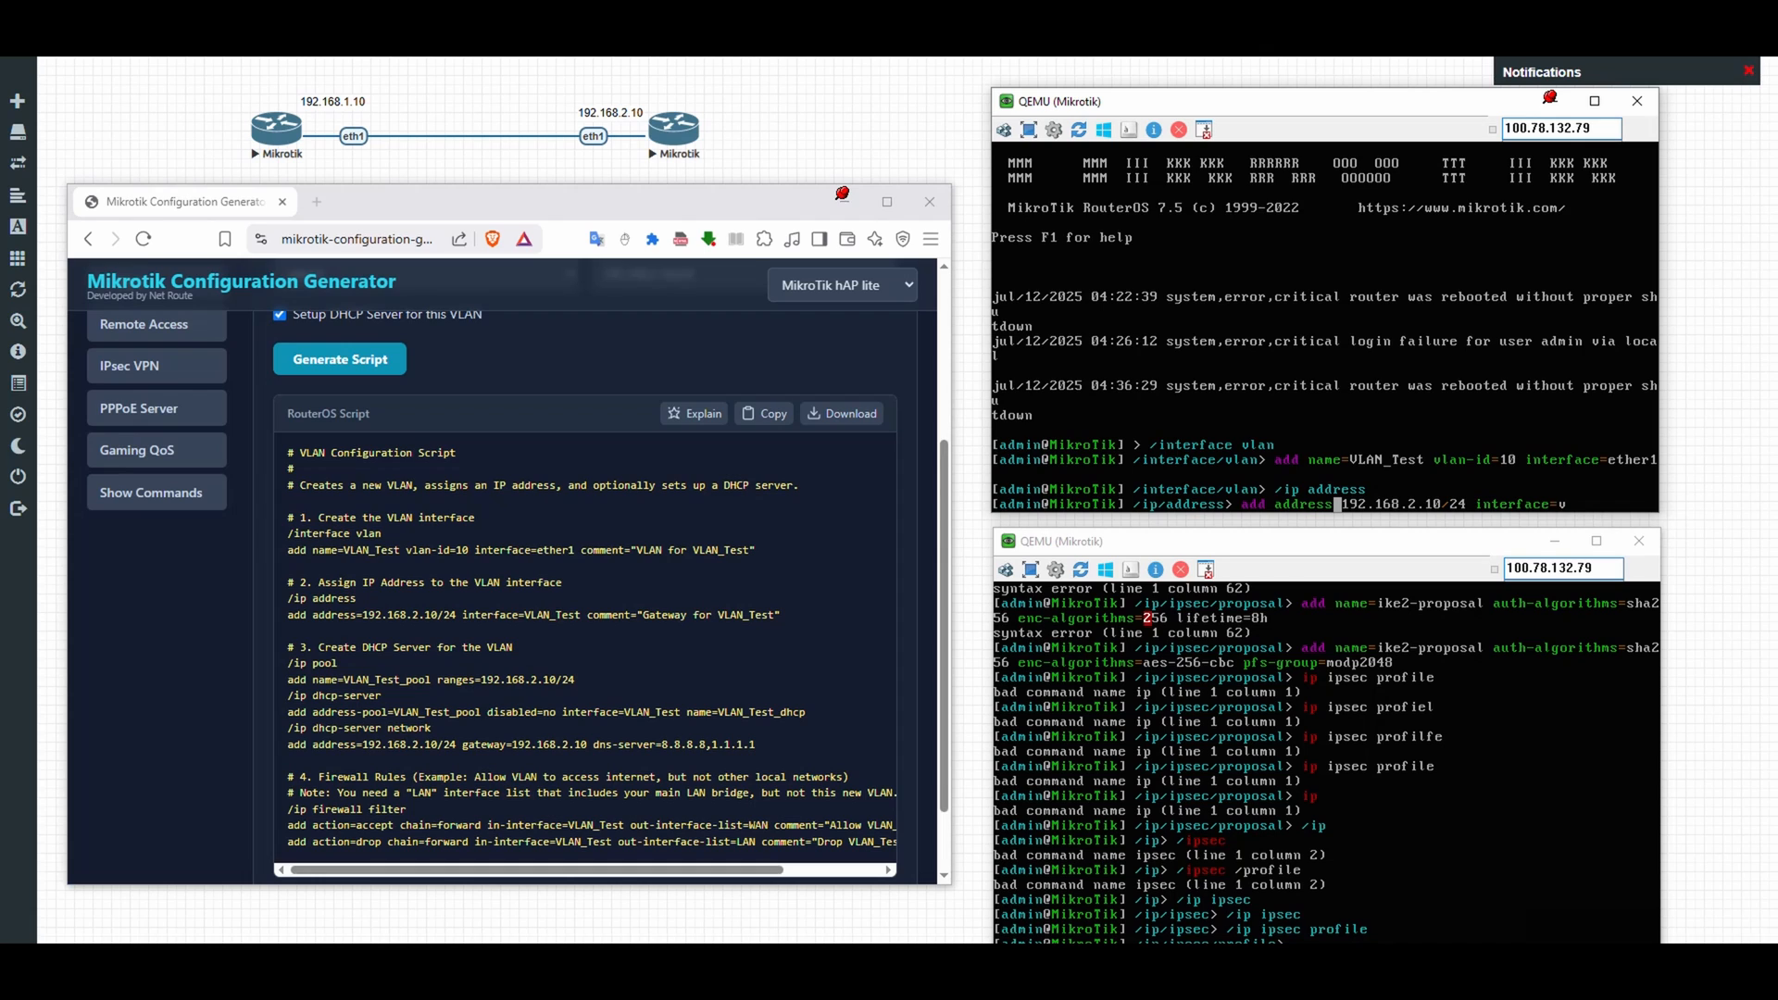
pyautogui.write('VLAN_')
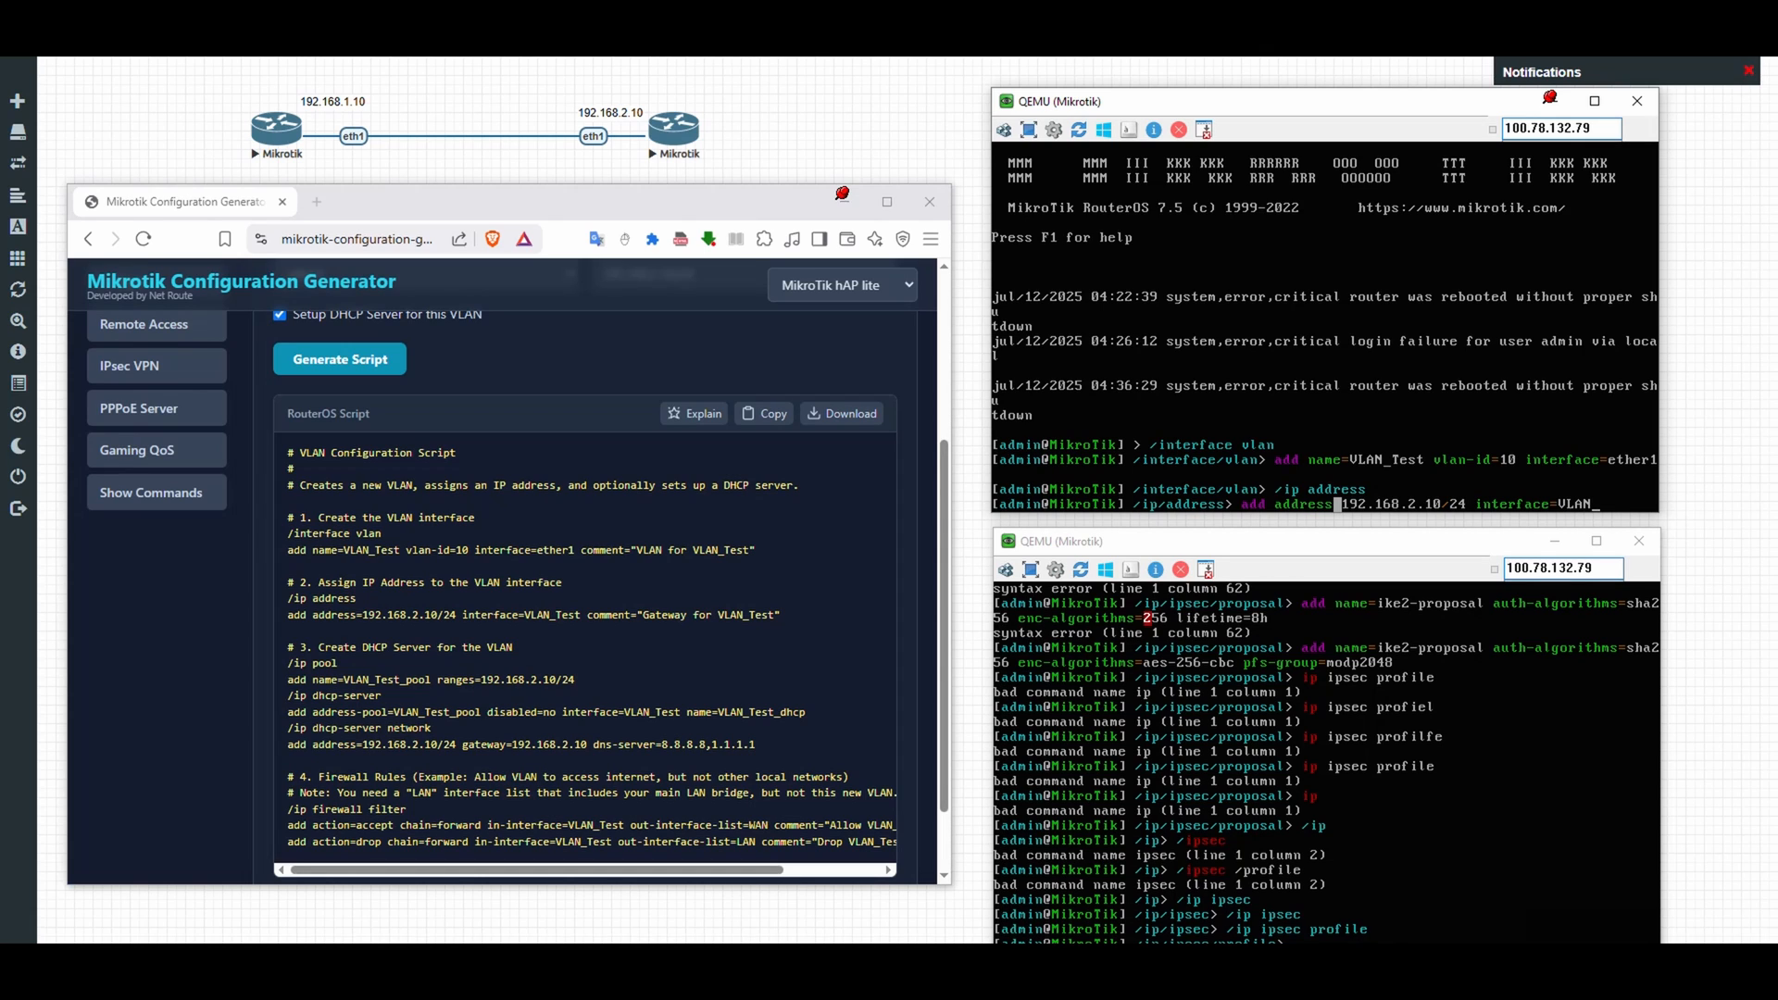
pyautogui.write('Test')
pyautogui.write('dhcp')
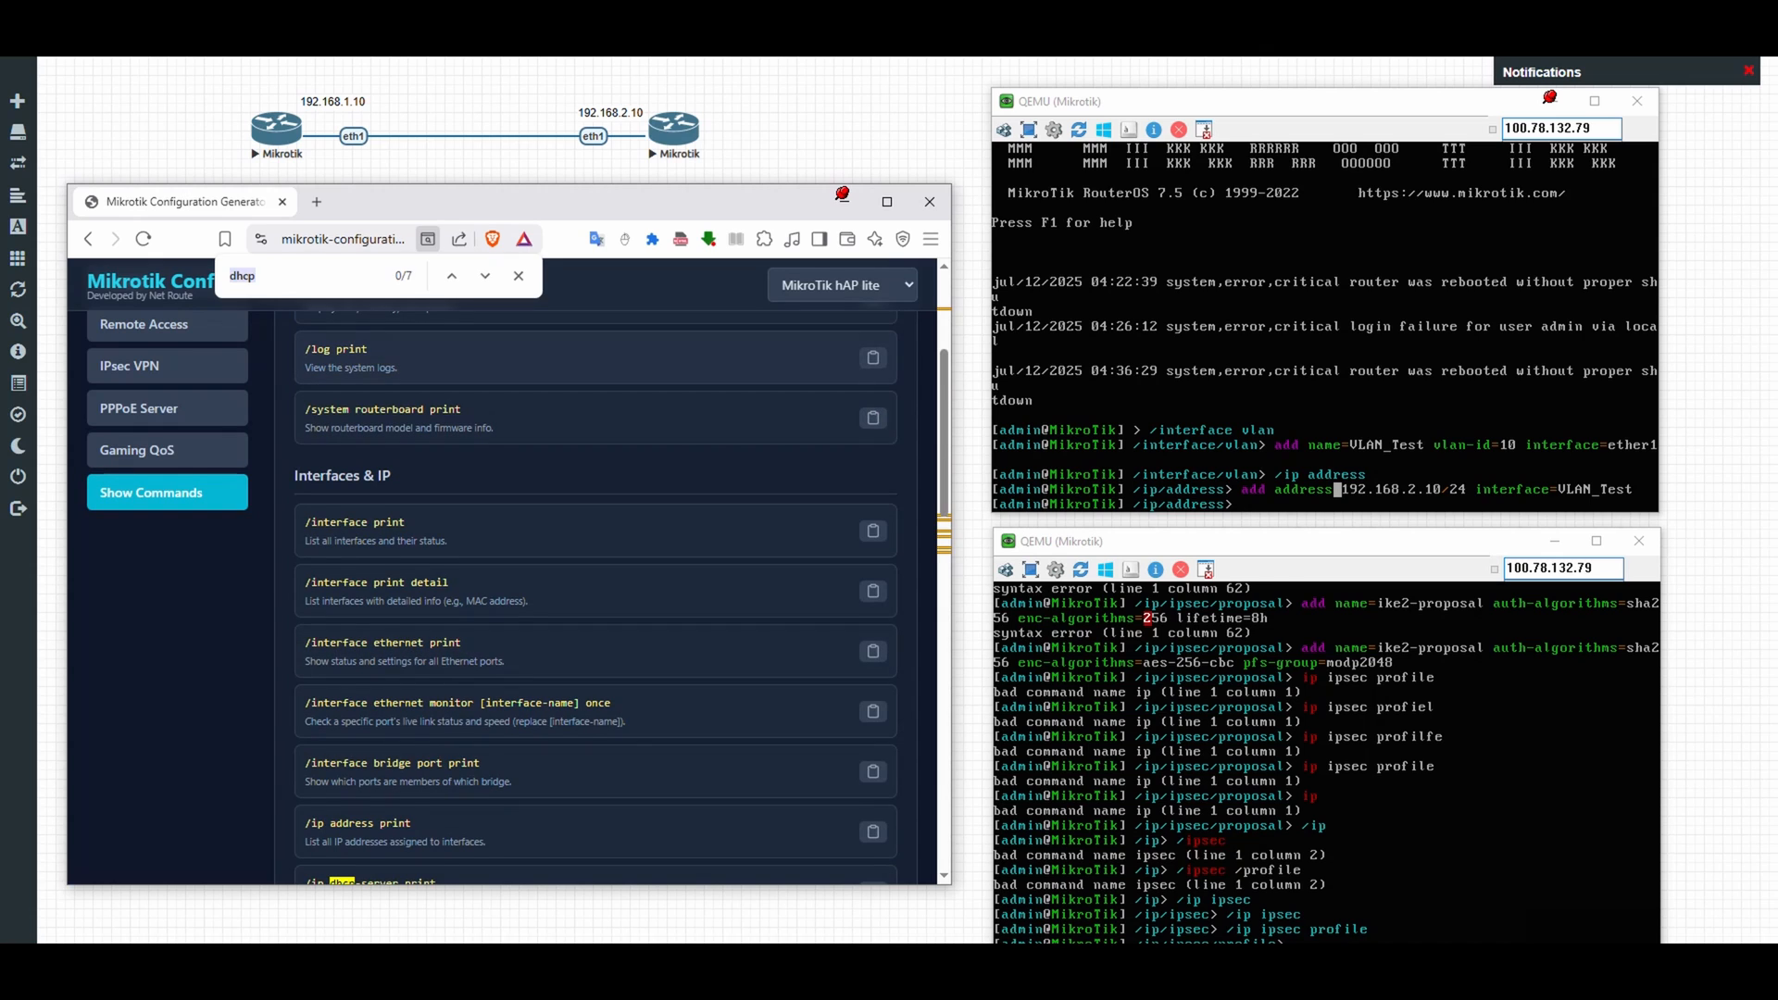
# Step: Search Show Commands for vlan, then run /interface vlan print and /ip address print on the router
pyautogui.write('vlan')
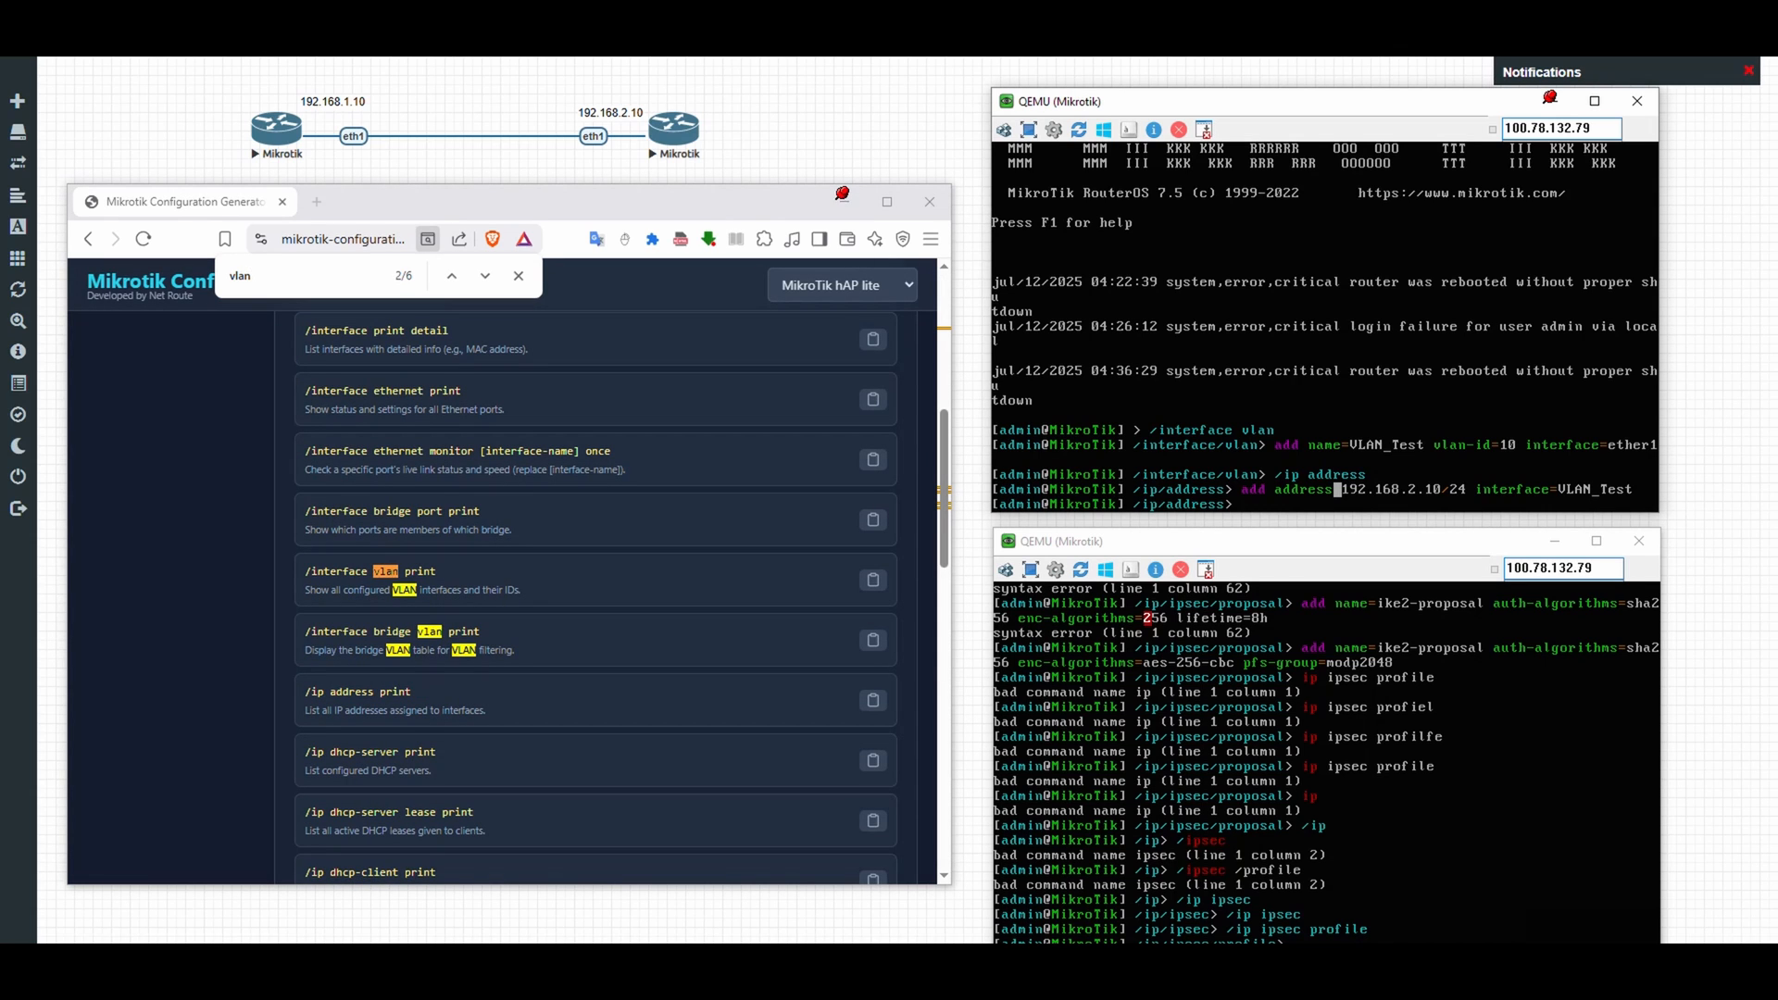
pyautogui.write('/interface vlan print')
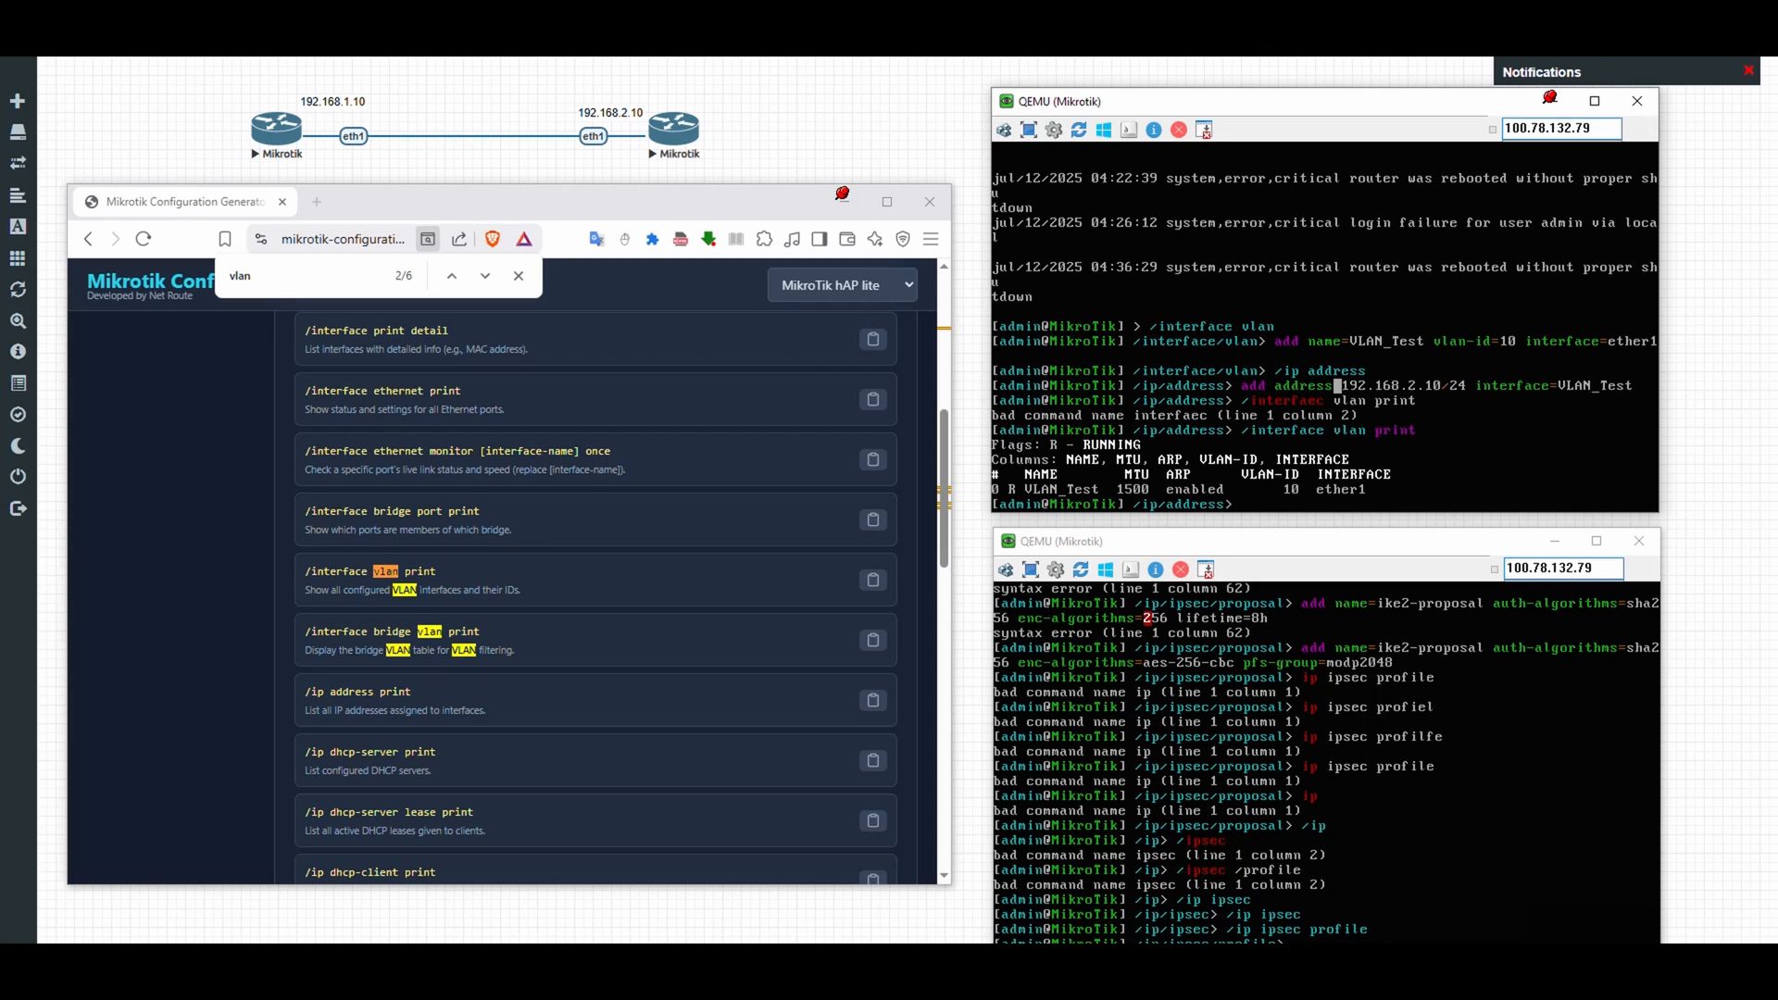
pyautogui.write('/ip address print')
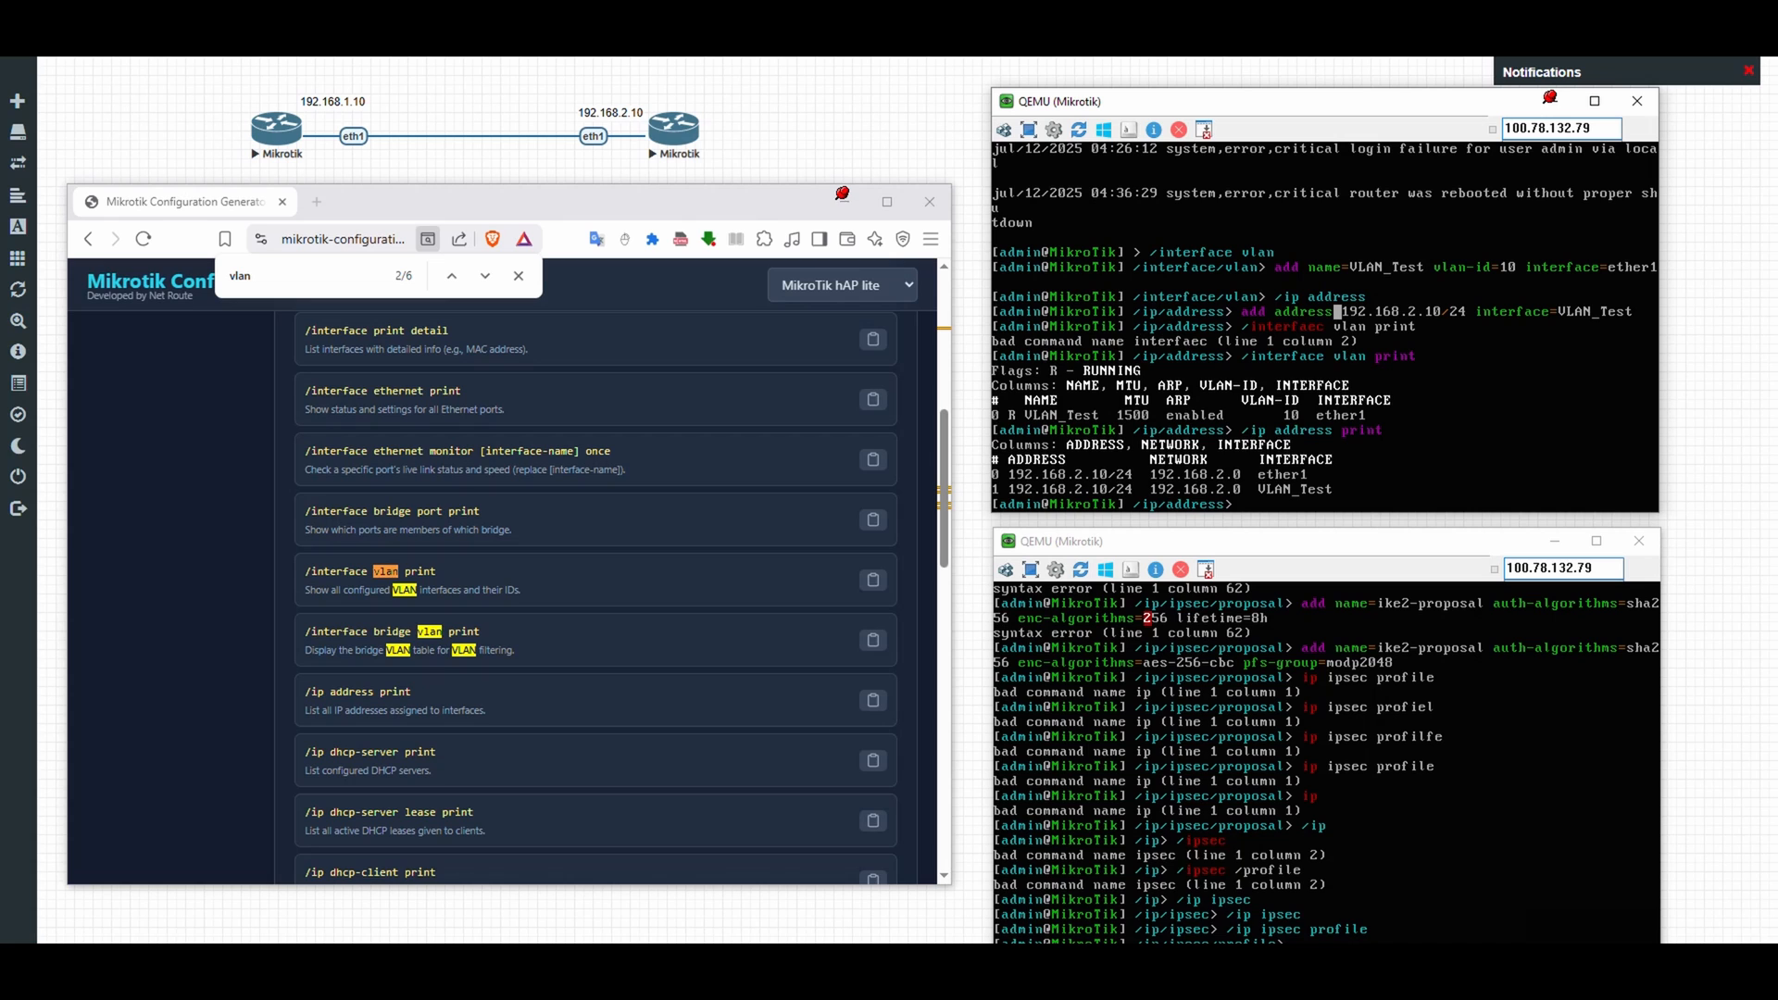
# Step: Dismiss the in-page search and scroll down the Show Commands page
pyautogui.click(519, 275)
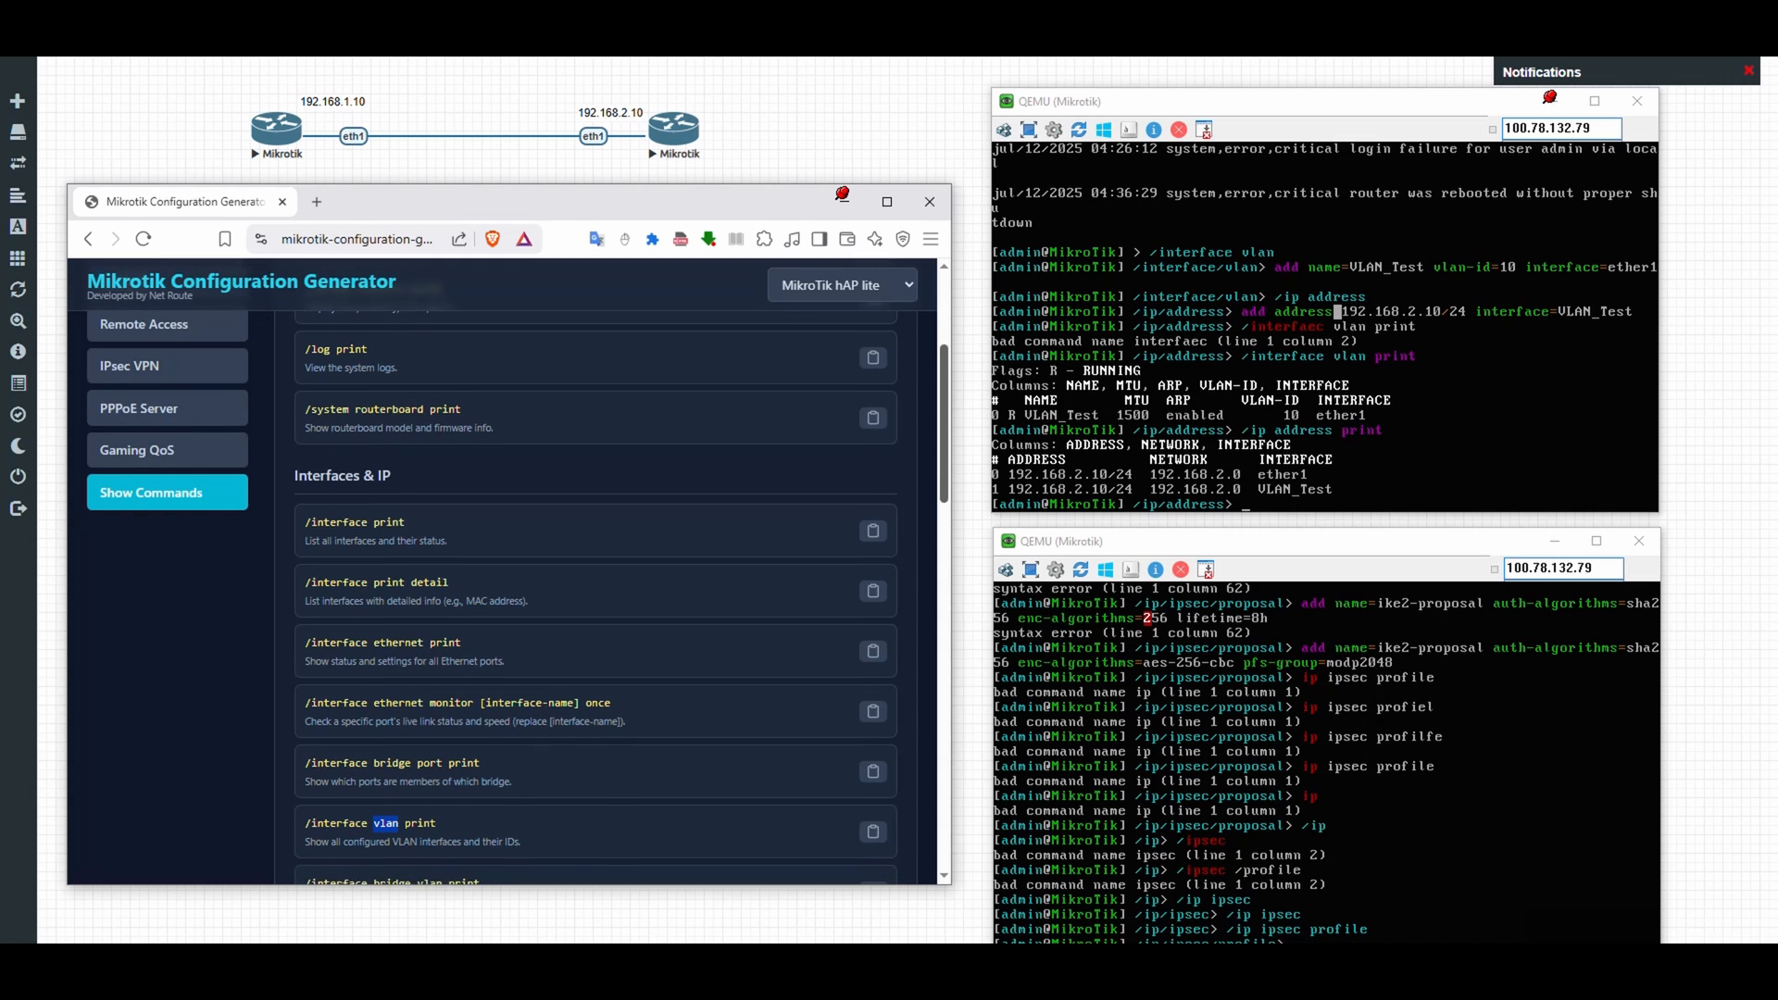
pyautogui.scroll(-3)
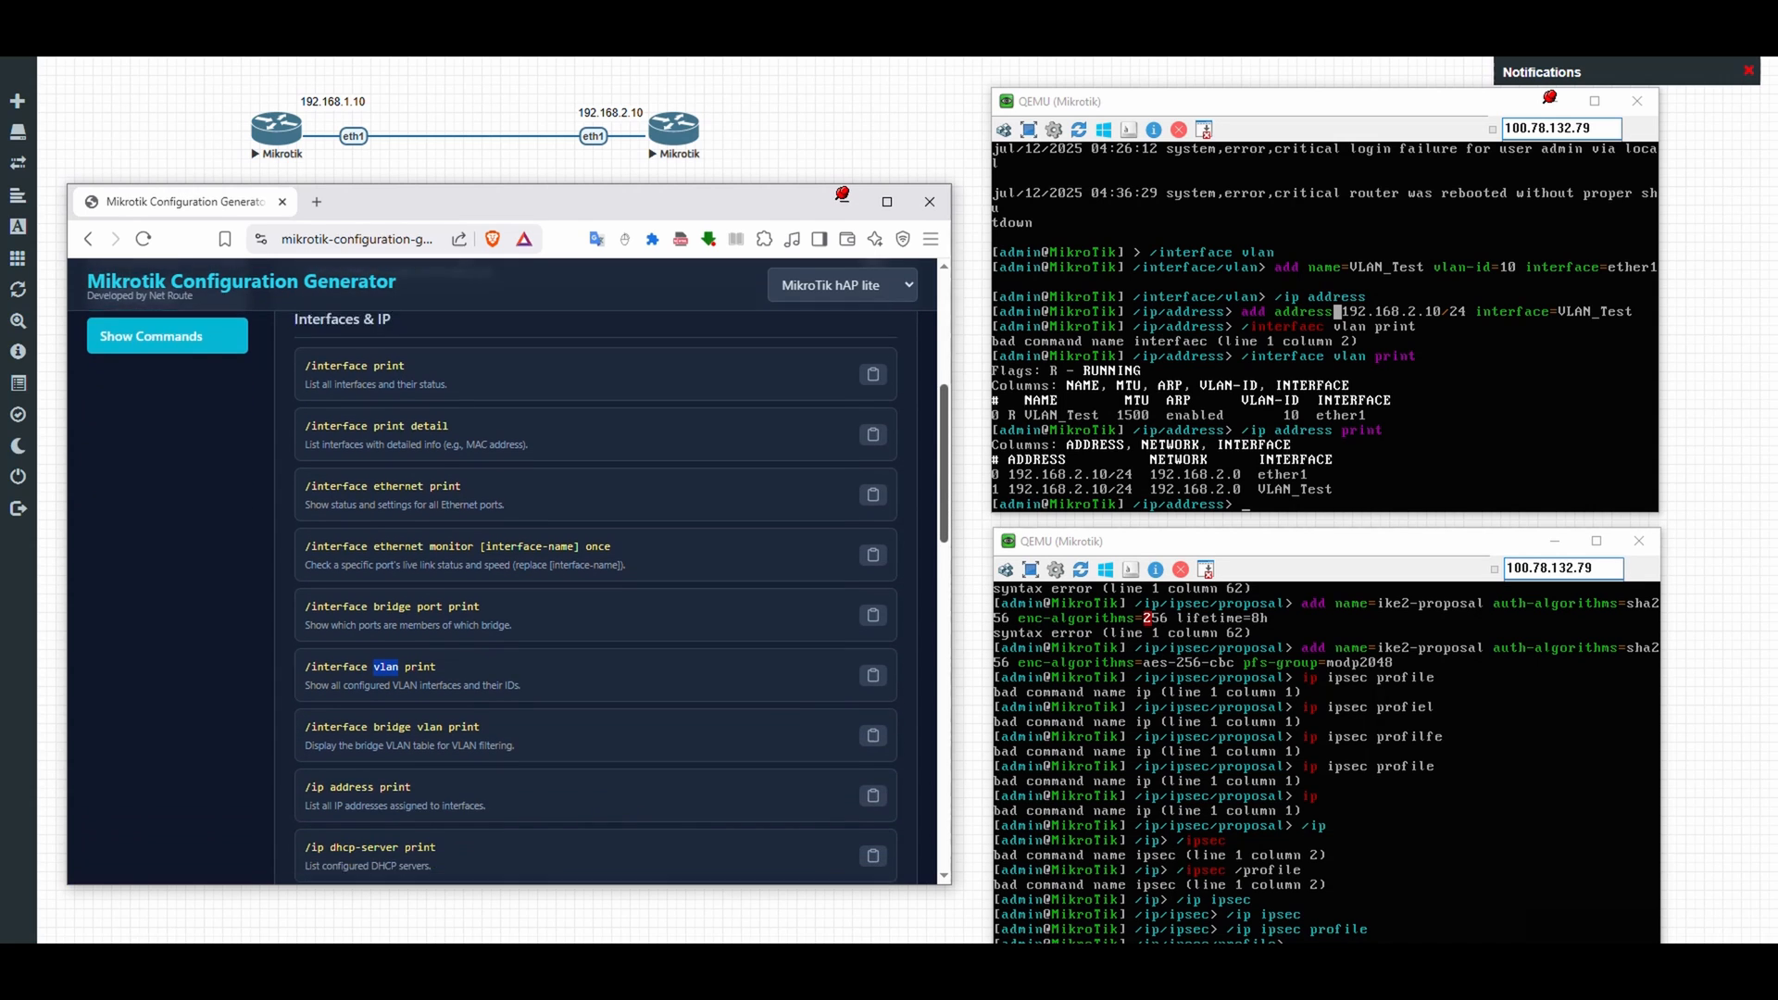
pyautogui.scroll(-3)
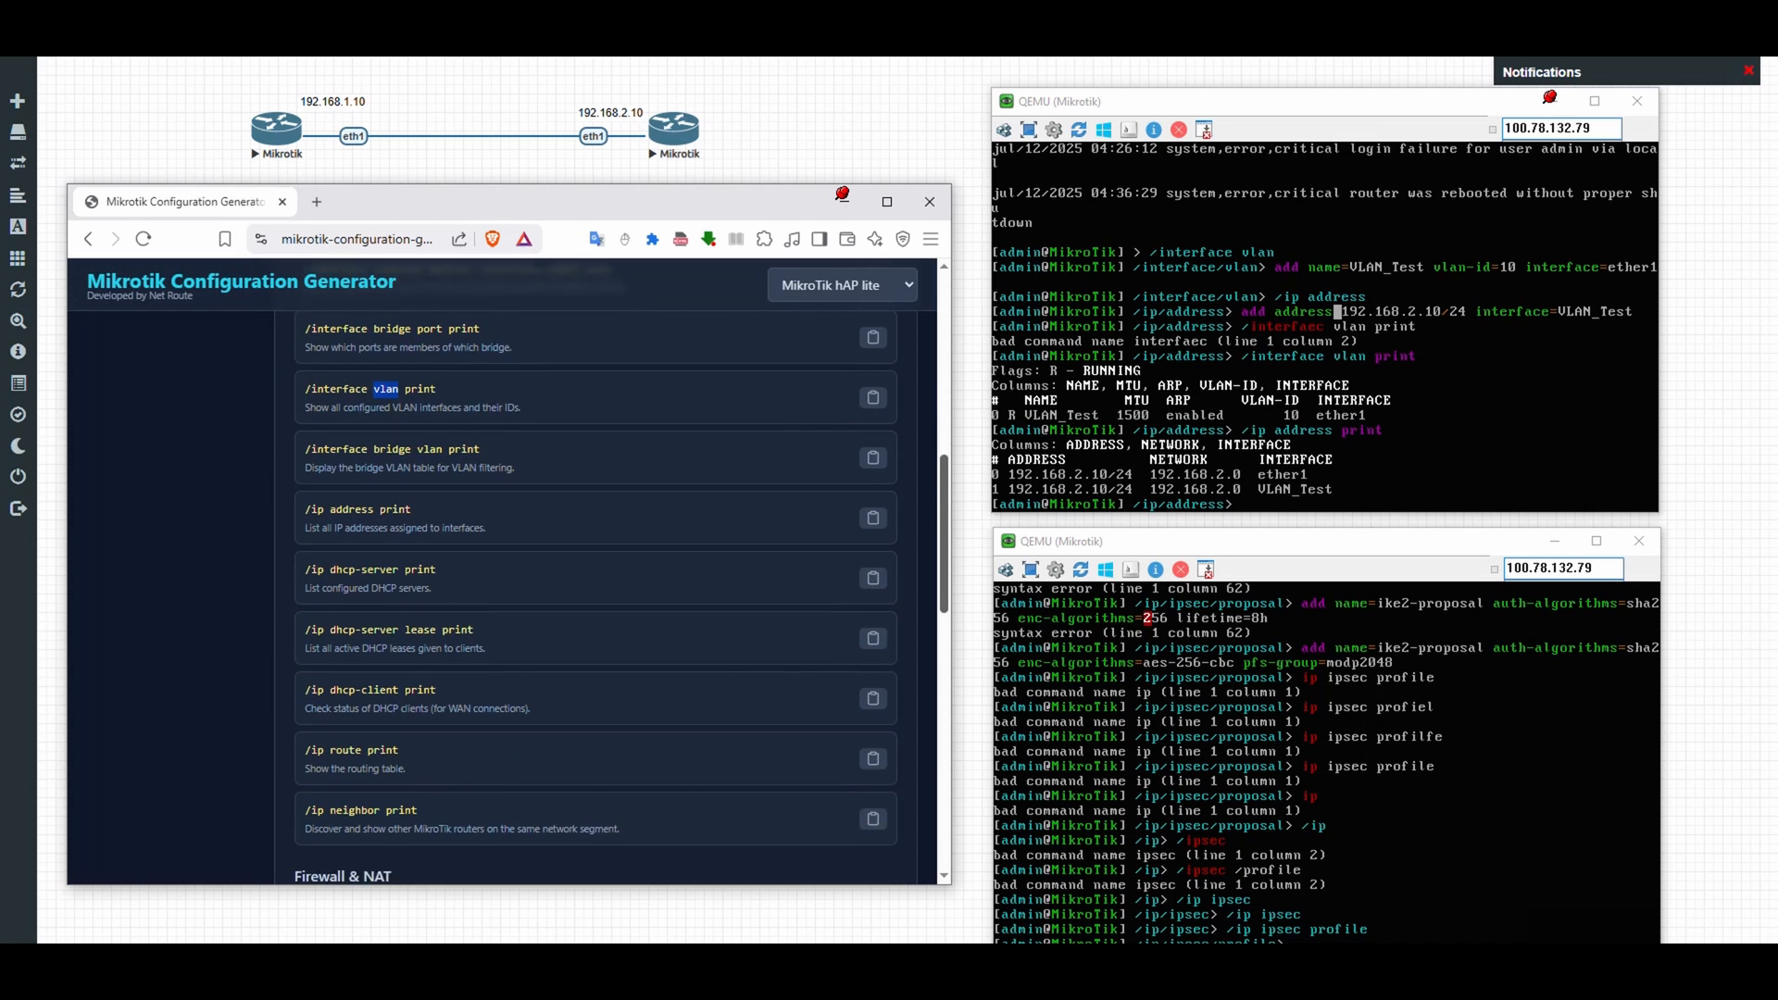
pyautogui.scroll(-3)
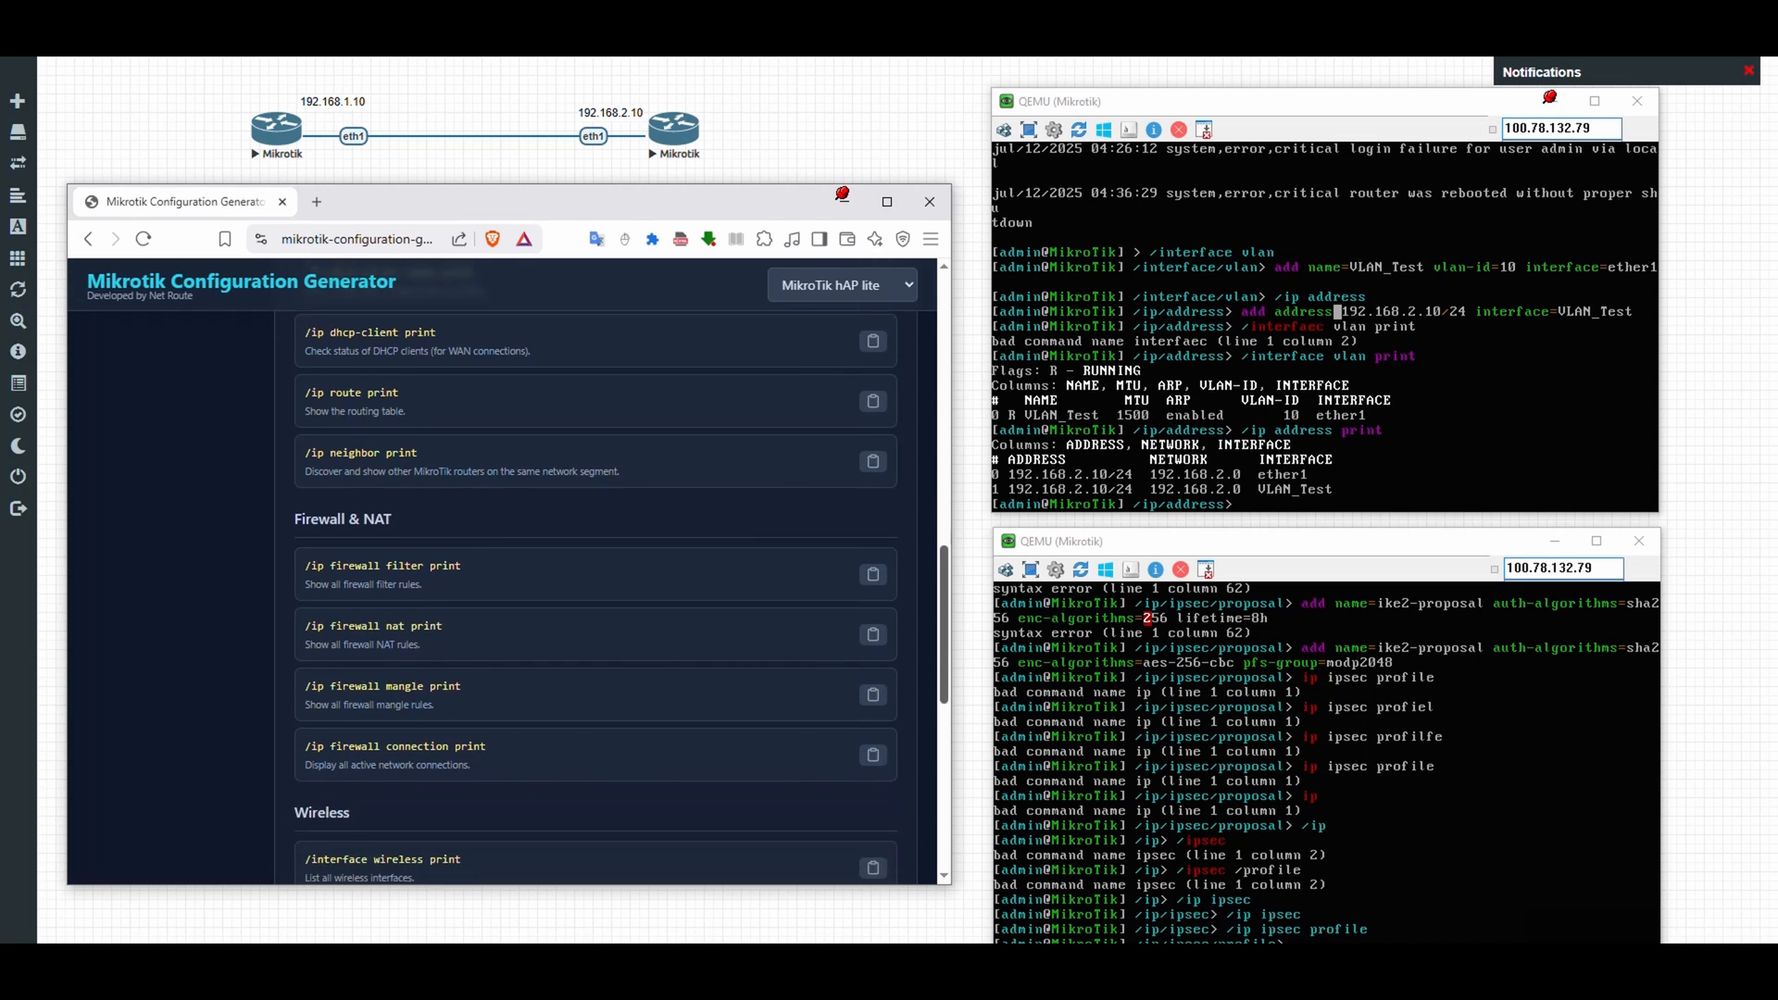